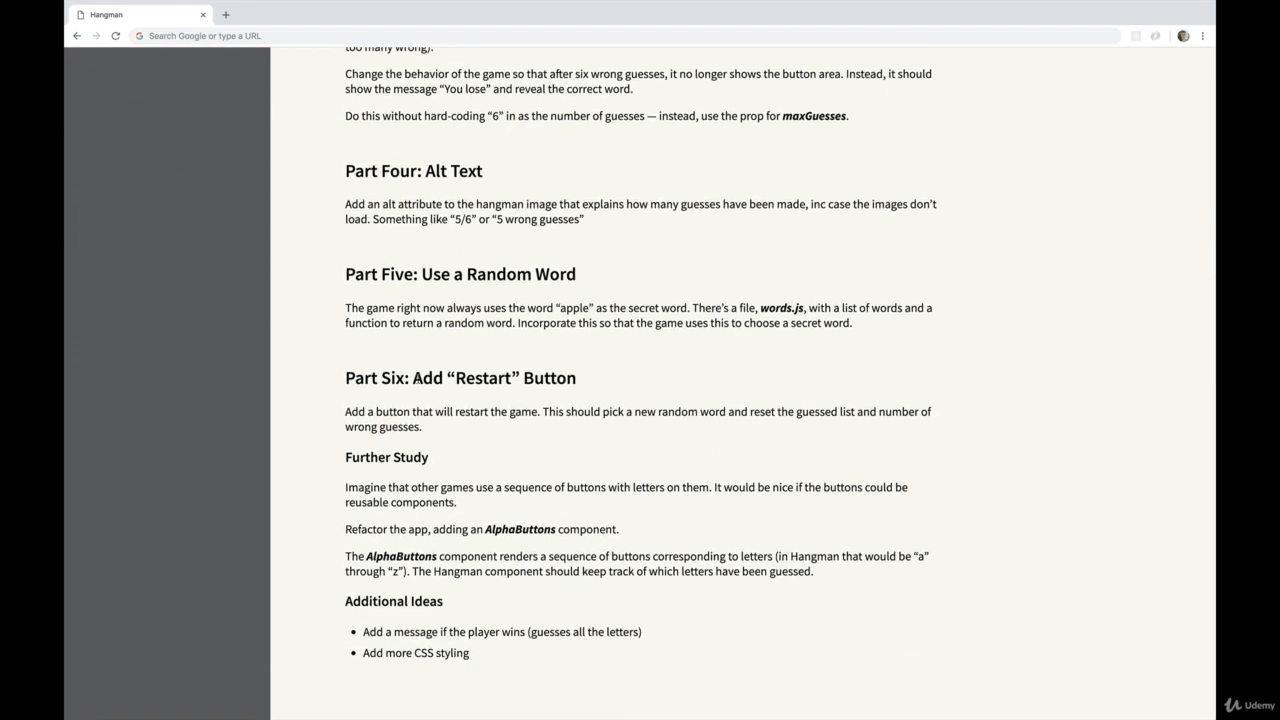
- Scroll the Hangman instructions back up to Part Zero: Setup, Startup, Read Code
drag(364, 632, 468, 652)
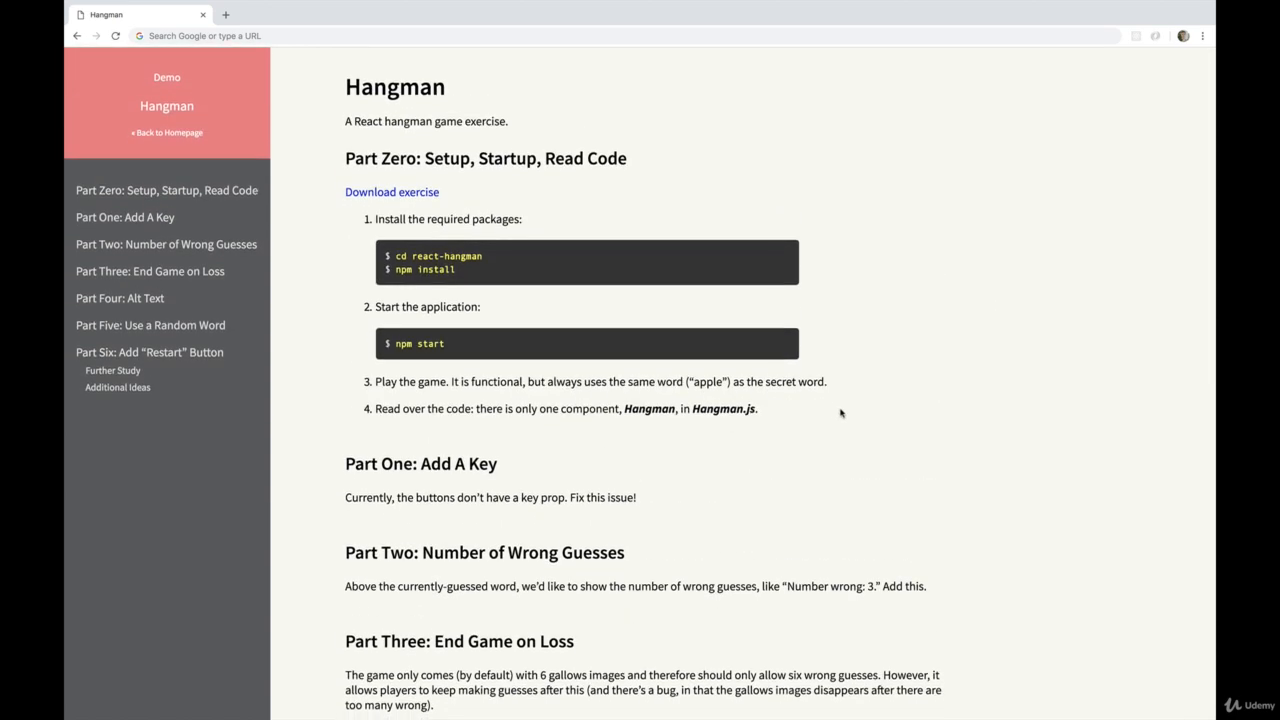
mouse_move(724, 304)
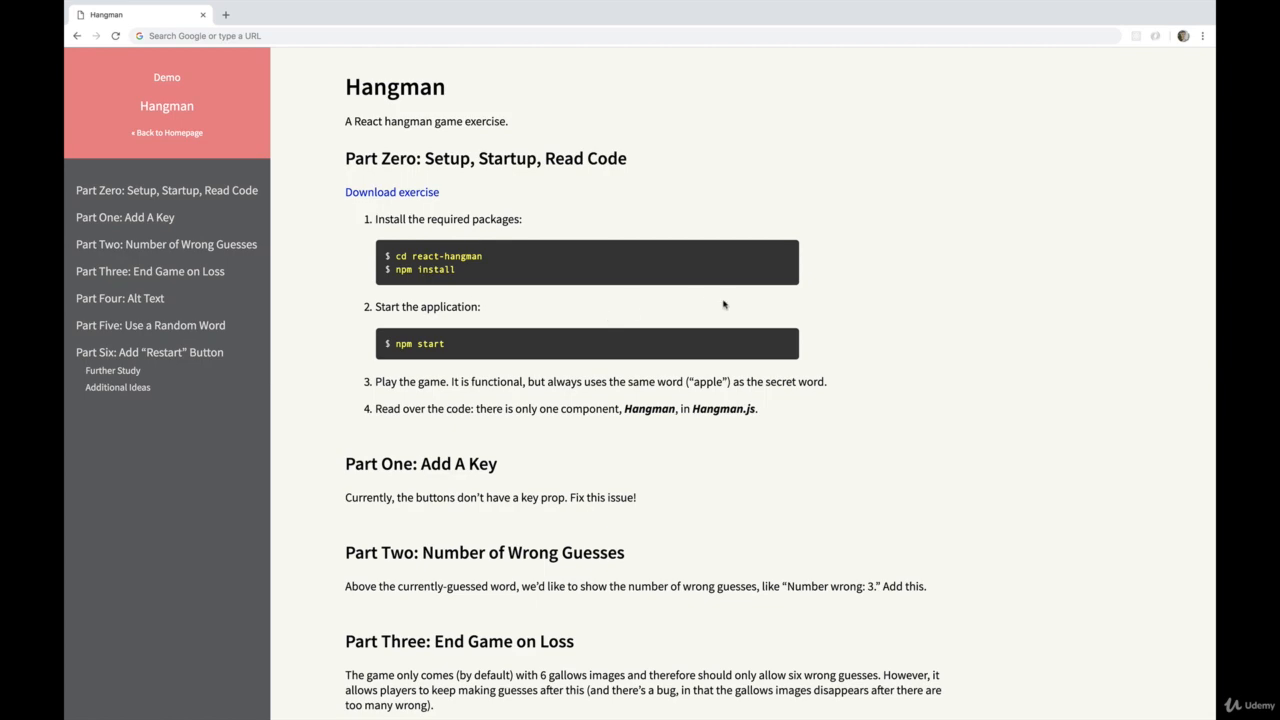
mouse_move(620, 280)
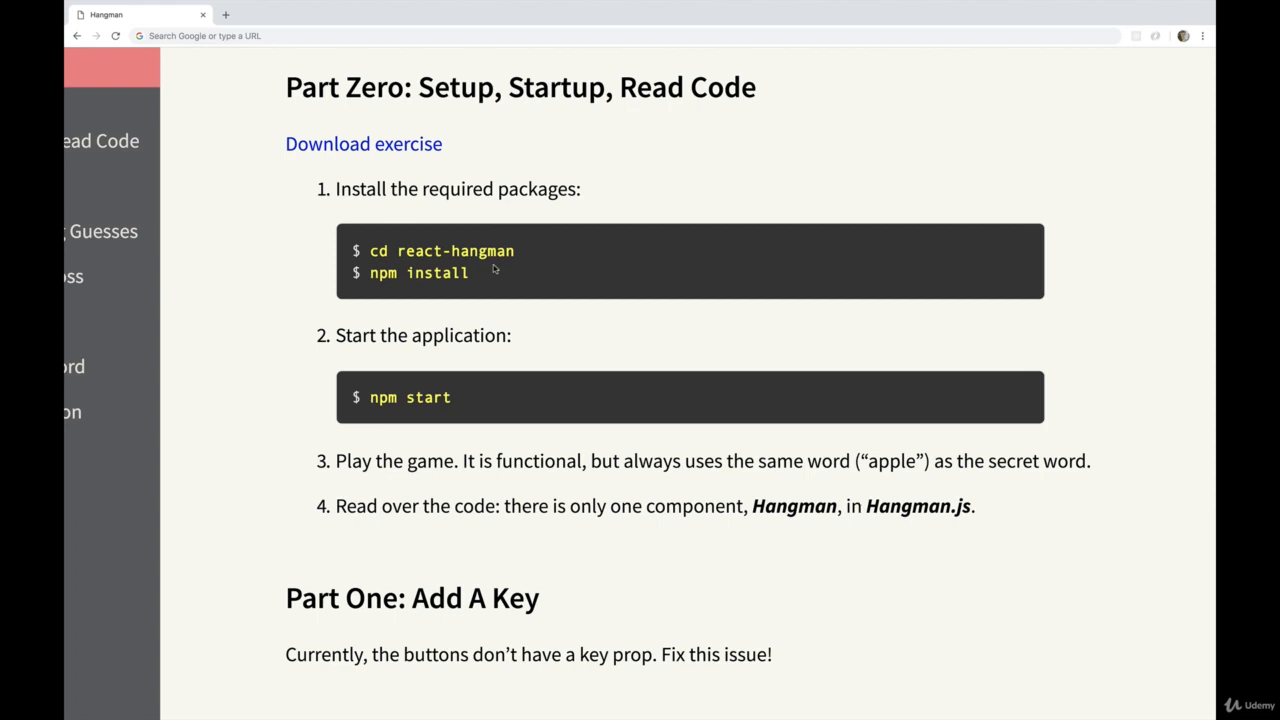
mouse_move(476, 292)
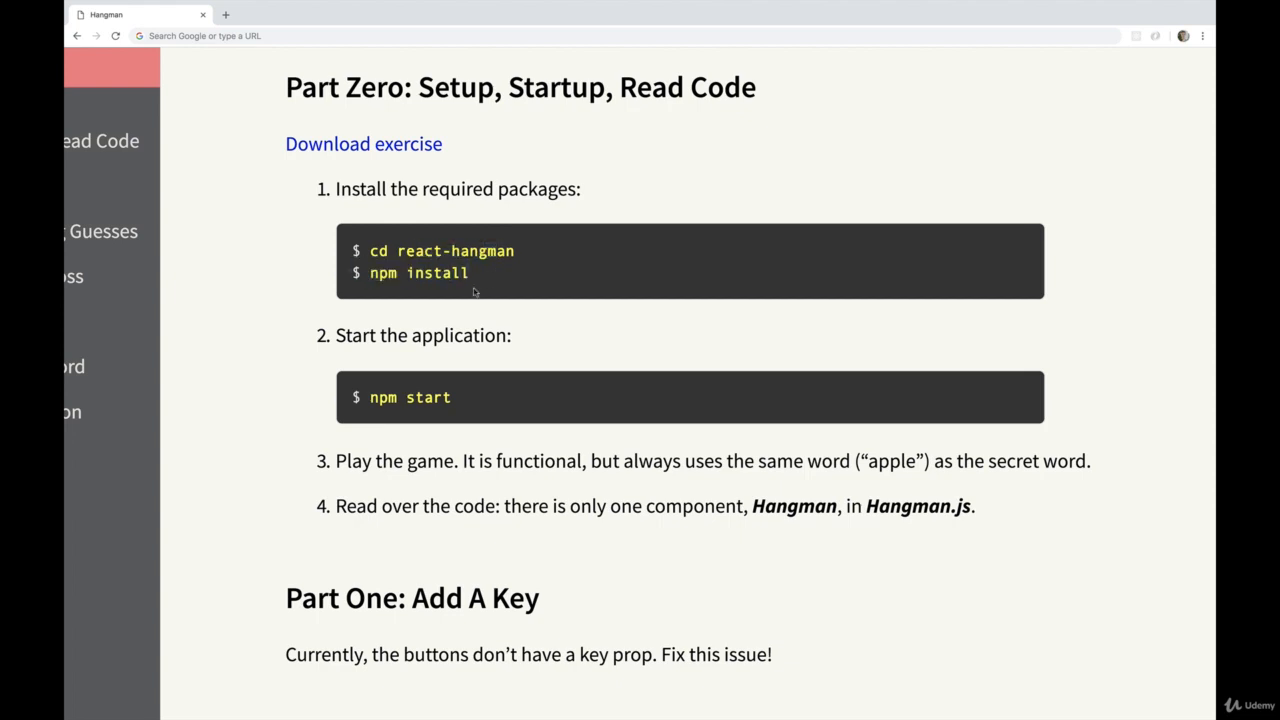
double_click(416, 272)
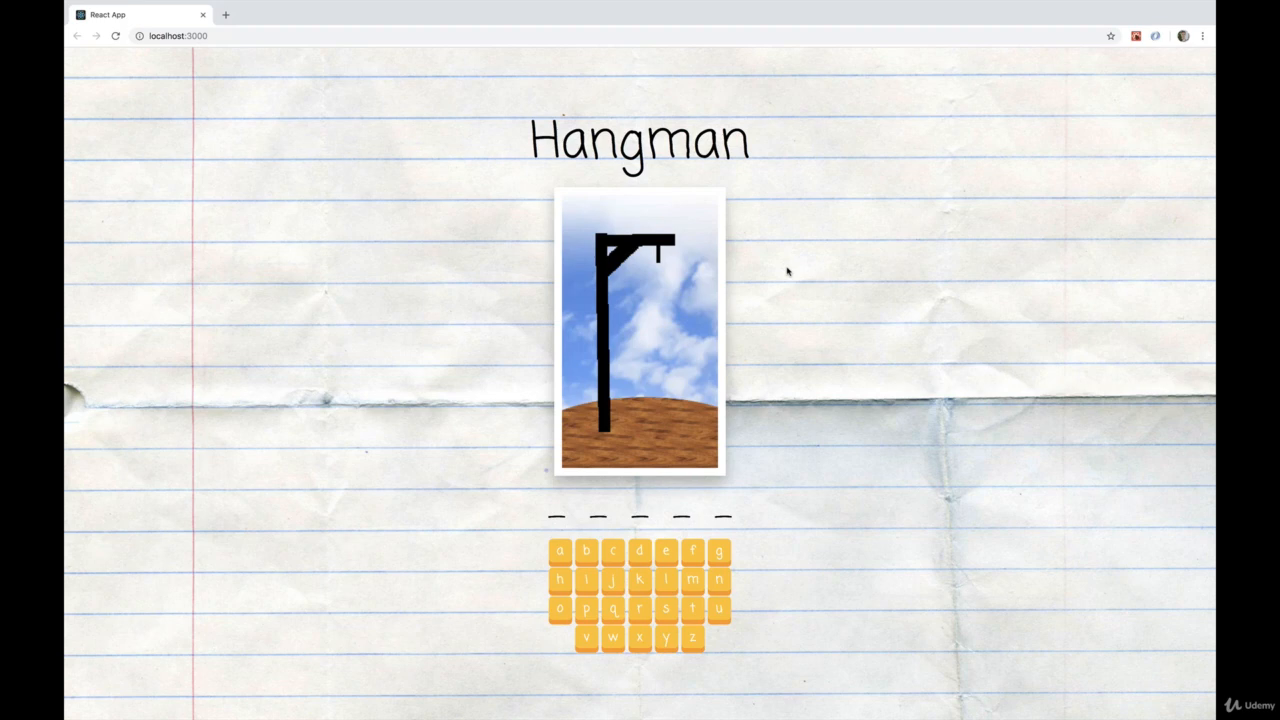
mouse_move(788, 456)
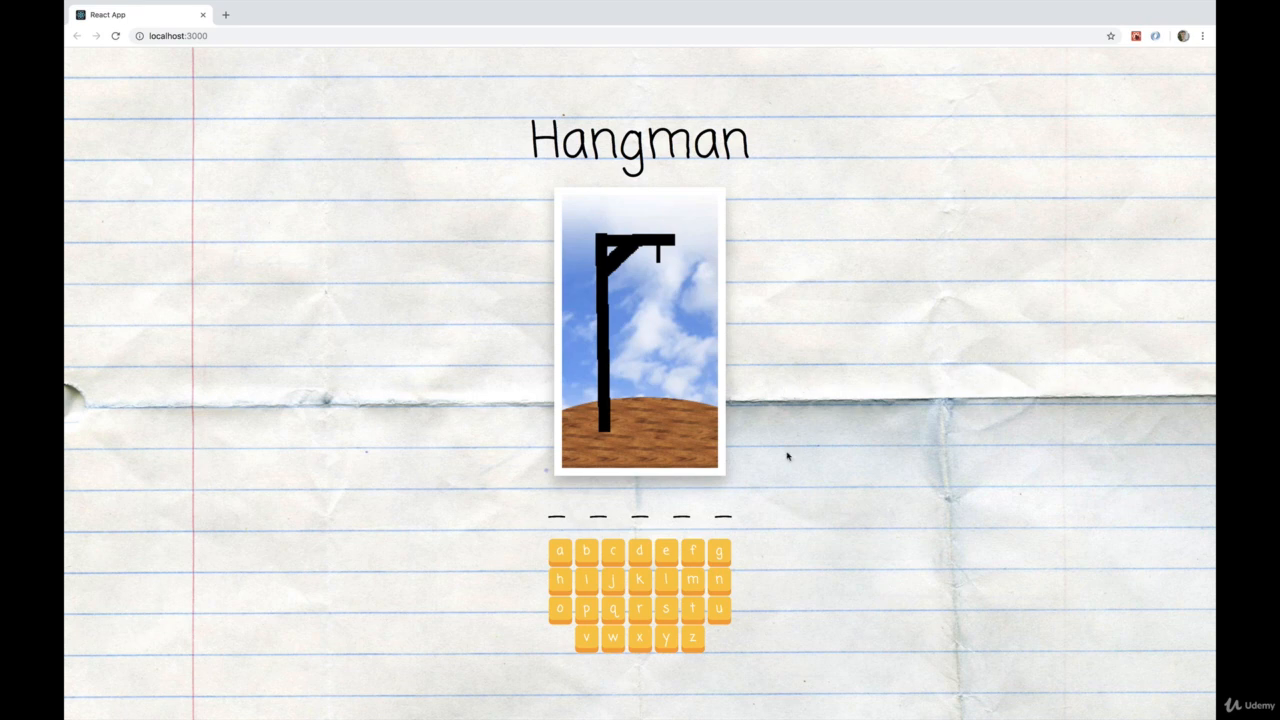
mouse_move(808, 192)
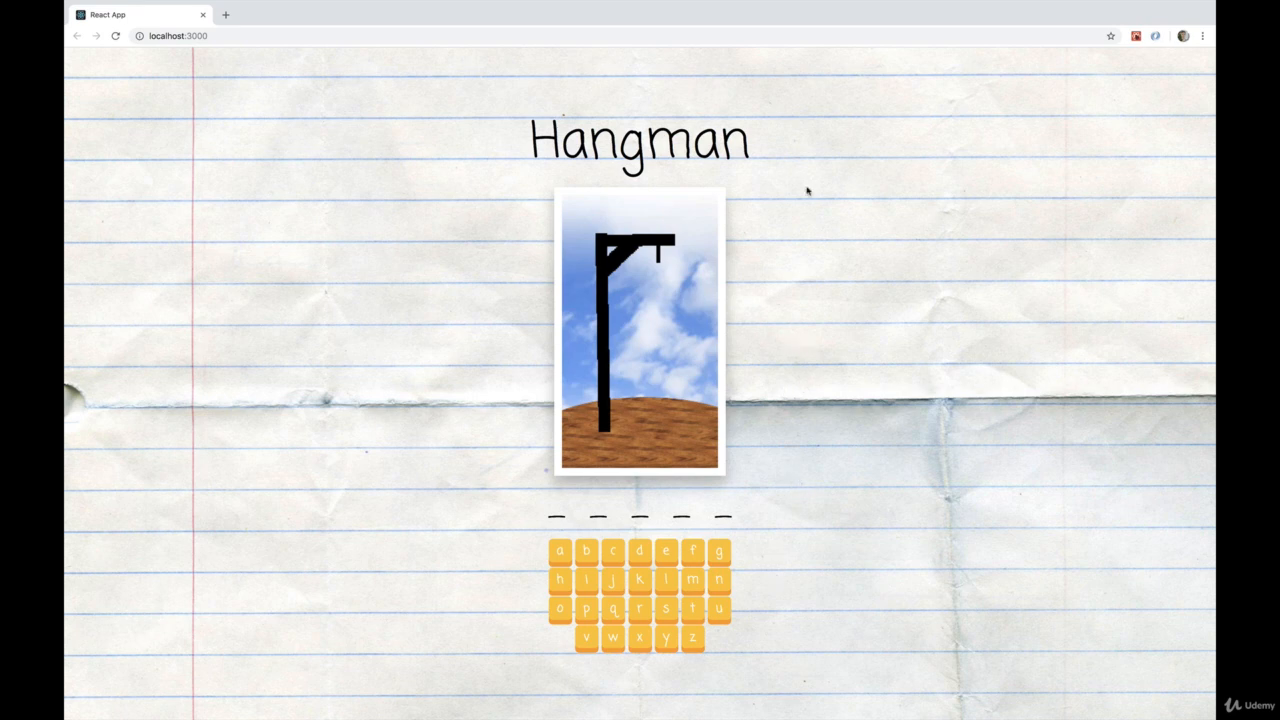
mouse_move(714, 390)
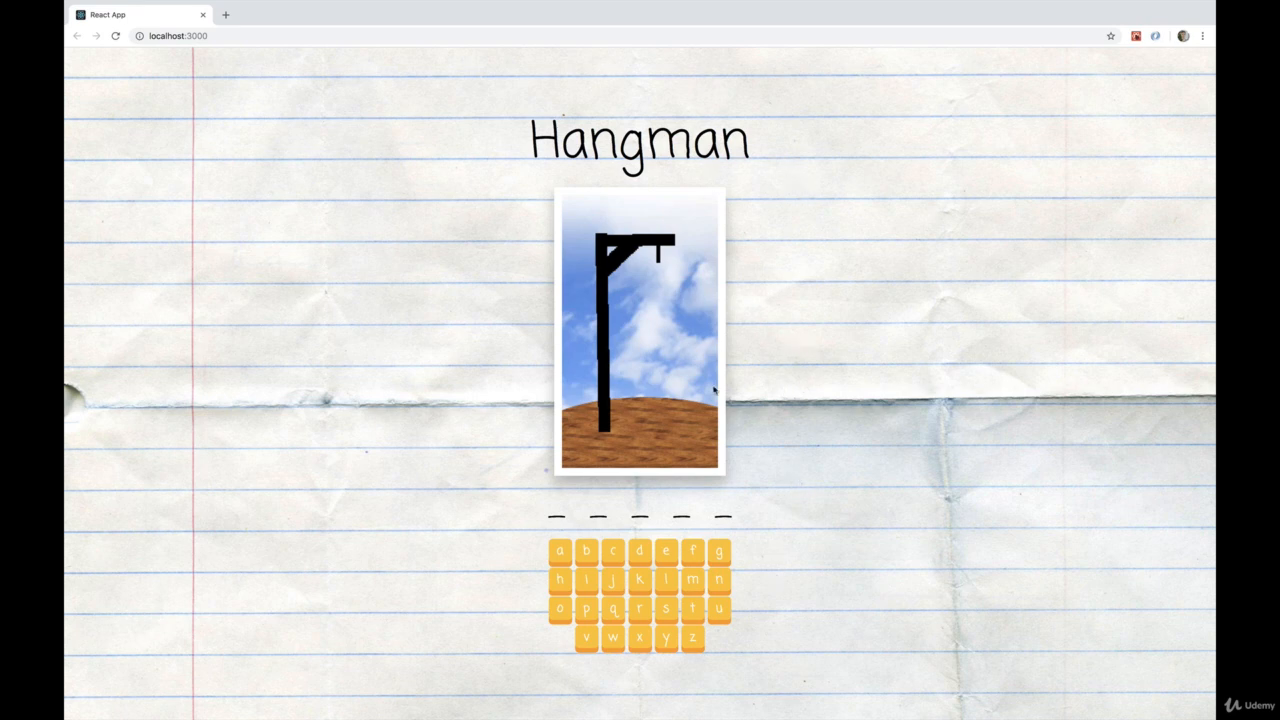
mouse_move(764, 496)
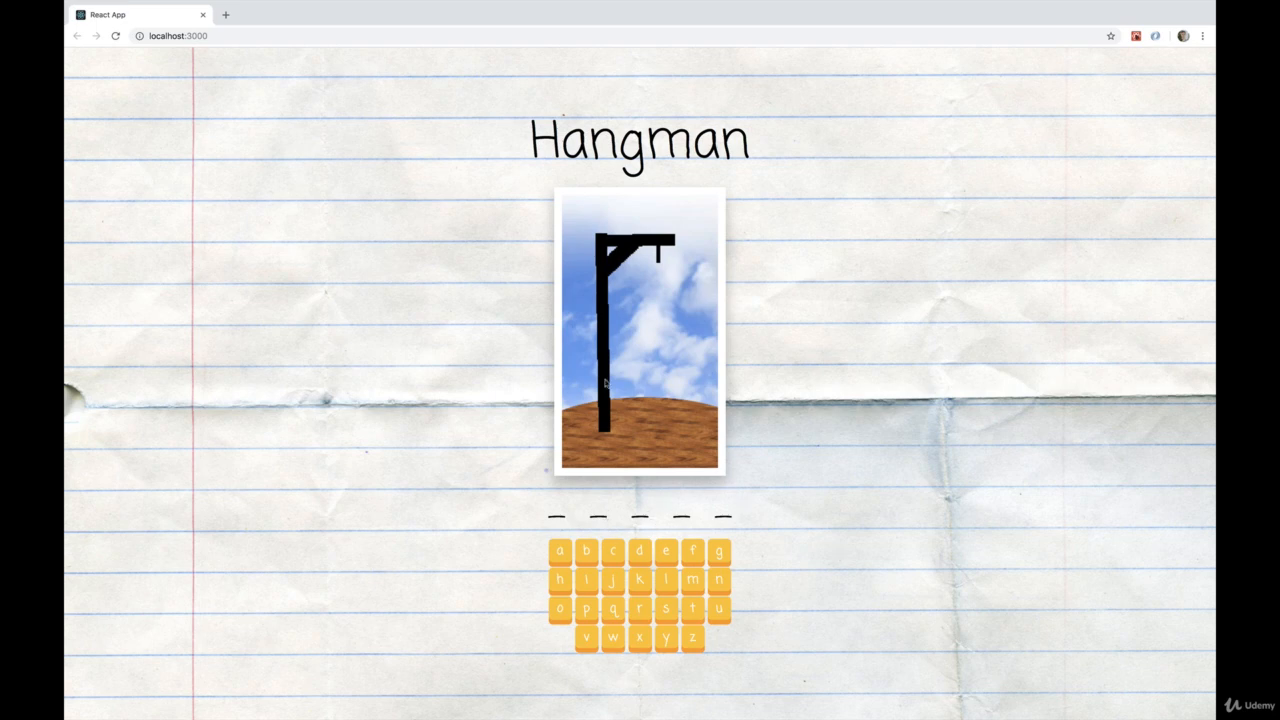
- Guess the letter a in the Hangman app, then a wrong letter that draws the head
click(560, 552)
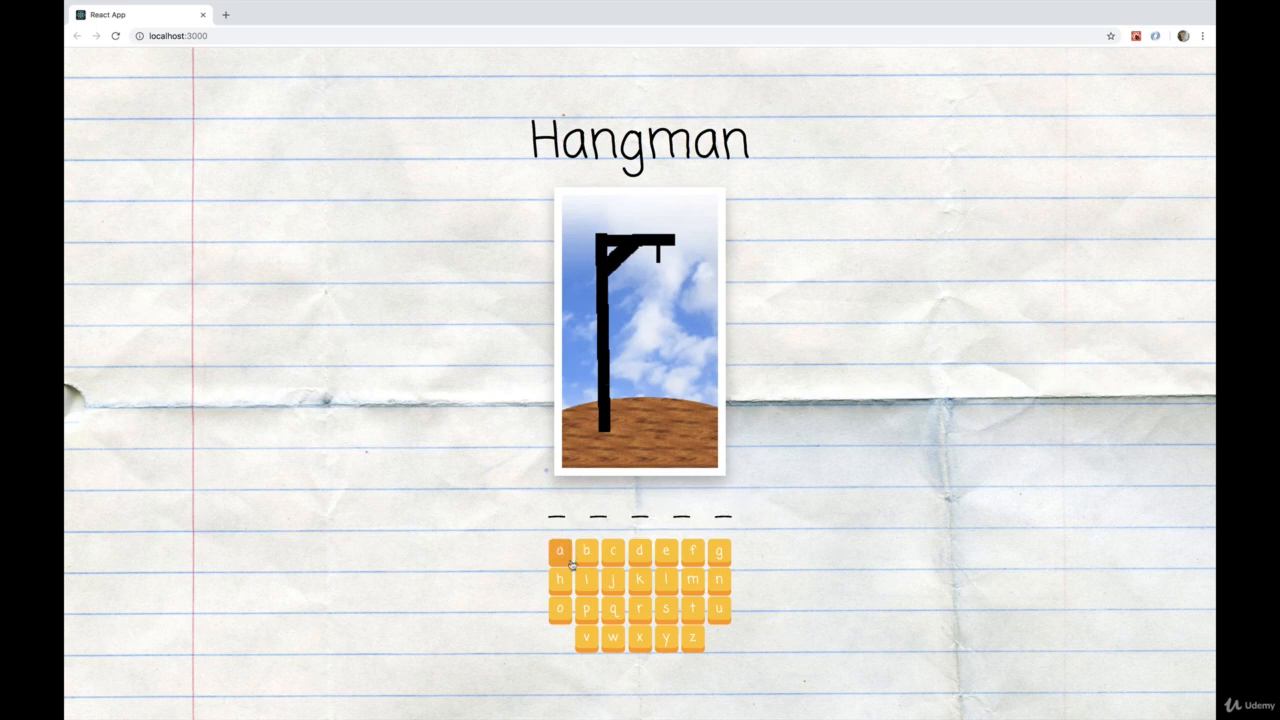
click(560, 552)
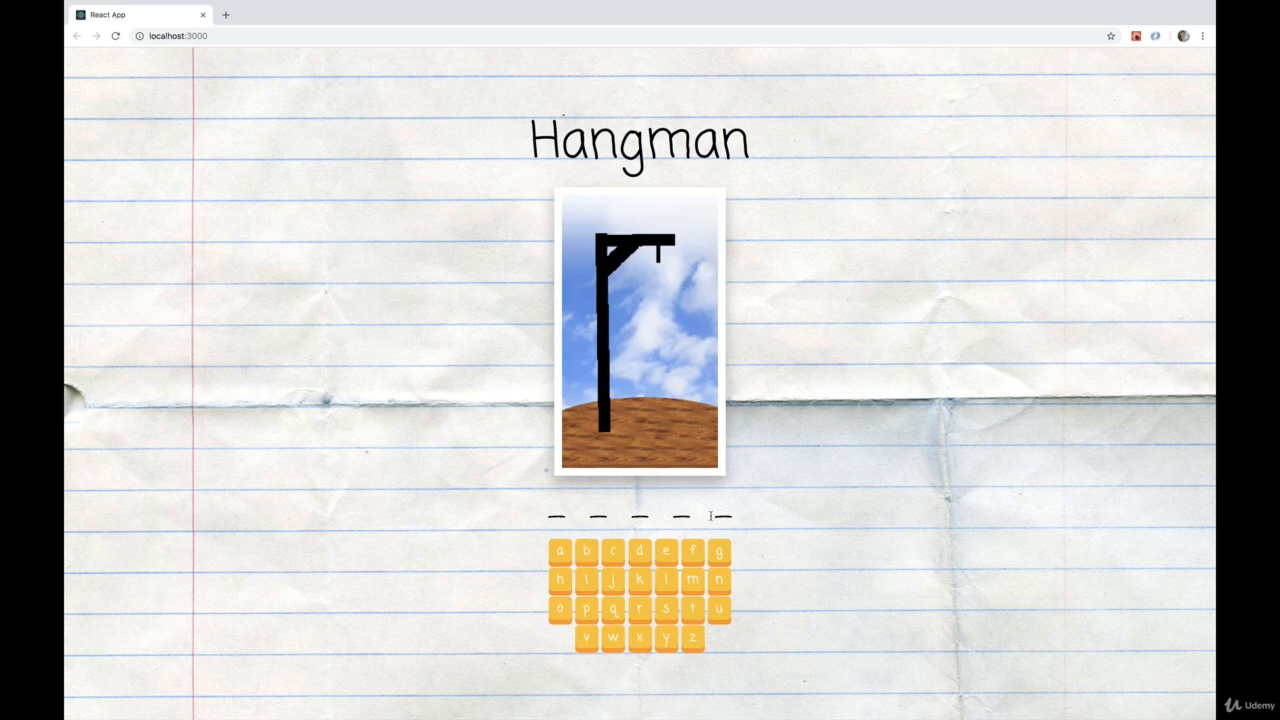
click(560, 552)
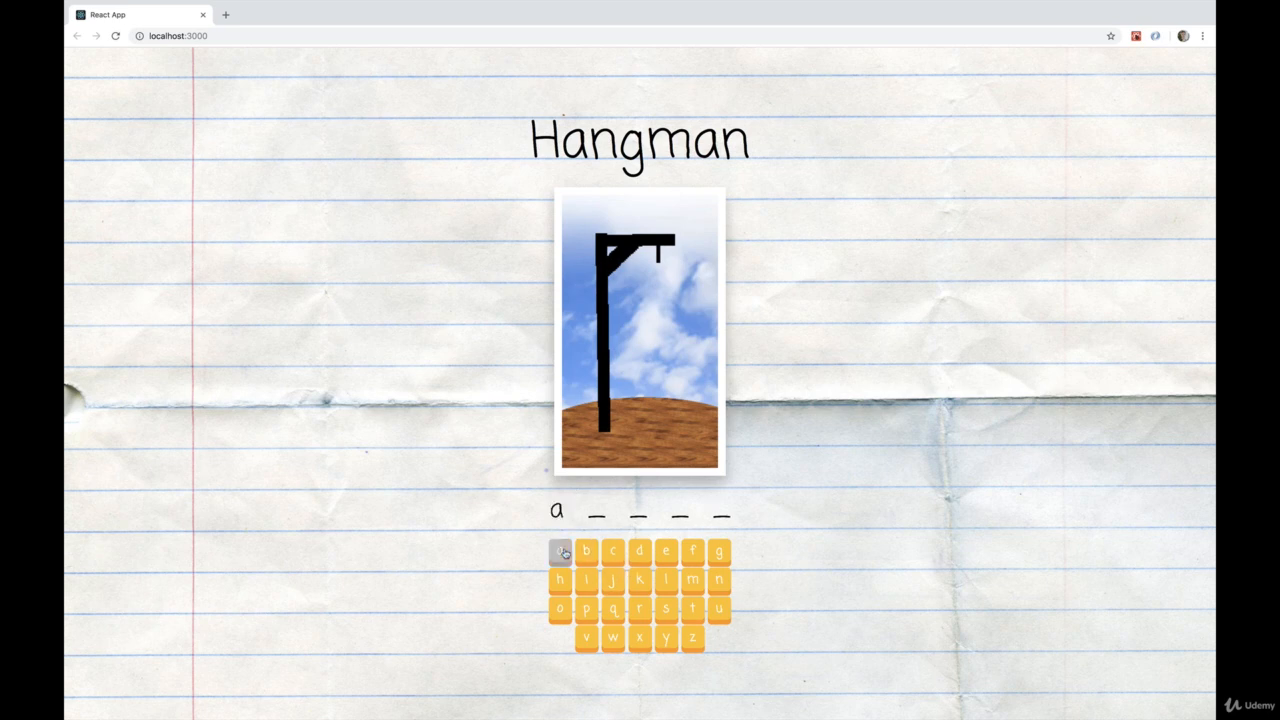
click(560, 552)
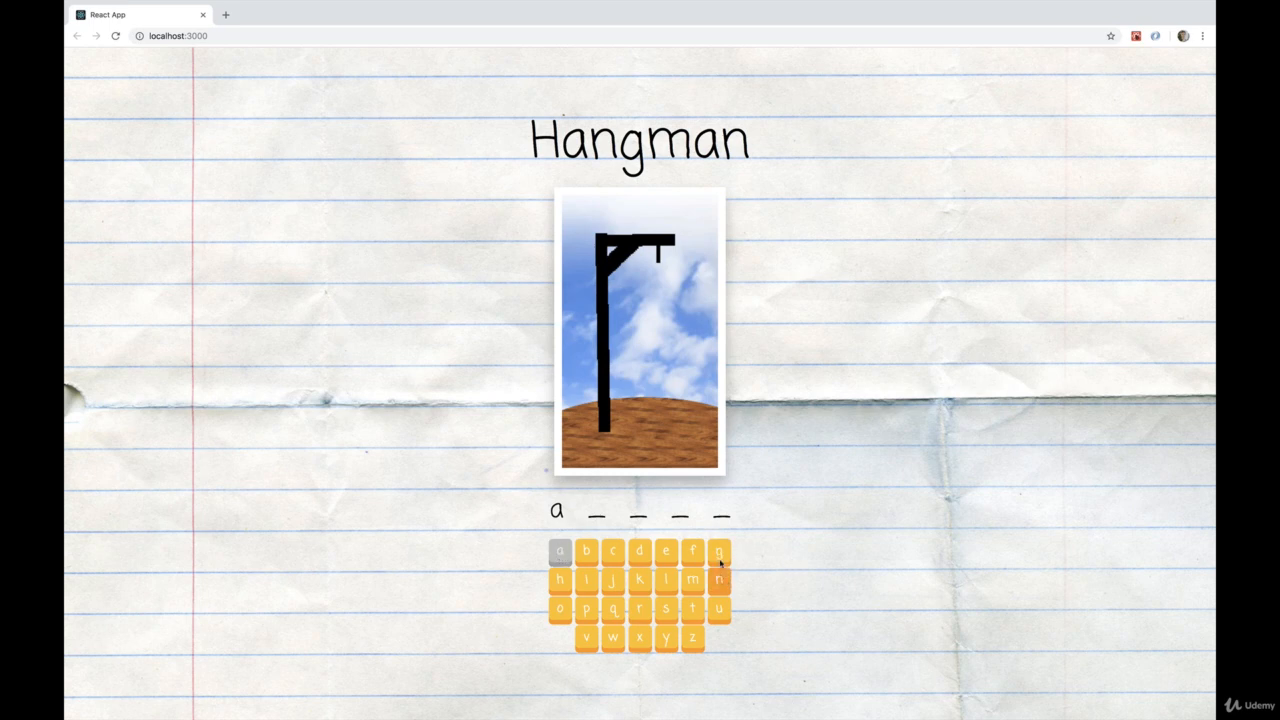
click(720, 552)
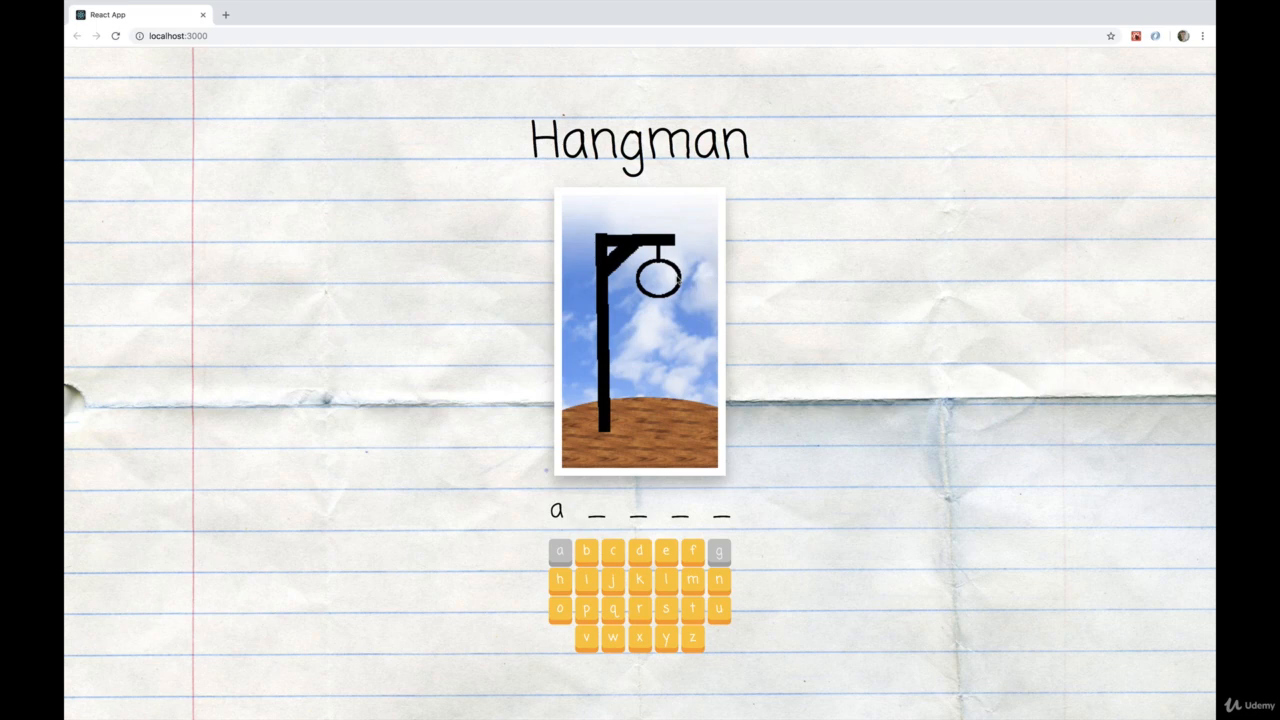
mouse_move(702, 310)
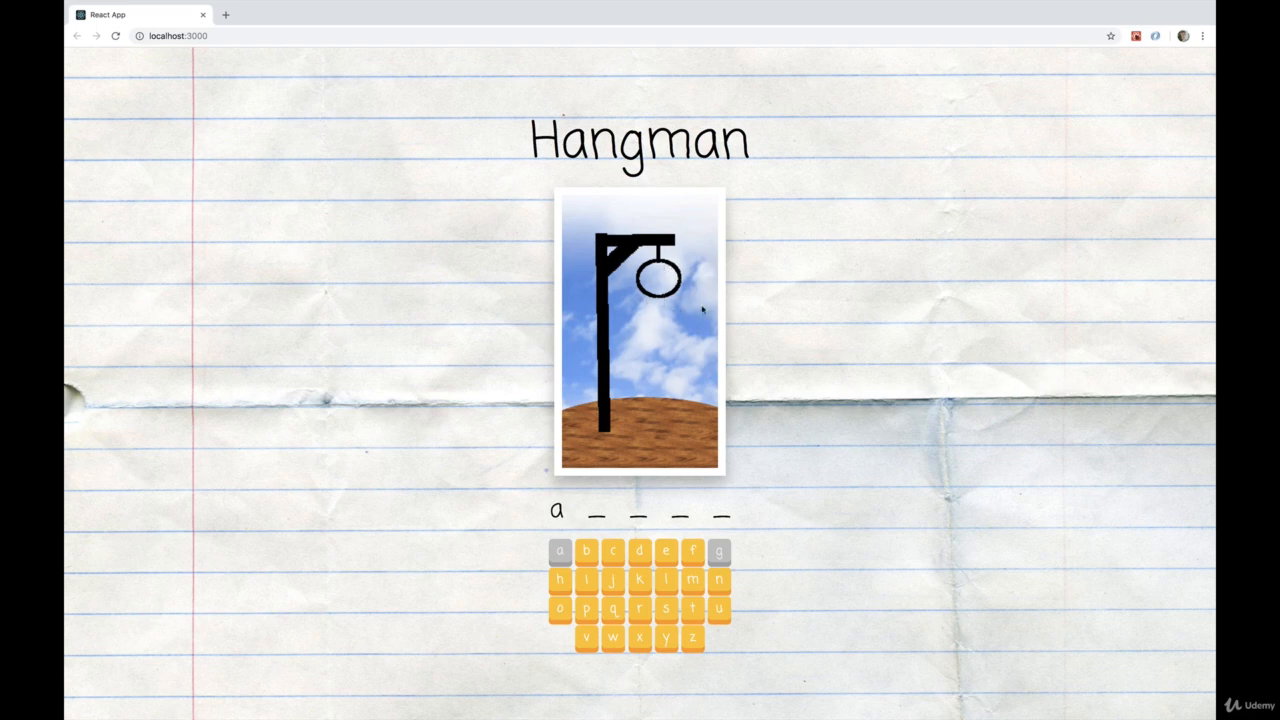
mouse_move(694, 320)
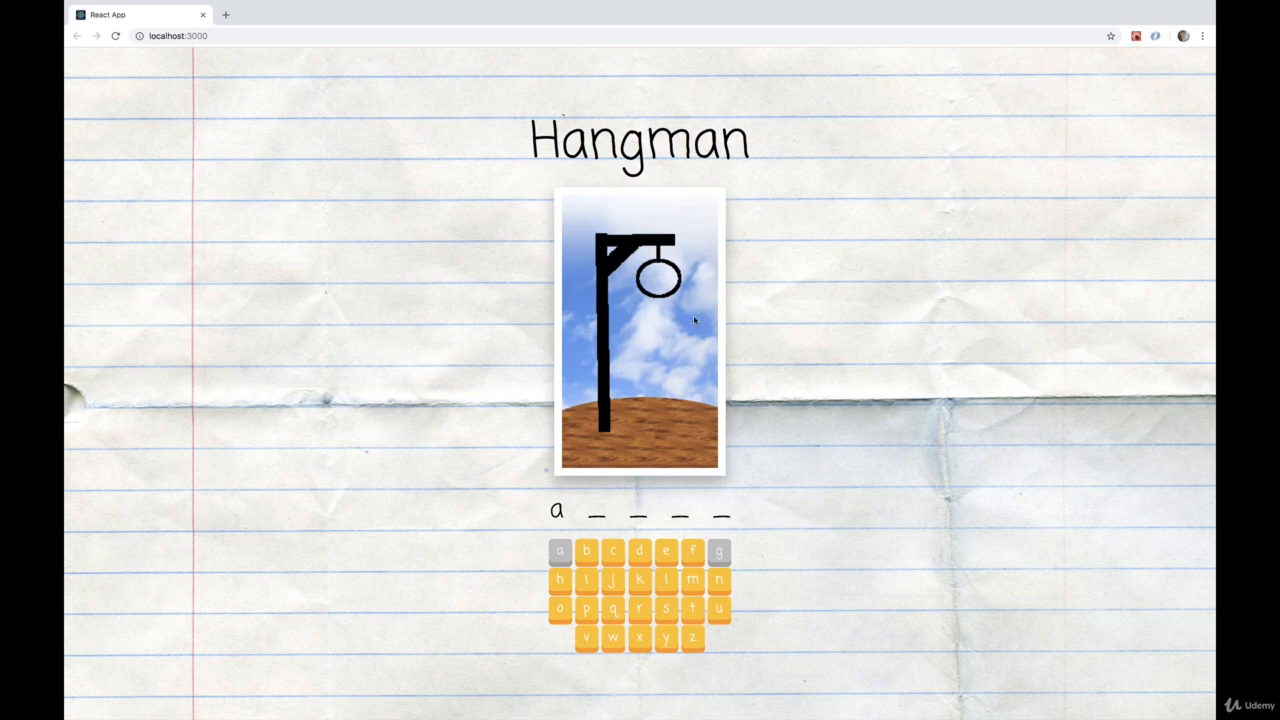
- Make more wrong guesses and guess l, until the word reads a _ _ l e and the image vanishes
click(692, 552)
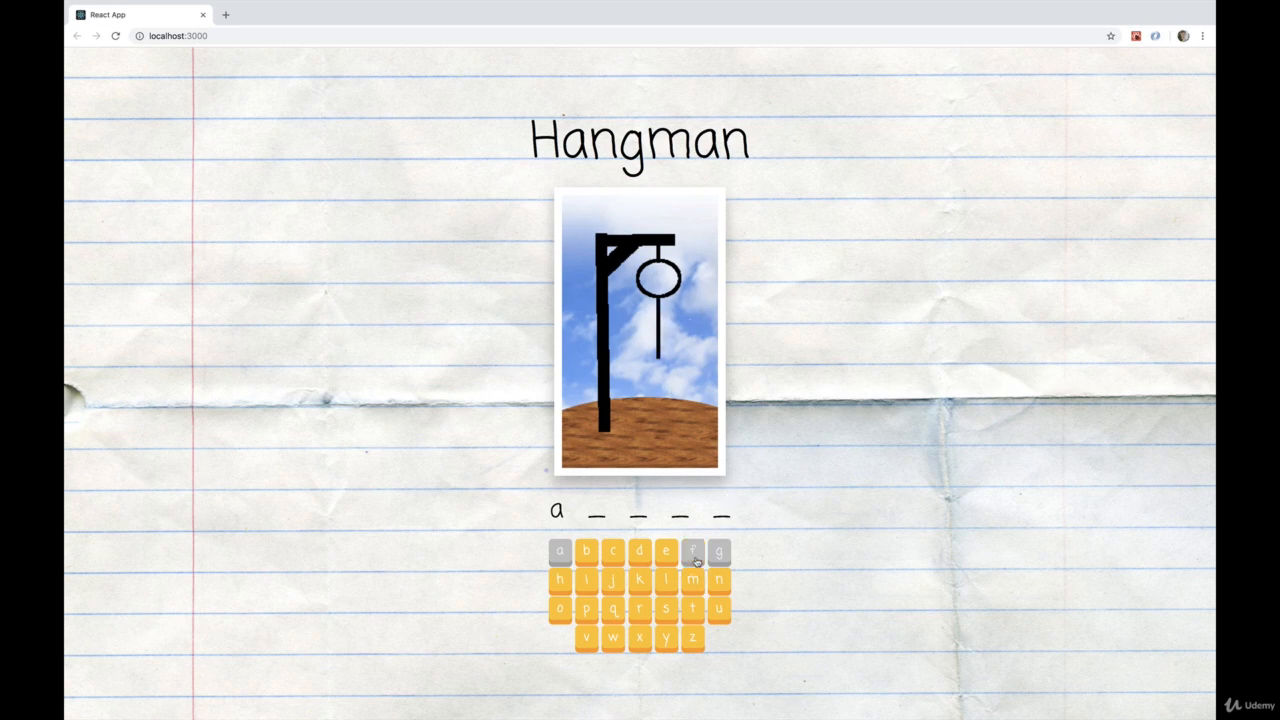
click(666, 552)
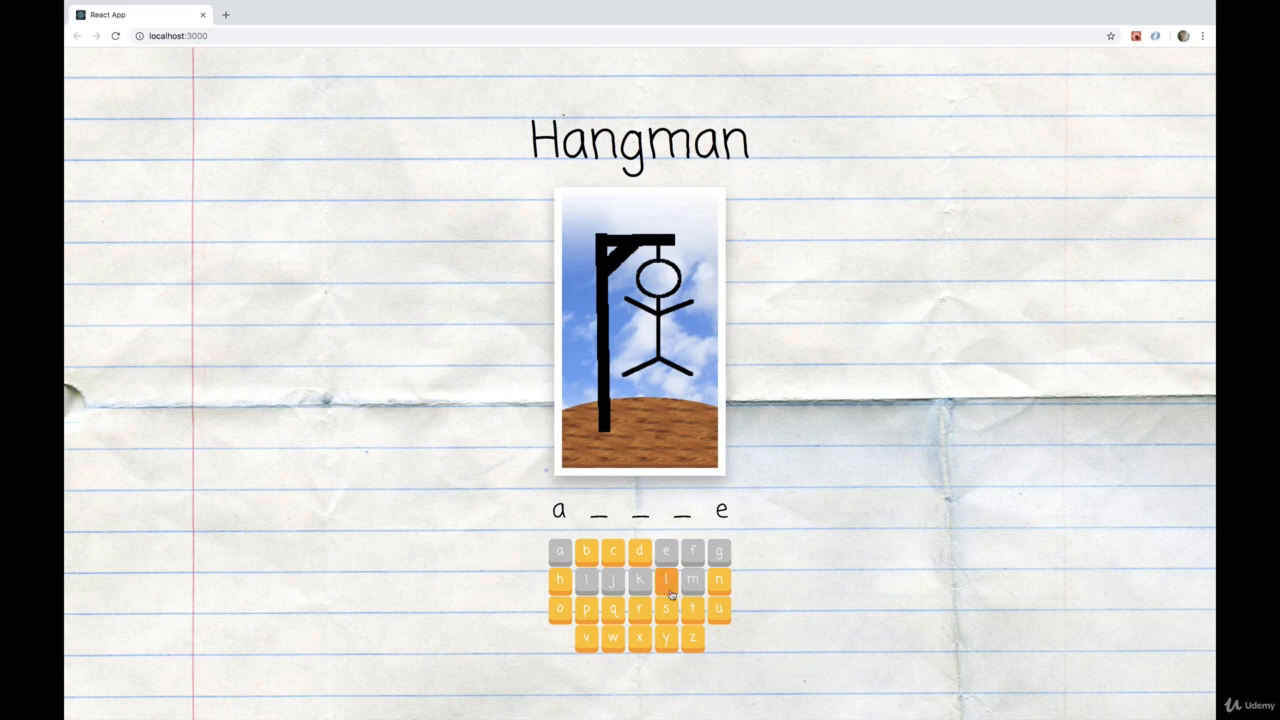
click(666, 580)
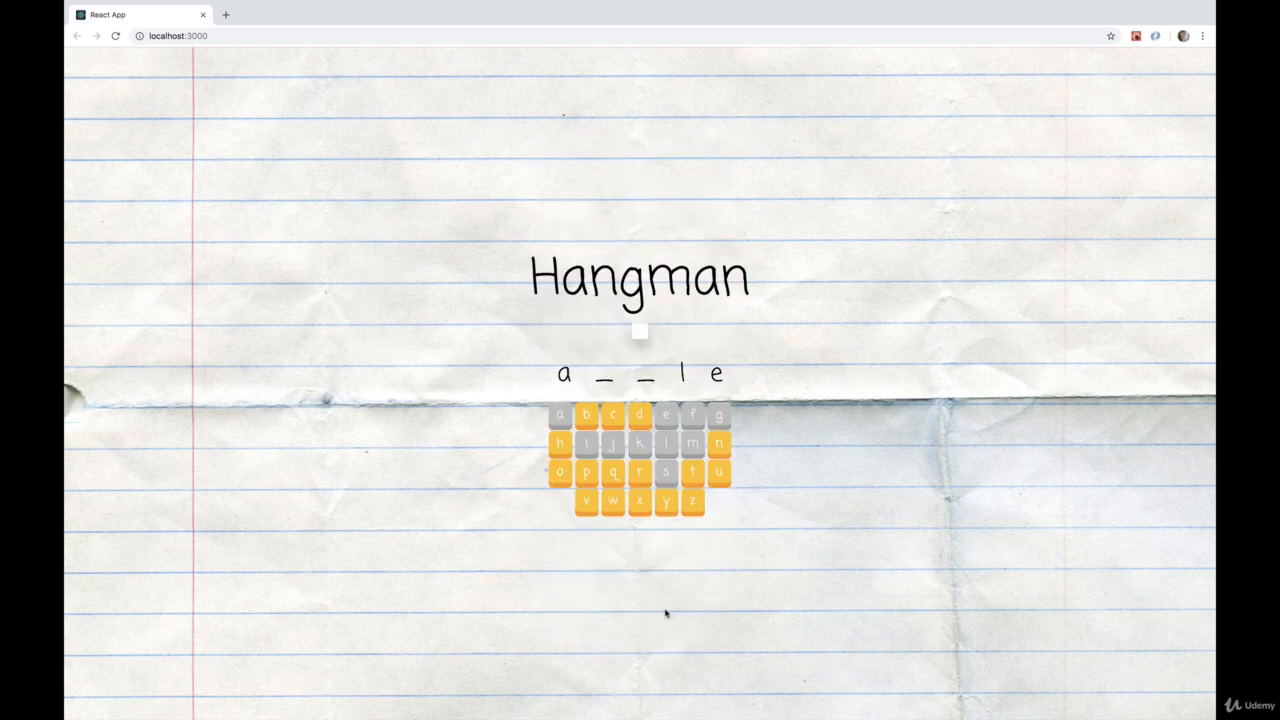
mouse_move(646, 350)
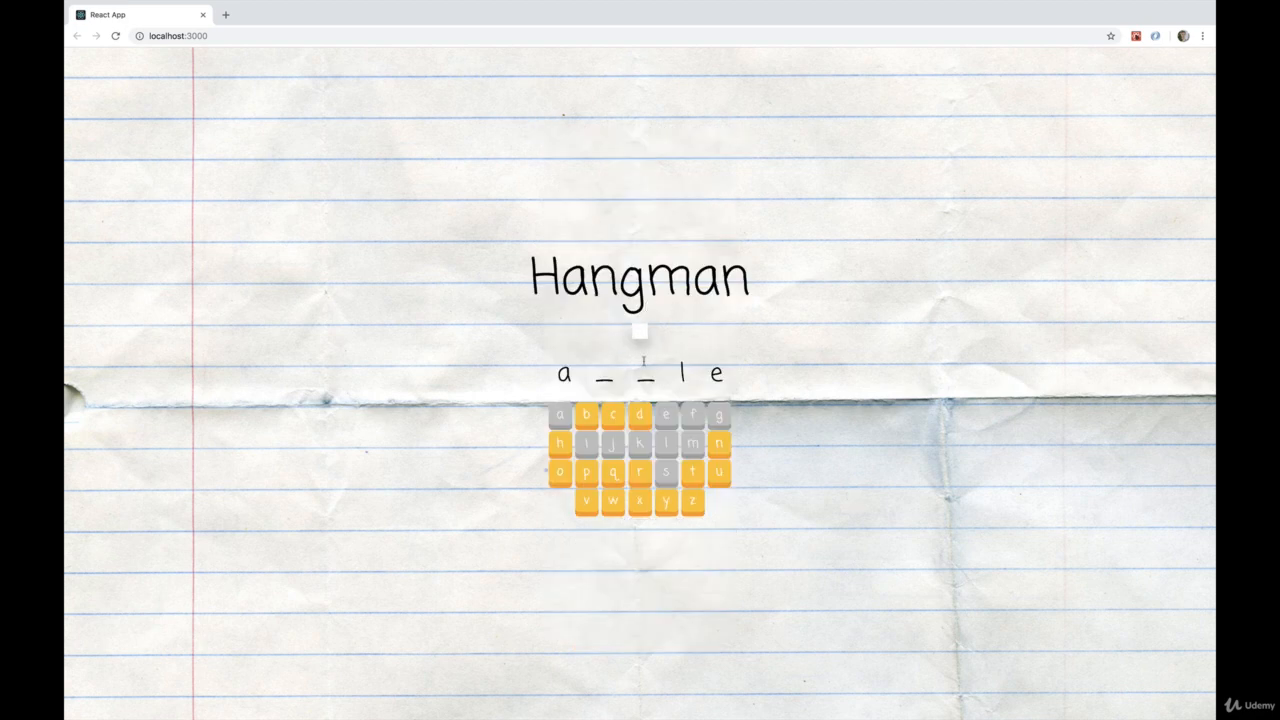
click(586, 472)
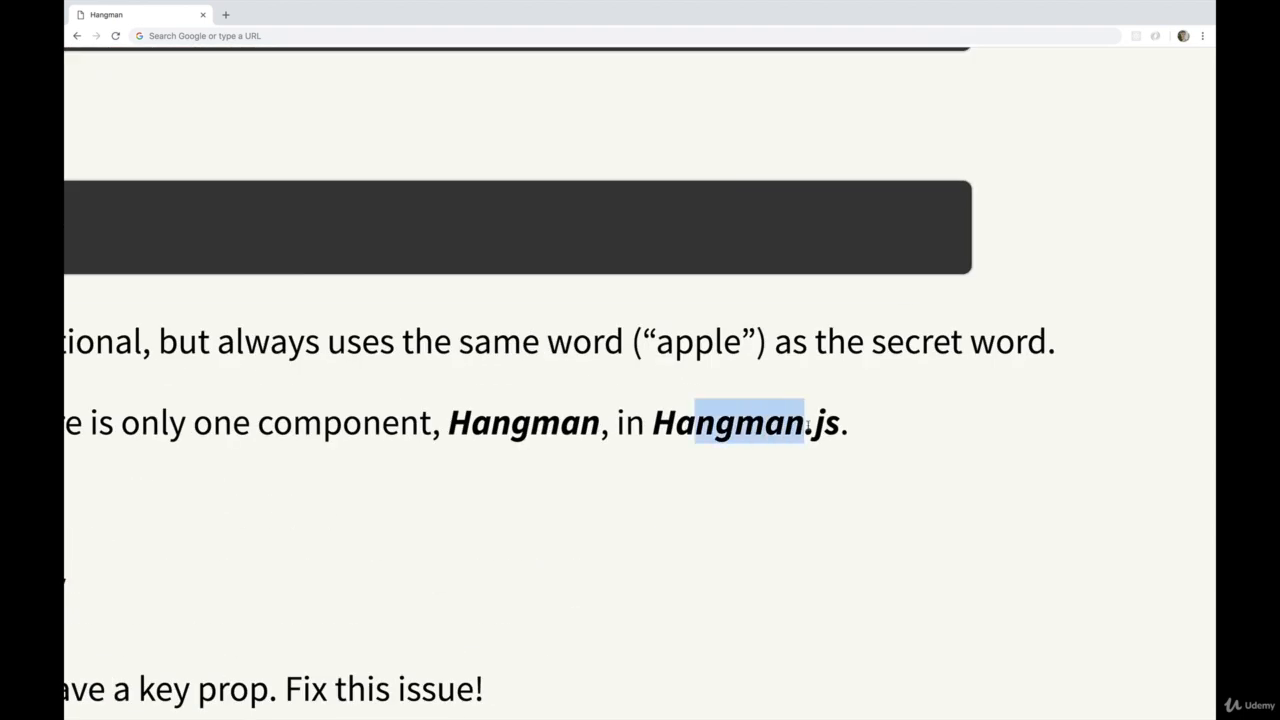
- Scroll the instructions from the Hangman.js component step down to Parts One through Three
scroll(up, 3)
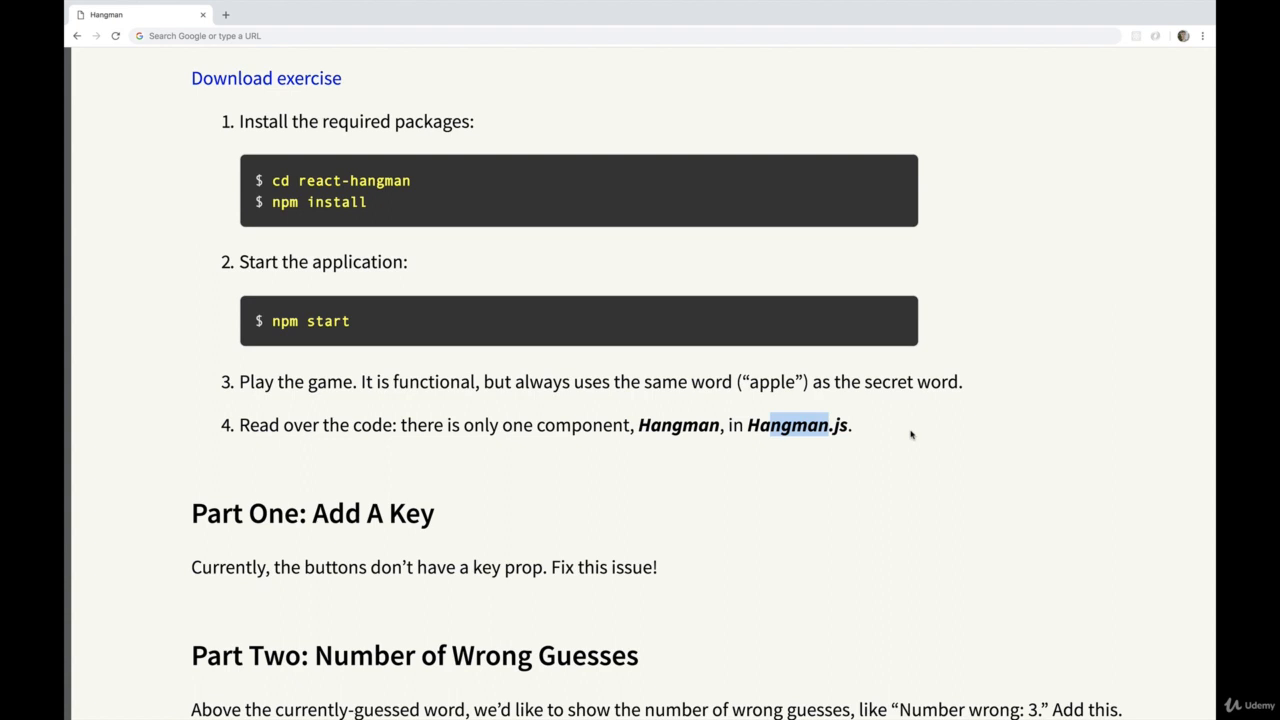
mouse_move(836, 490)
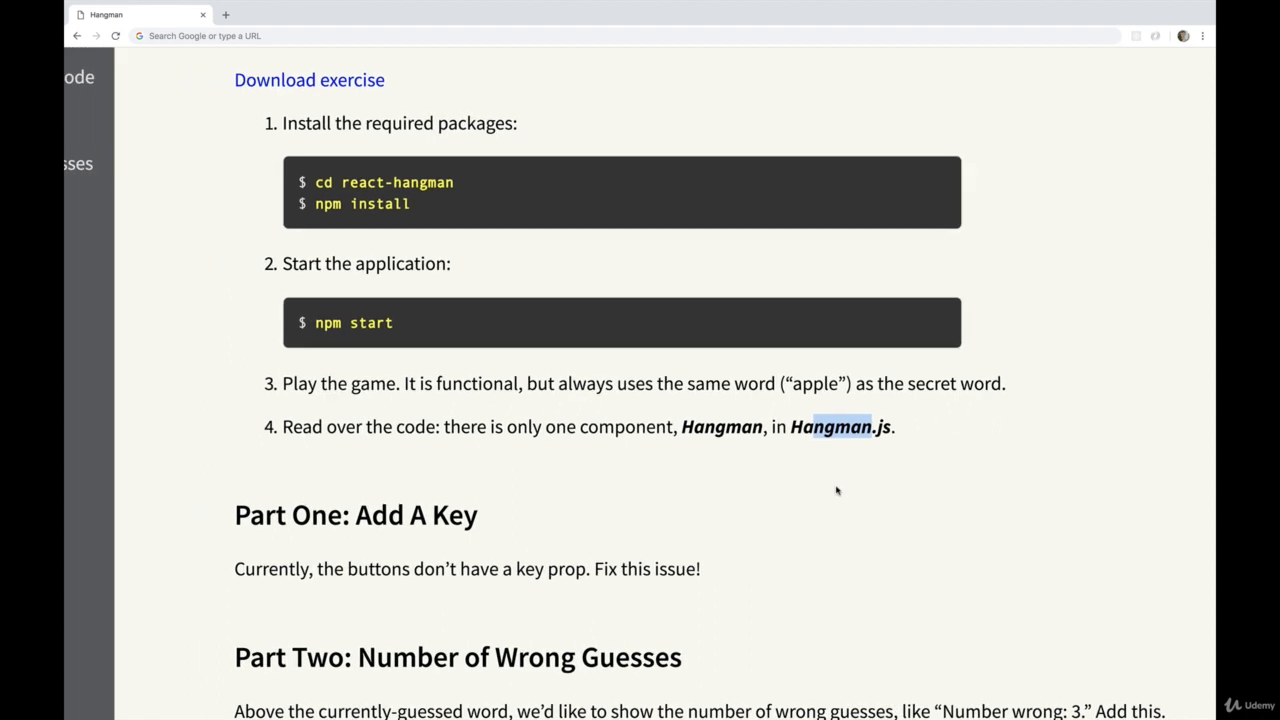
scroll(down, 3)
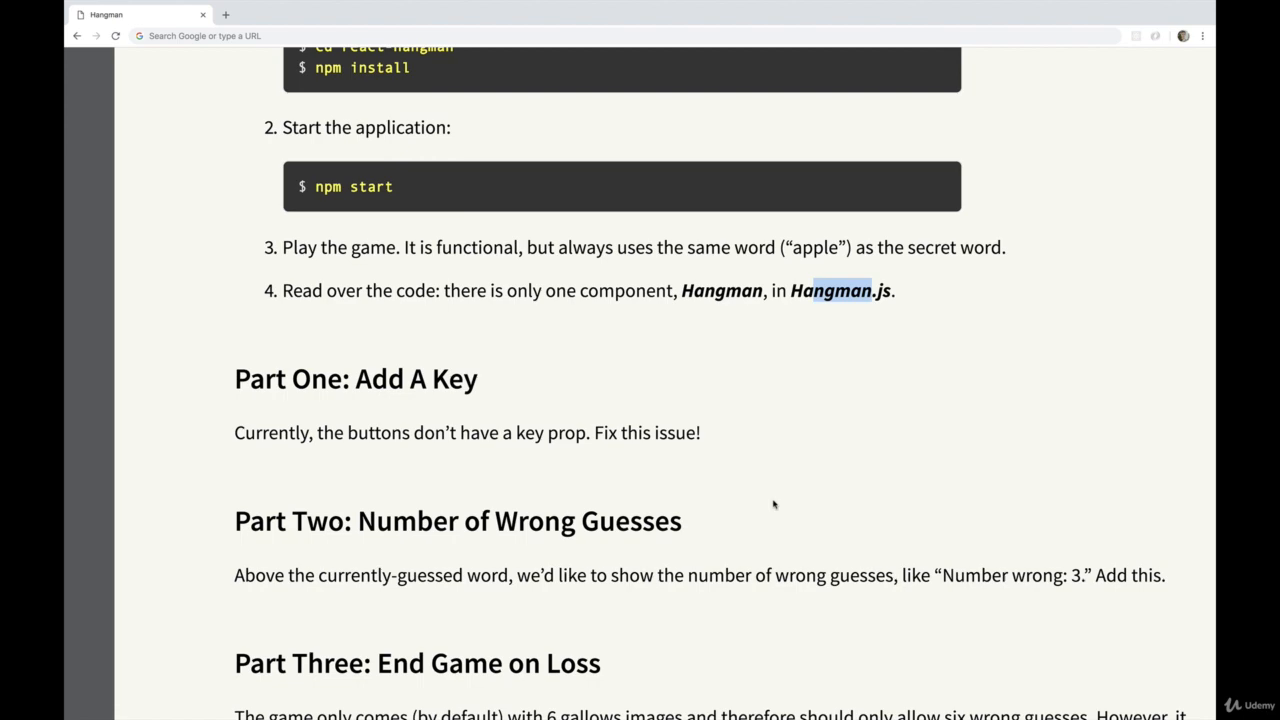
scroll(down, 3)
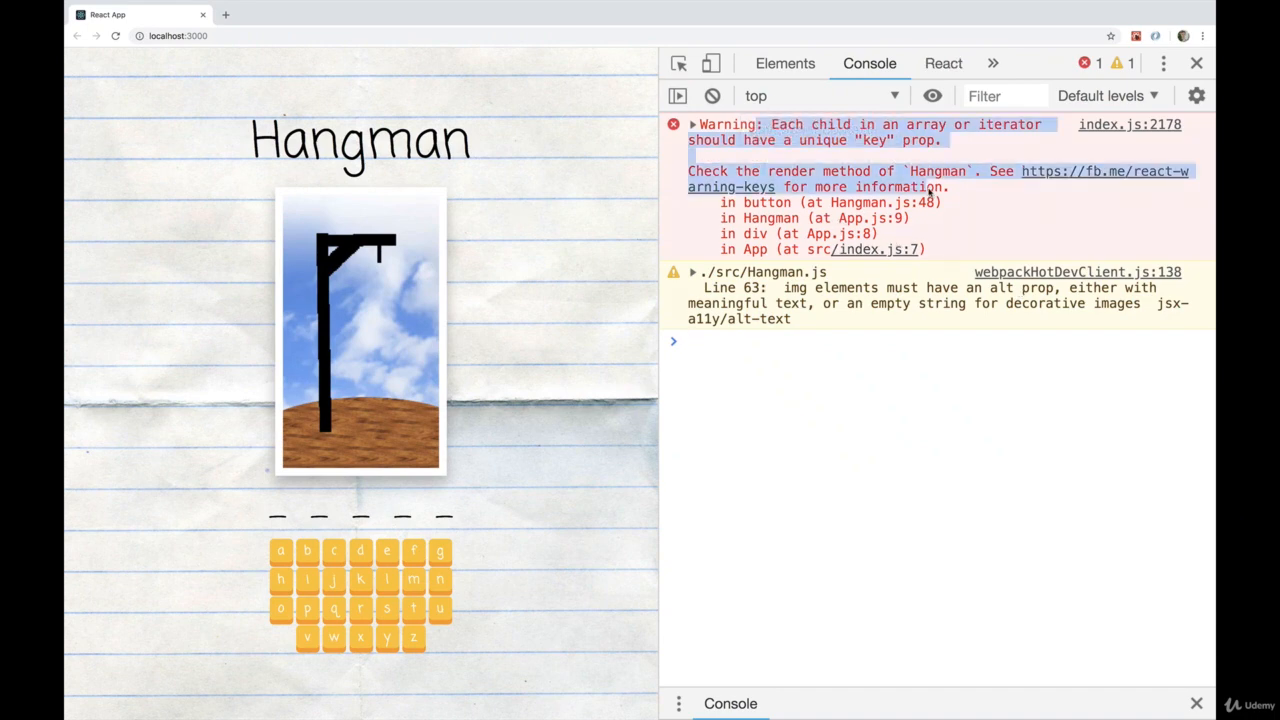
mouse_move(1196, 64)
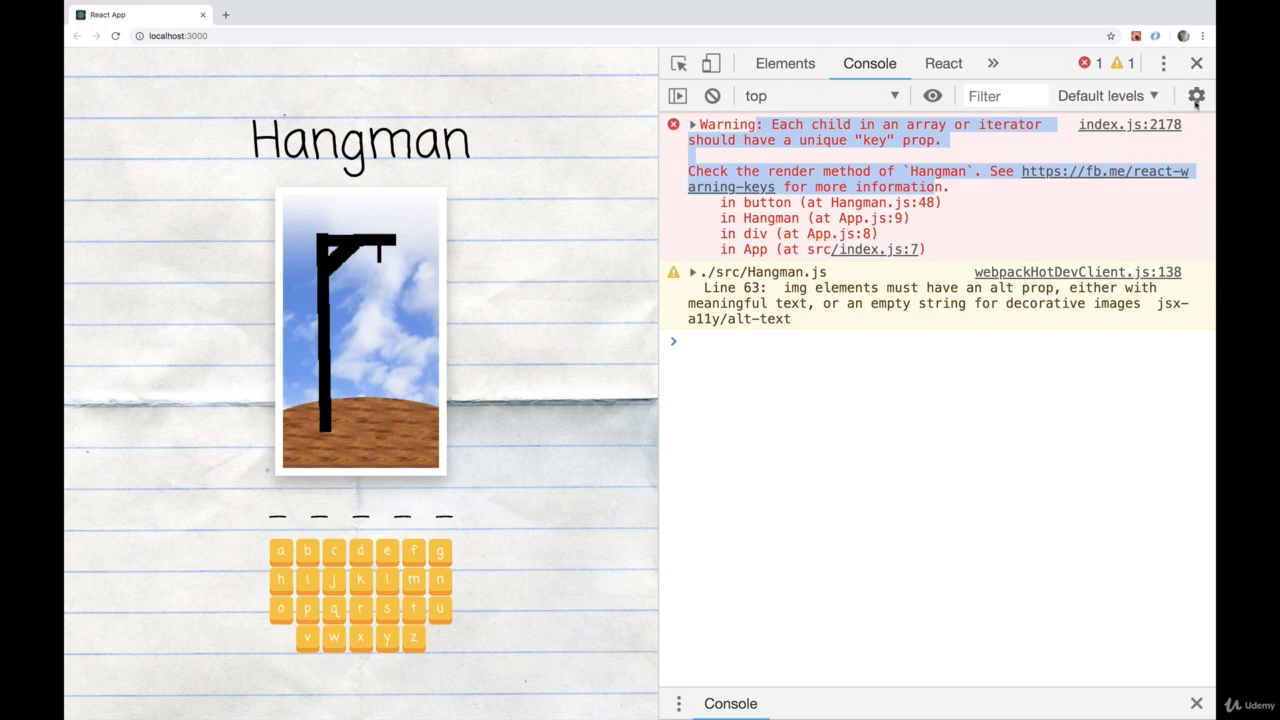
- Return to the exercise instructions at Part Two about displaying wrong guesses
click(1196, 62)
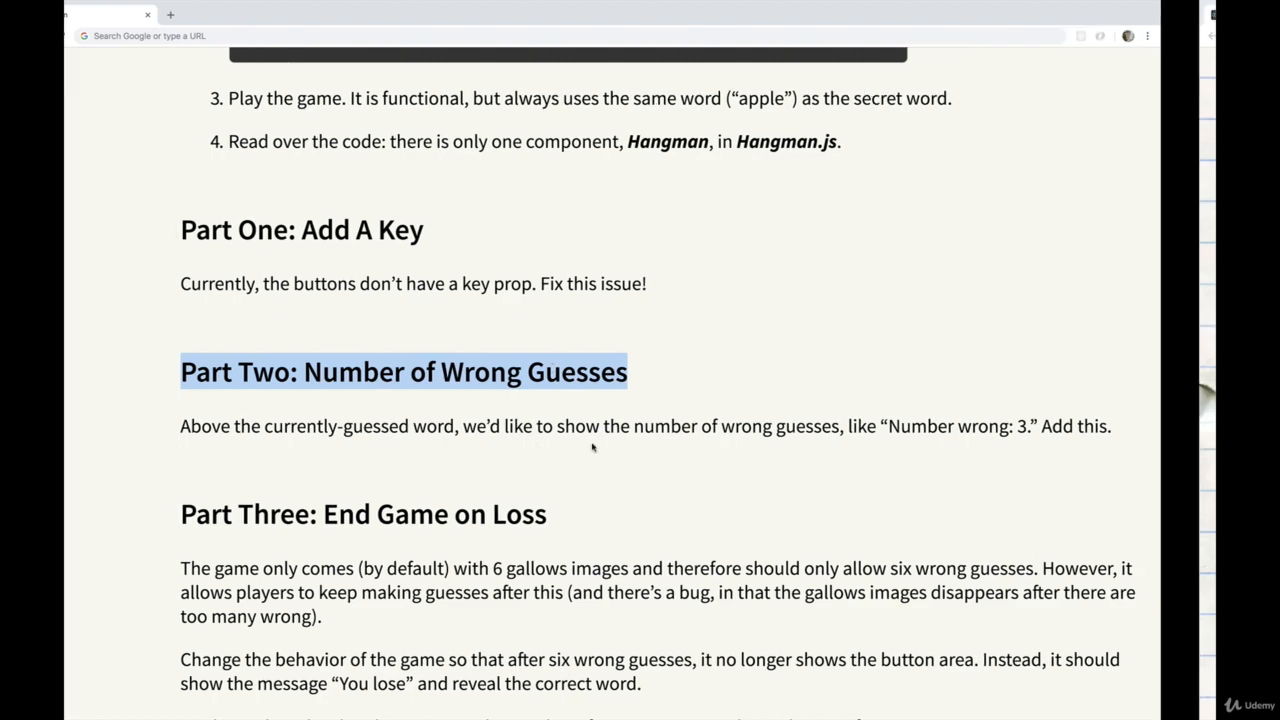
click(108, 14)
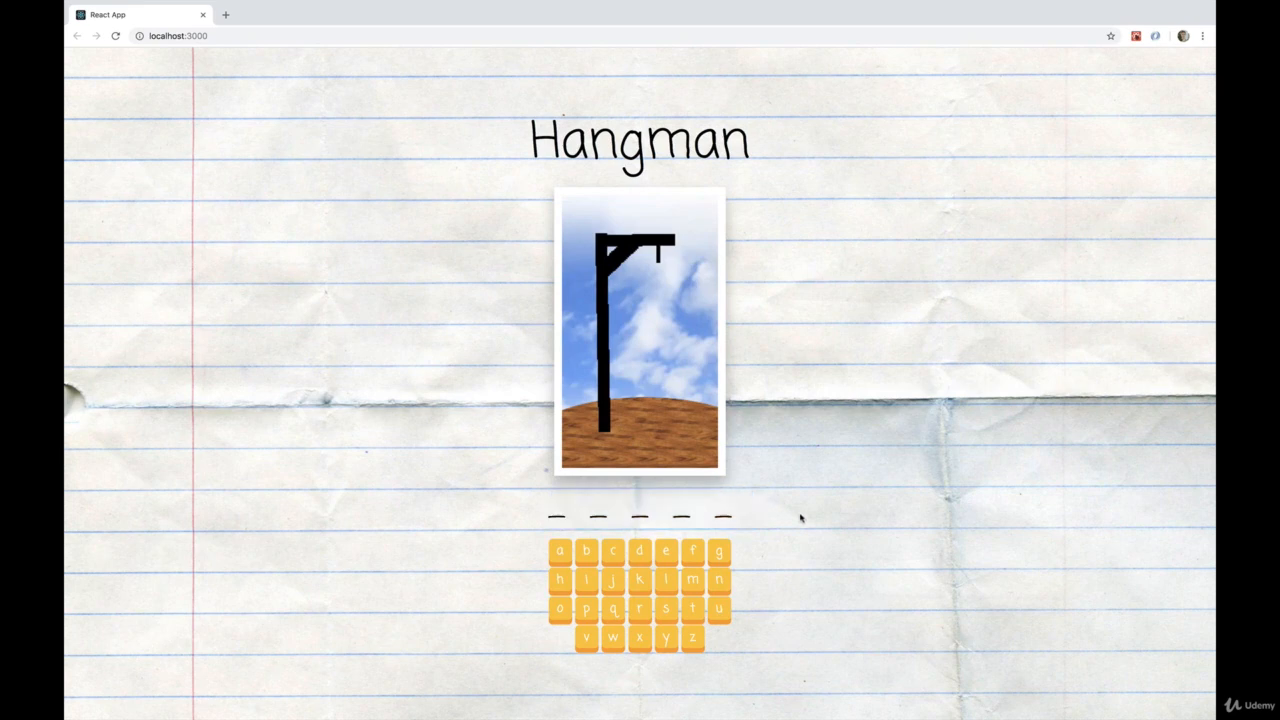
mouse_move(648, 480)
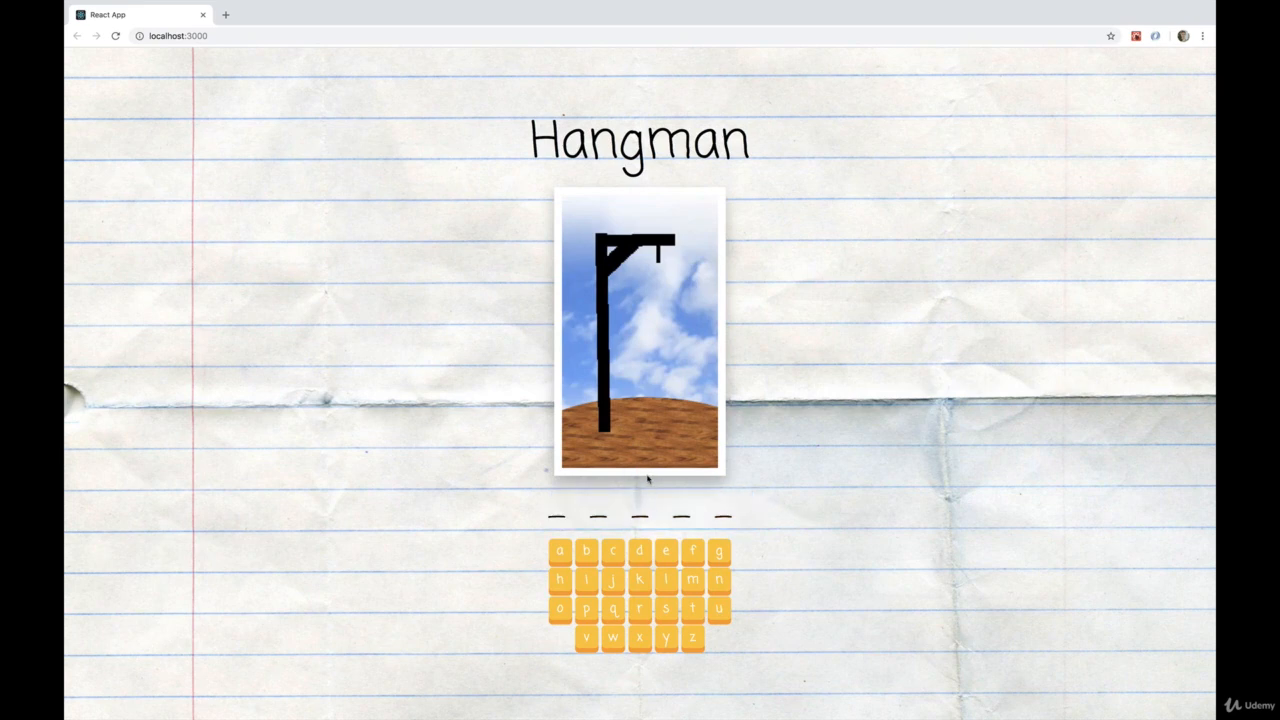
mouse_move(664, 508)
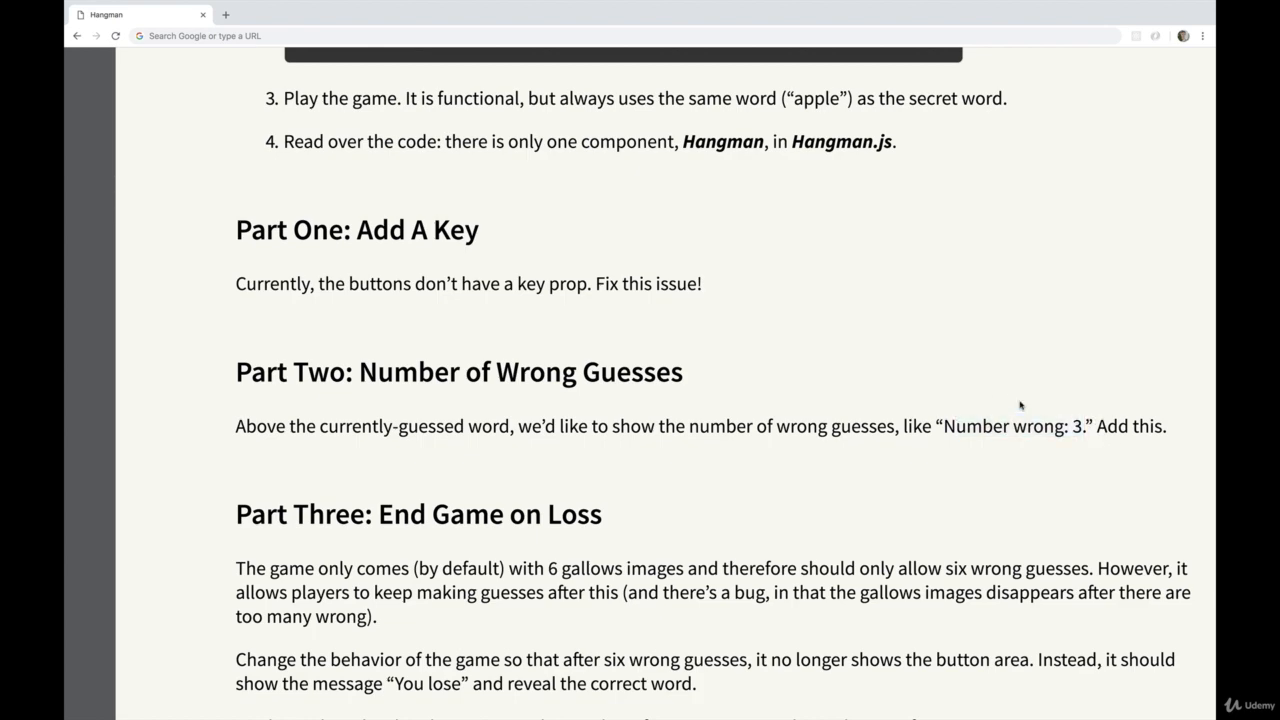
mouse_move(1072, 456)
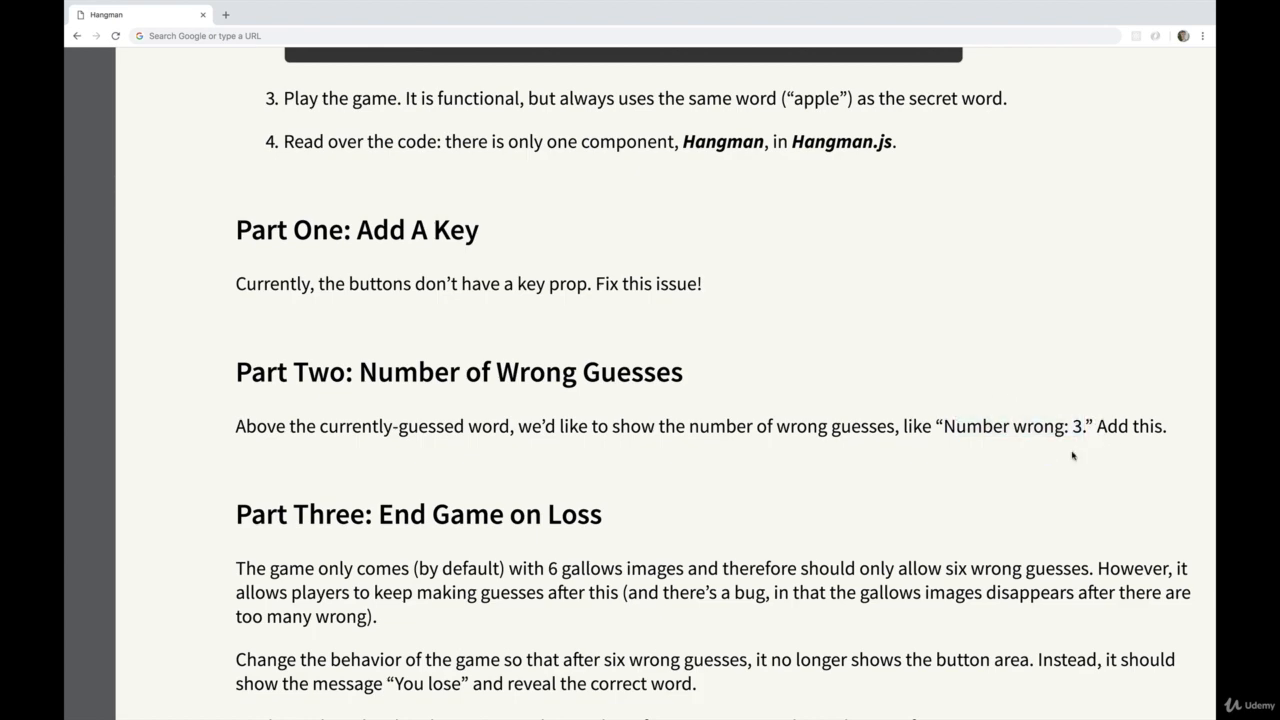
scroll(down, 3)
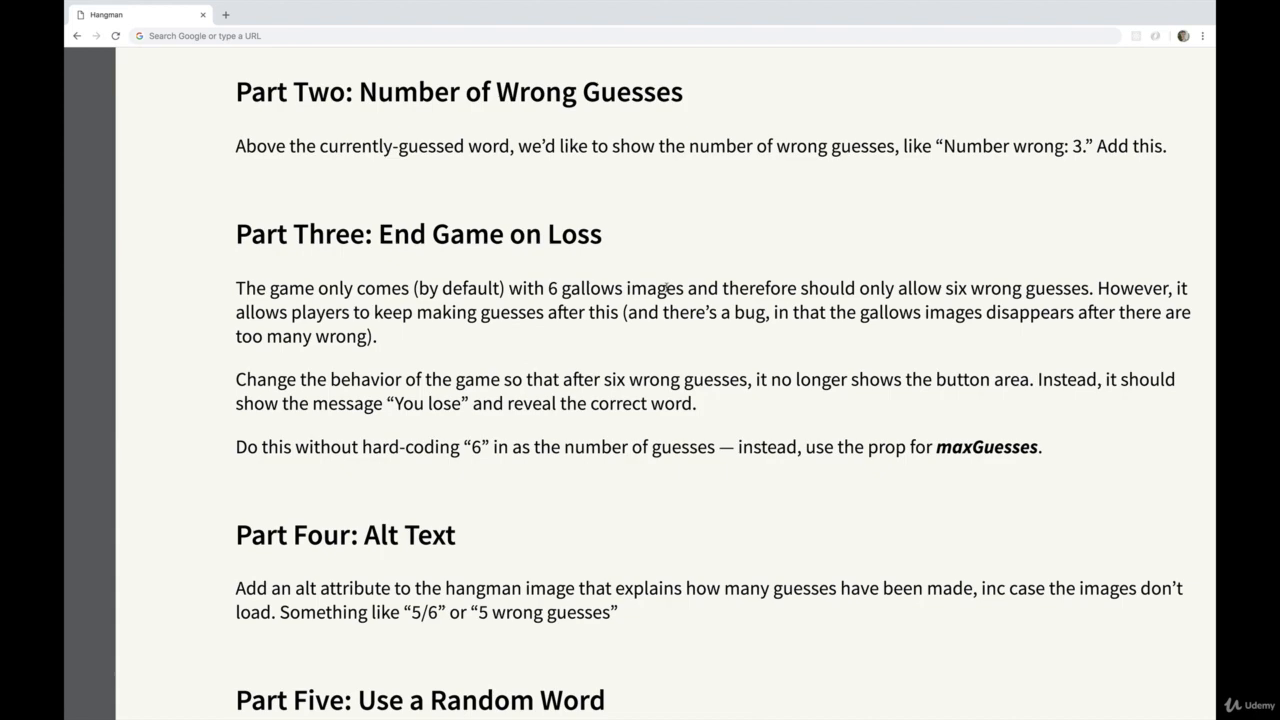
- Make wrong guesses in the Hangman app past six misses so the gallows image breaks, then return to Part Three
click(176, 36)
text(localhost:3000)
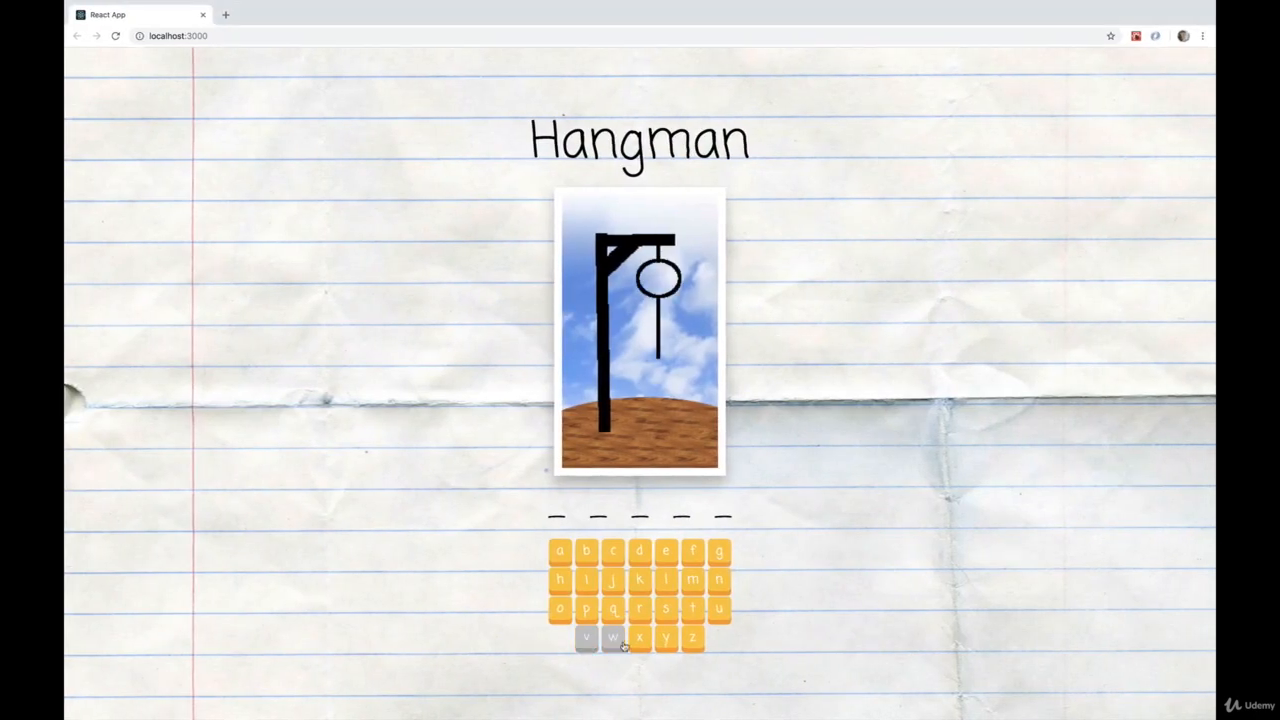
click(692, 638)
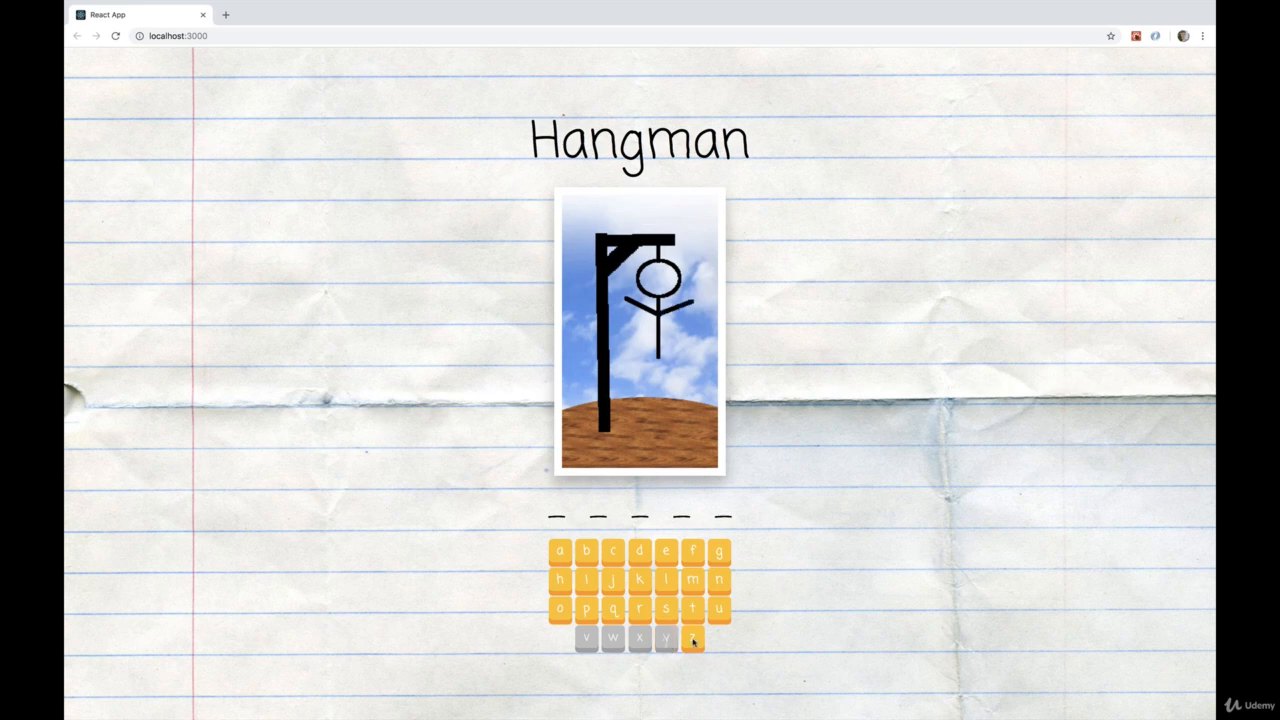
click(692, 636)
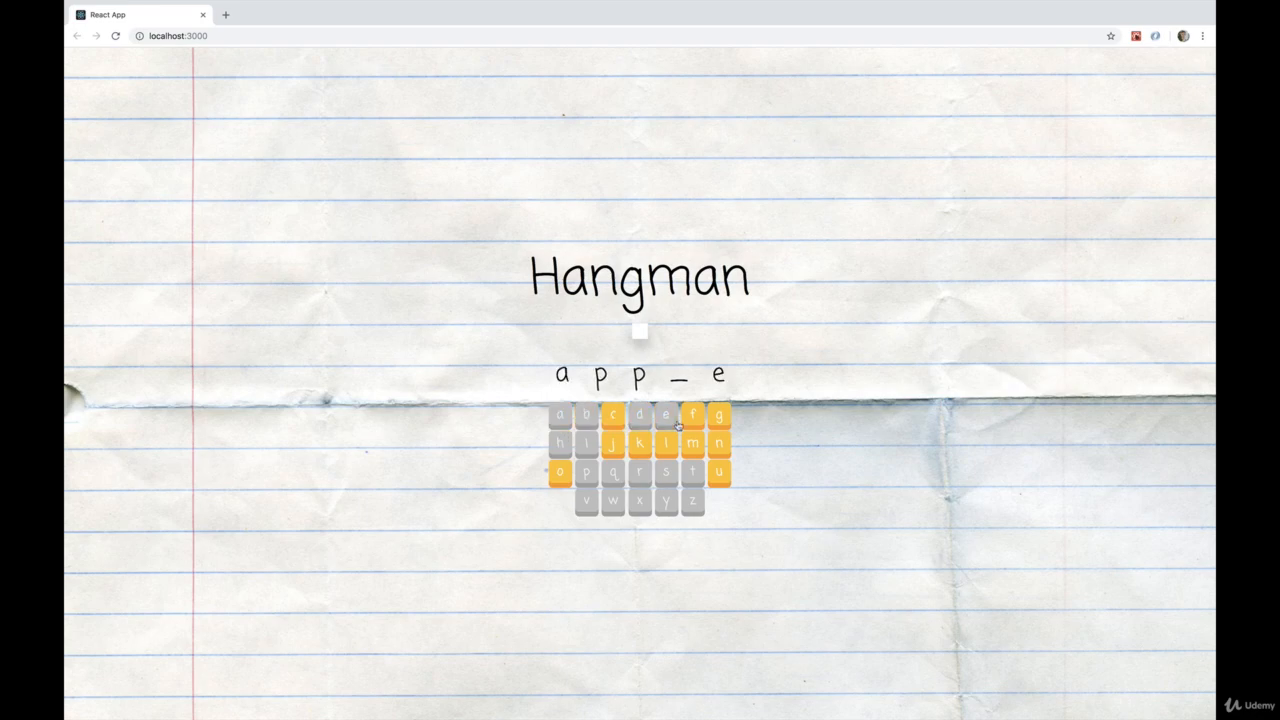
click(664, 442)
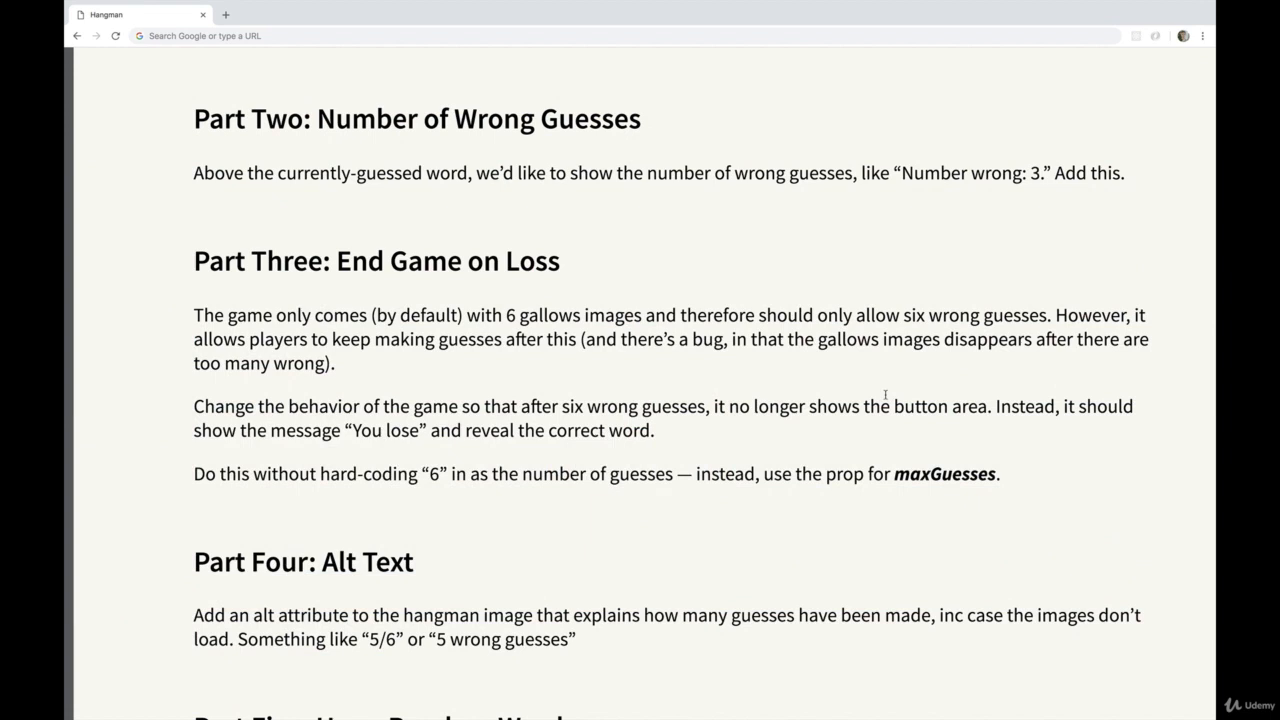
scroll(down, 3)
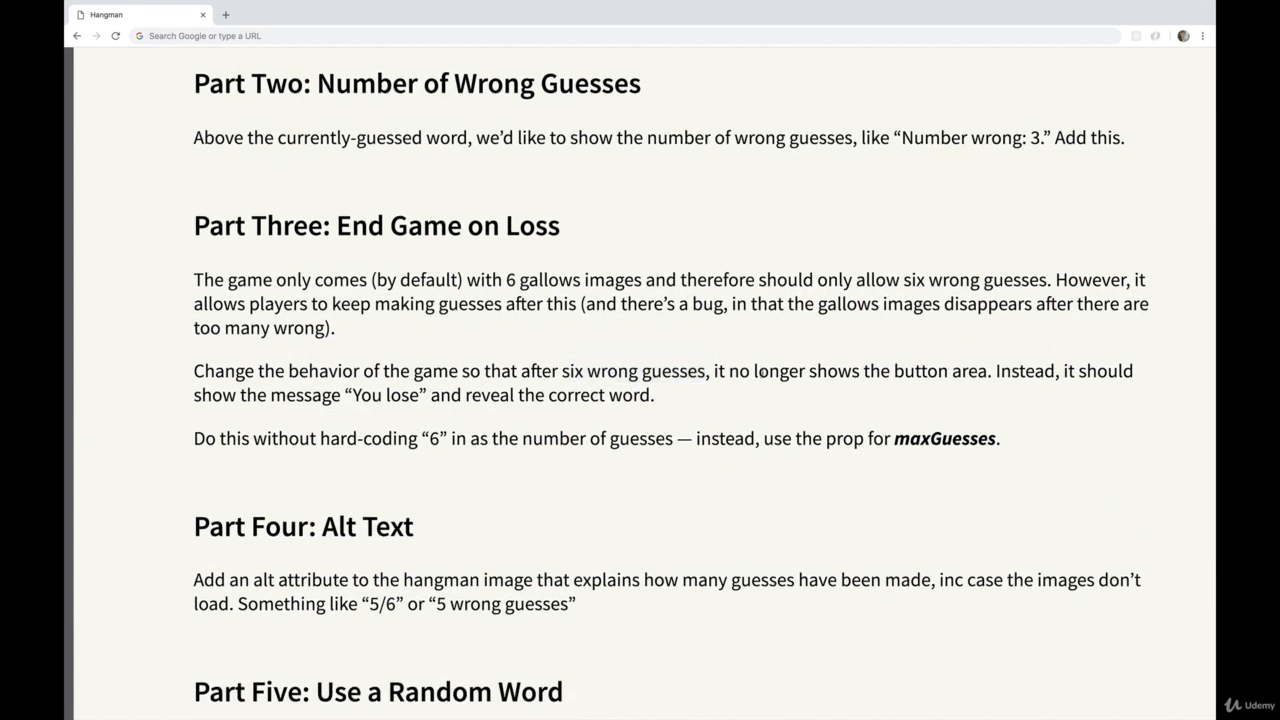
click(108, 14)
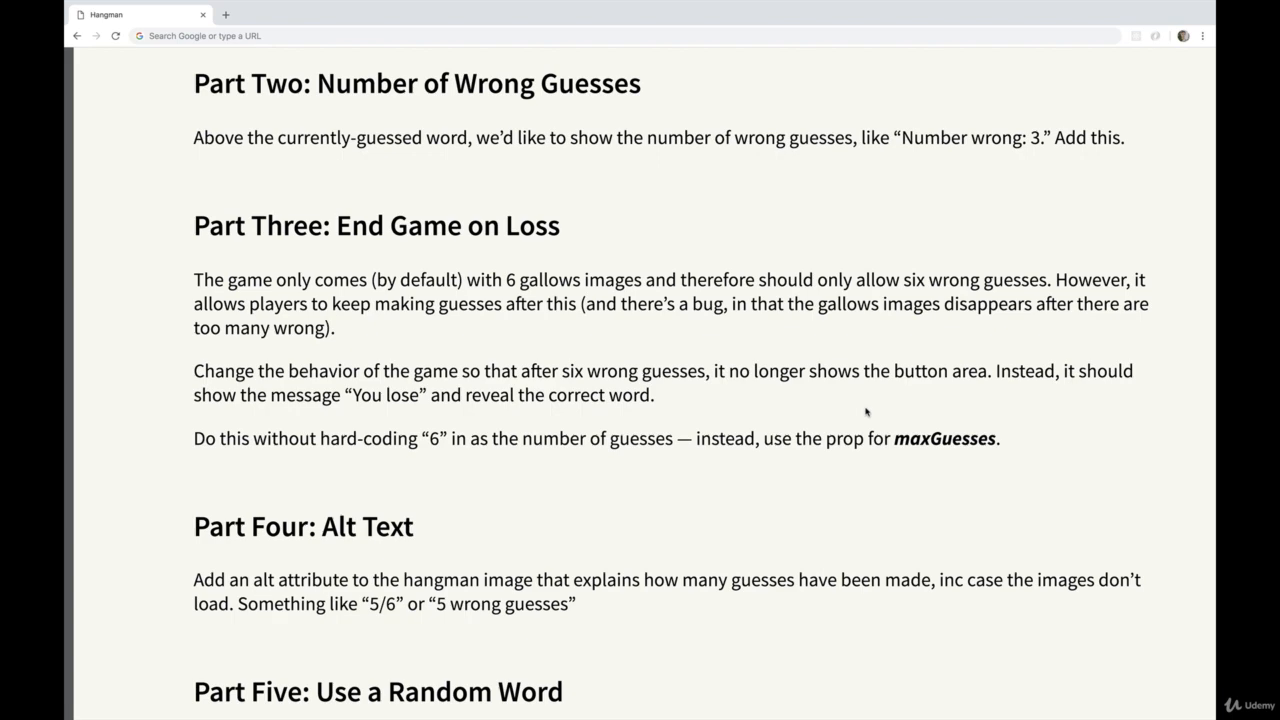
mouse_move(700, 424)
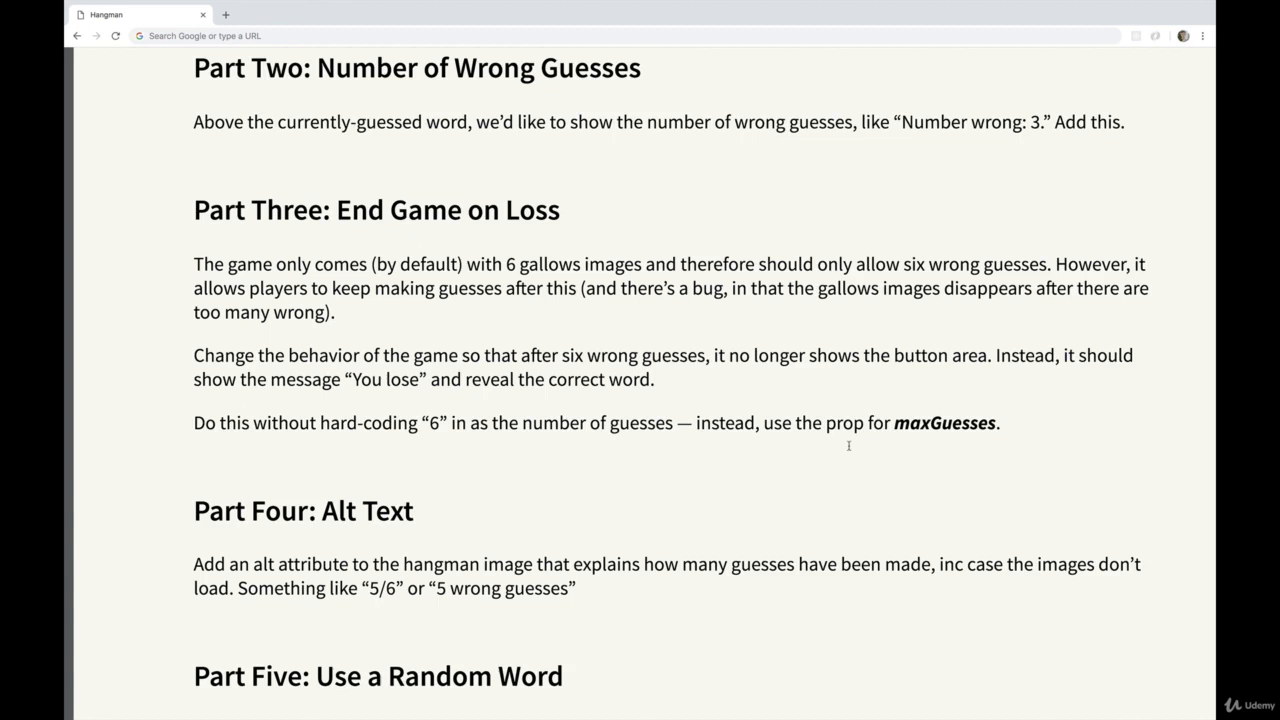
scroll(down, 3)
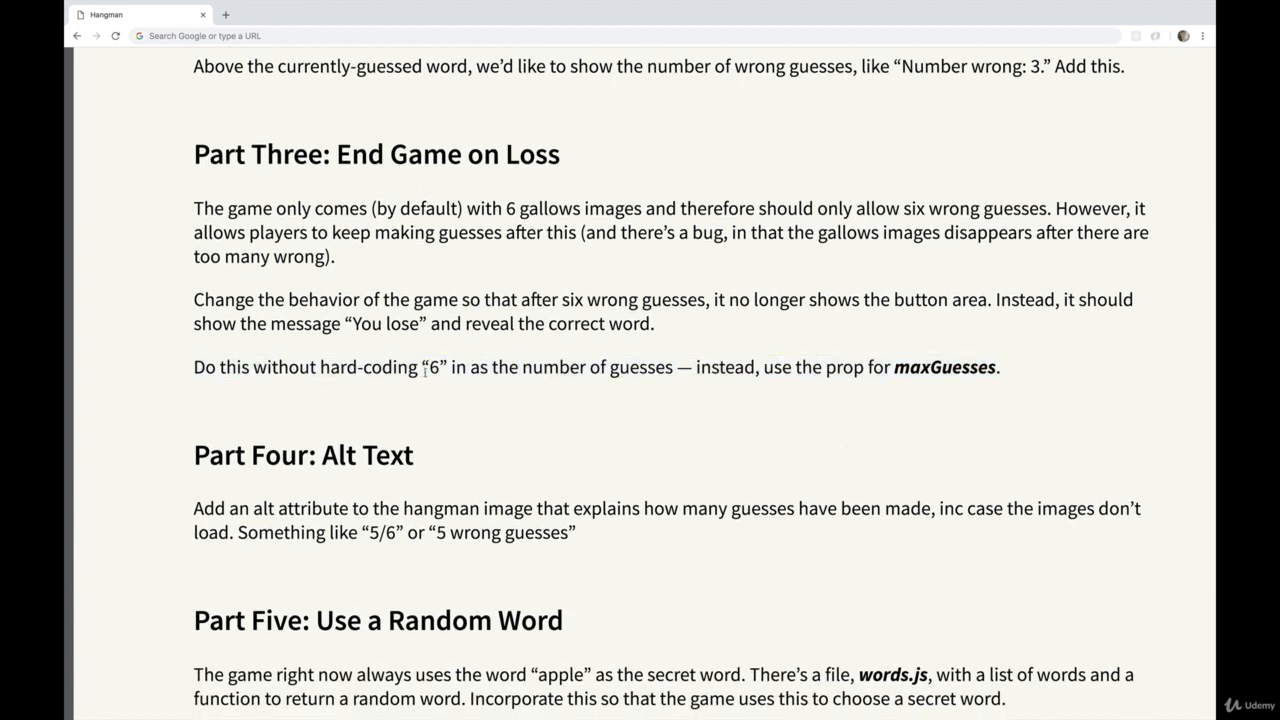
double_click(430, 368)
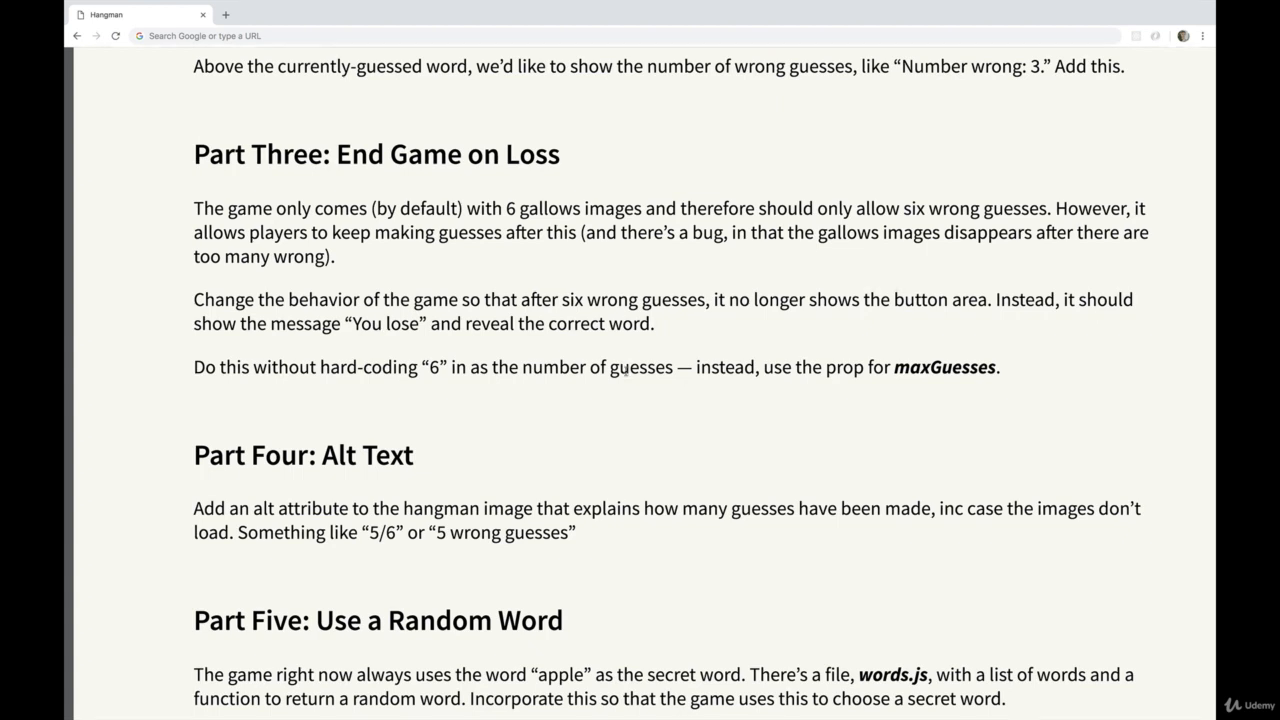
mouse_move(692, 352)
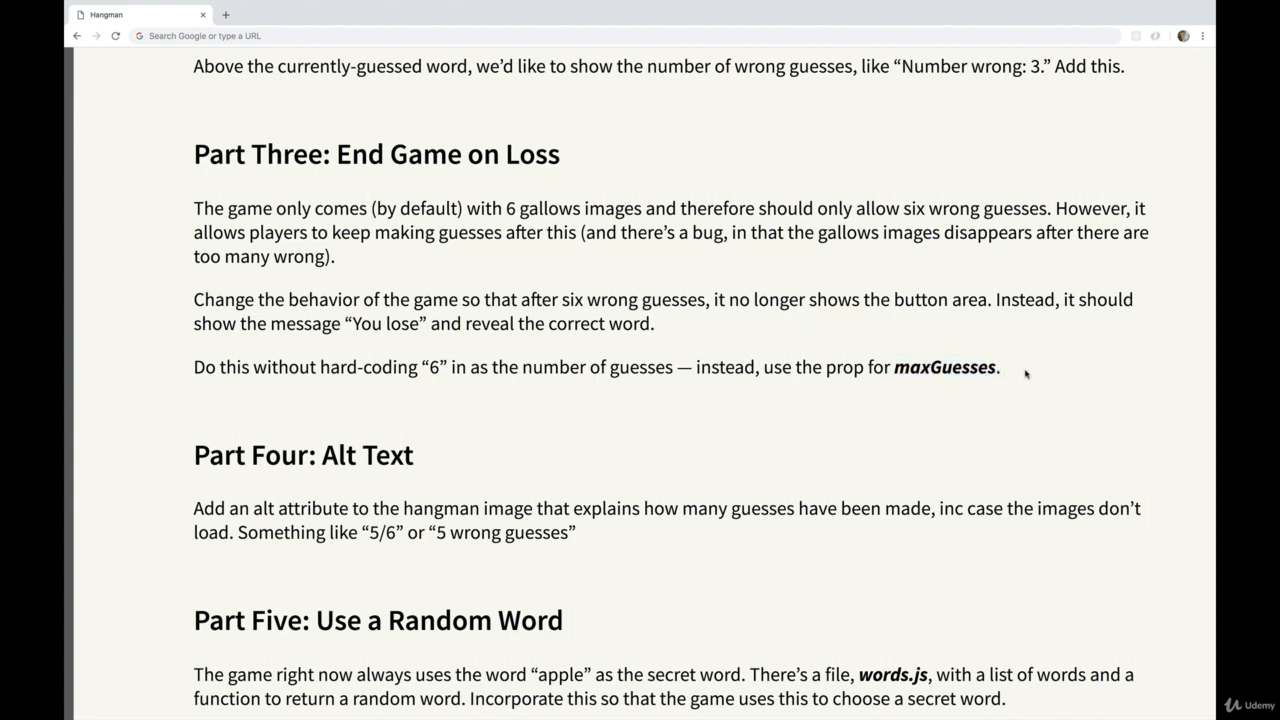
double_click(432, 368)
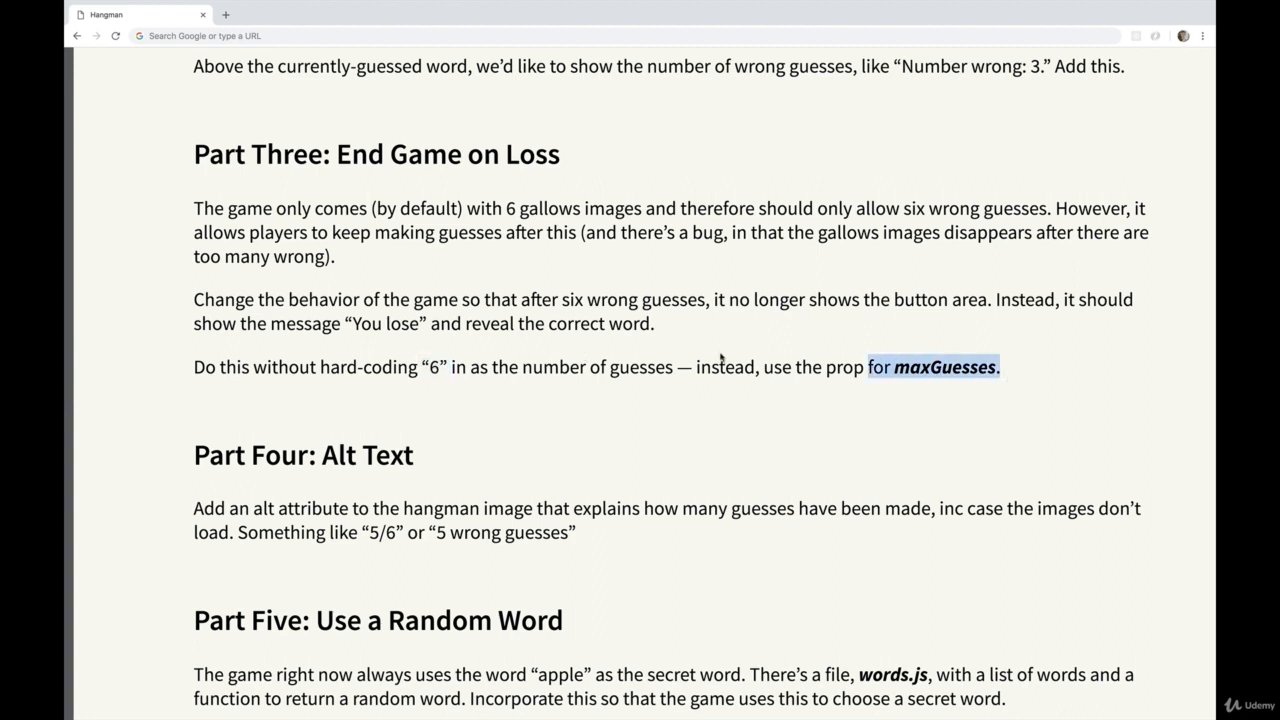
scroll(down, 3)
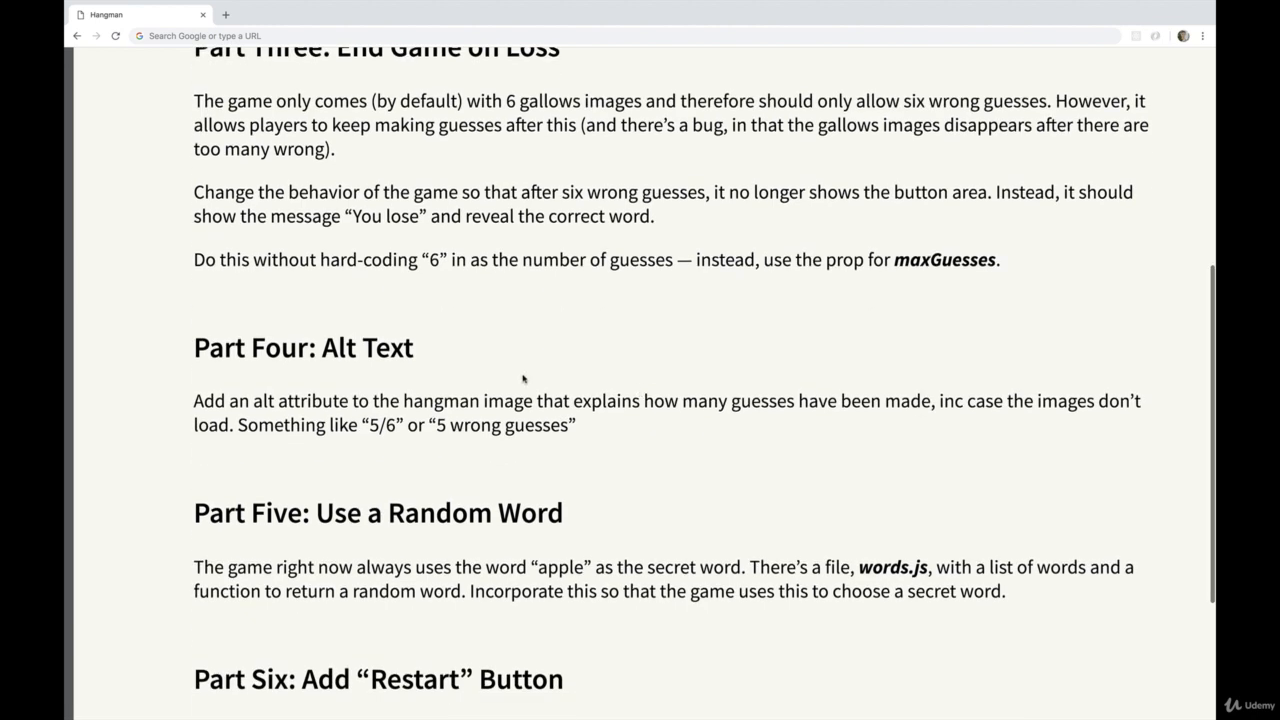
mouse_move(632, 424)
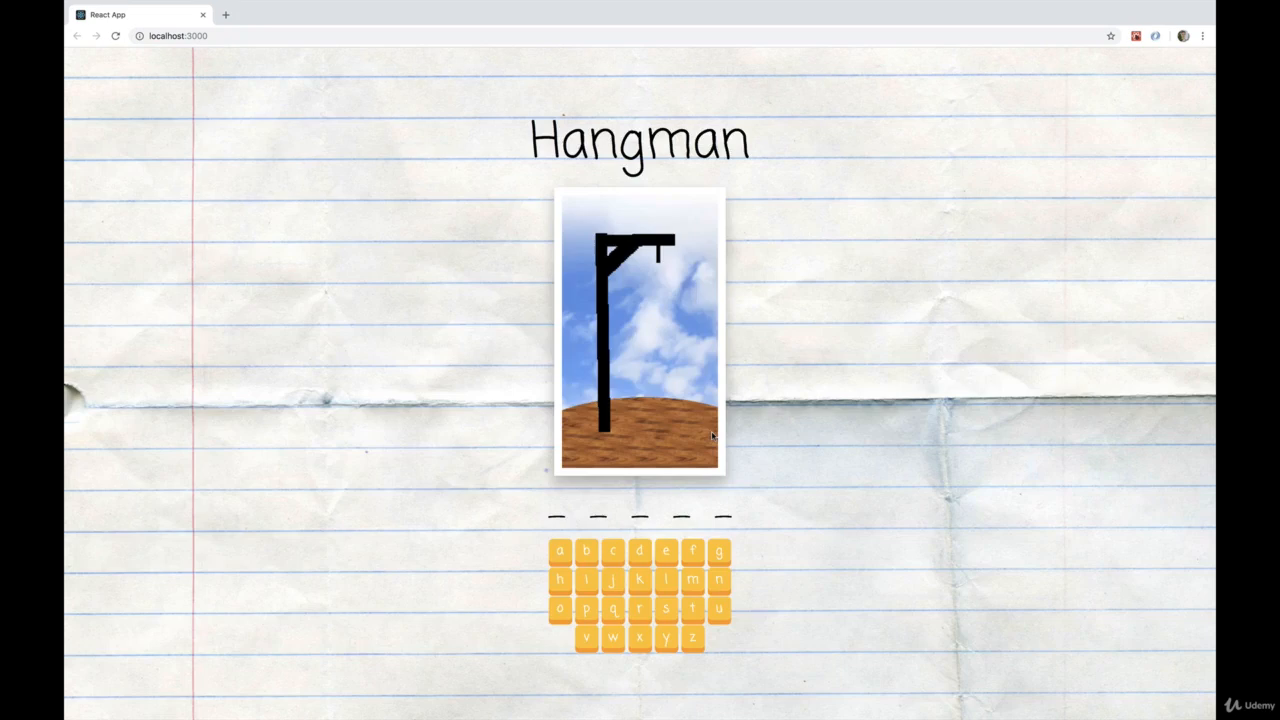
- Show the DevTools Console warnings about the missing key and img alt, then return to the instructions
key(F12)
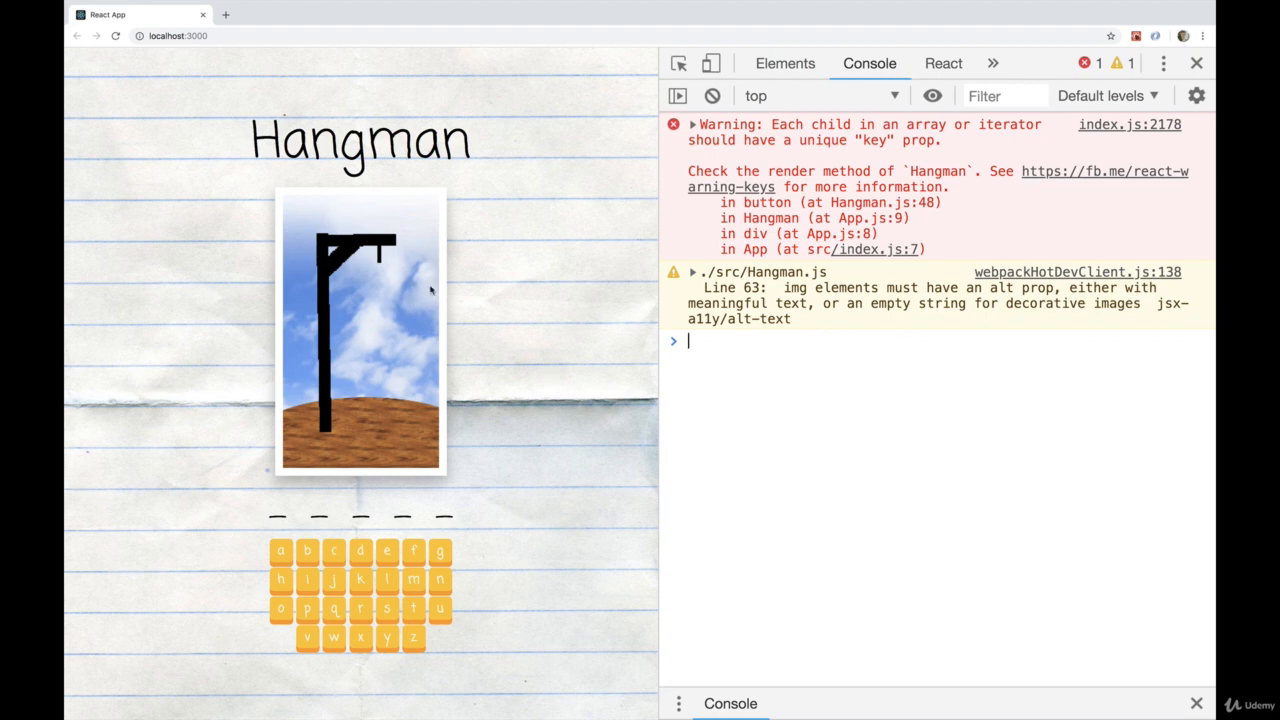
mouse_move(856, 374)
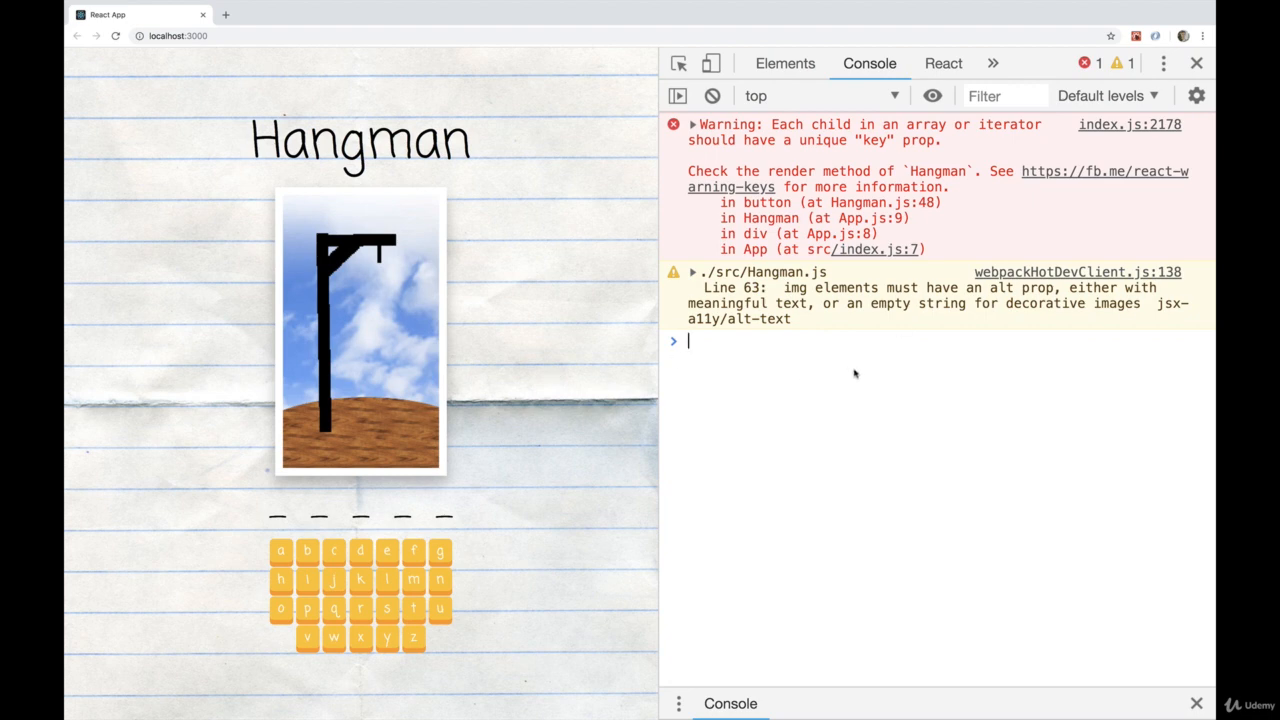
mouse_move(362, 252)
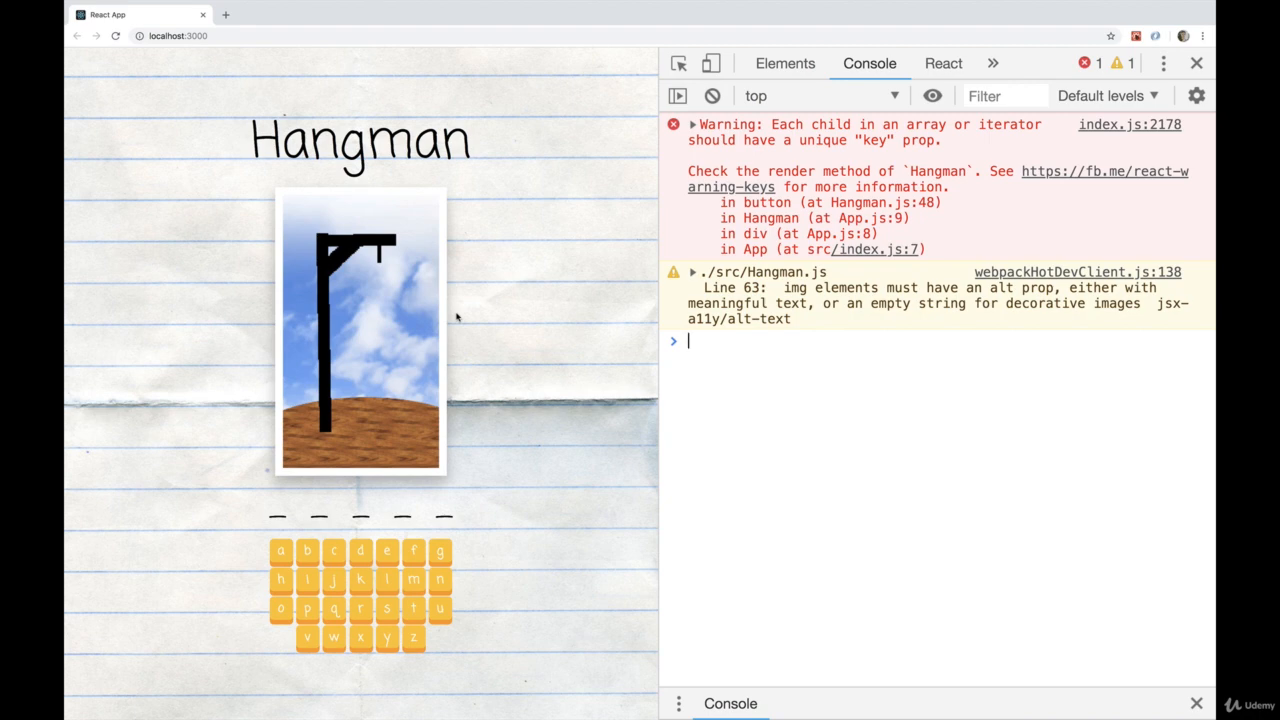
drag(700, 288, 790, 318)
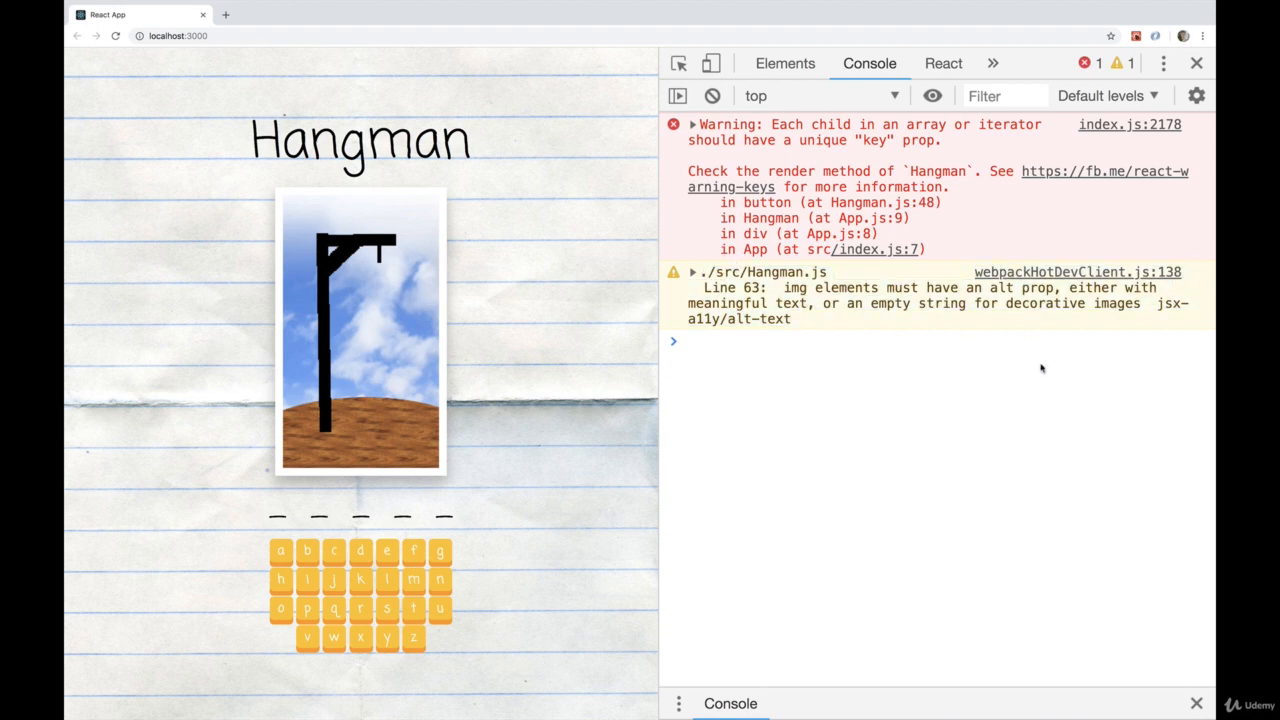
click(1196, 62)
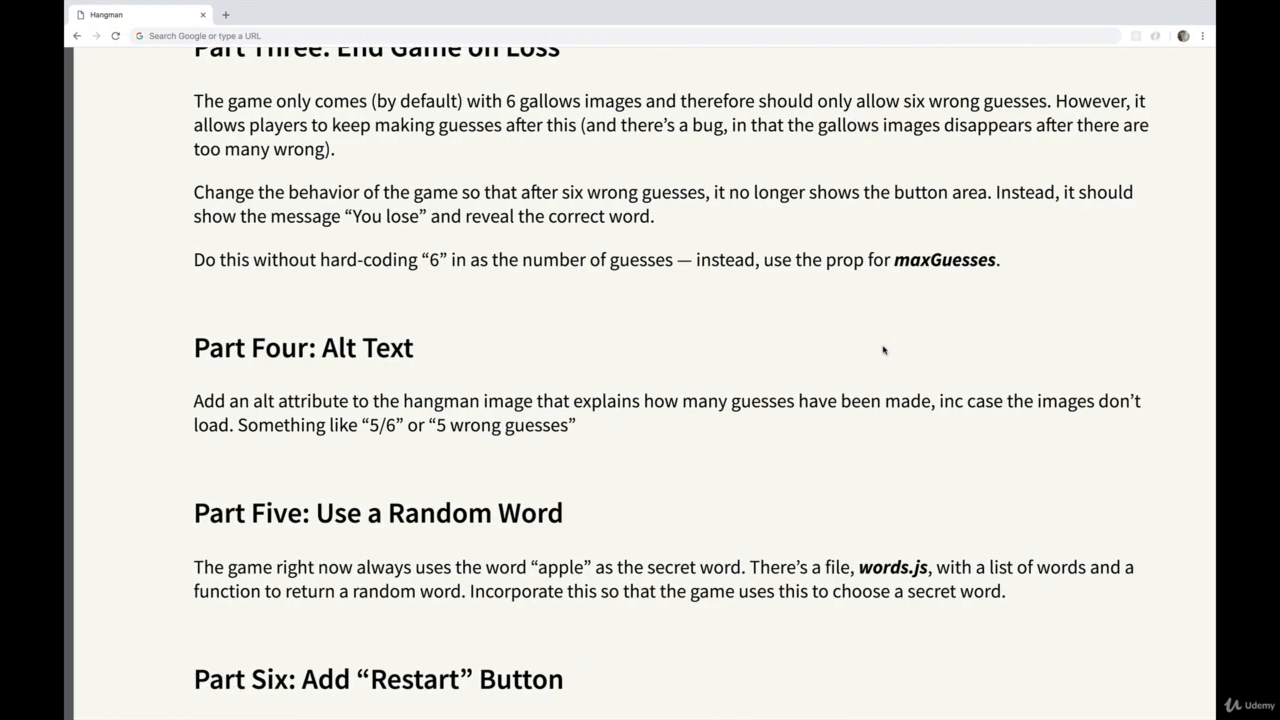
- Scroll through Parts Four to Six, settling on Part Four's alt text requirement like "5/6"
scroll(down, 3)
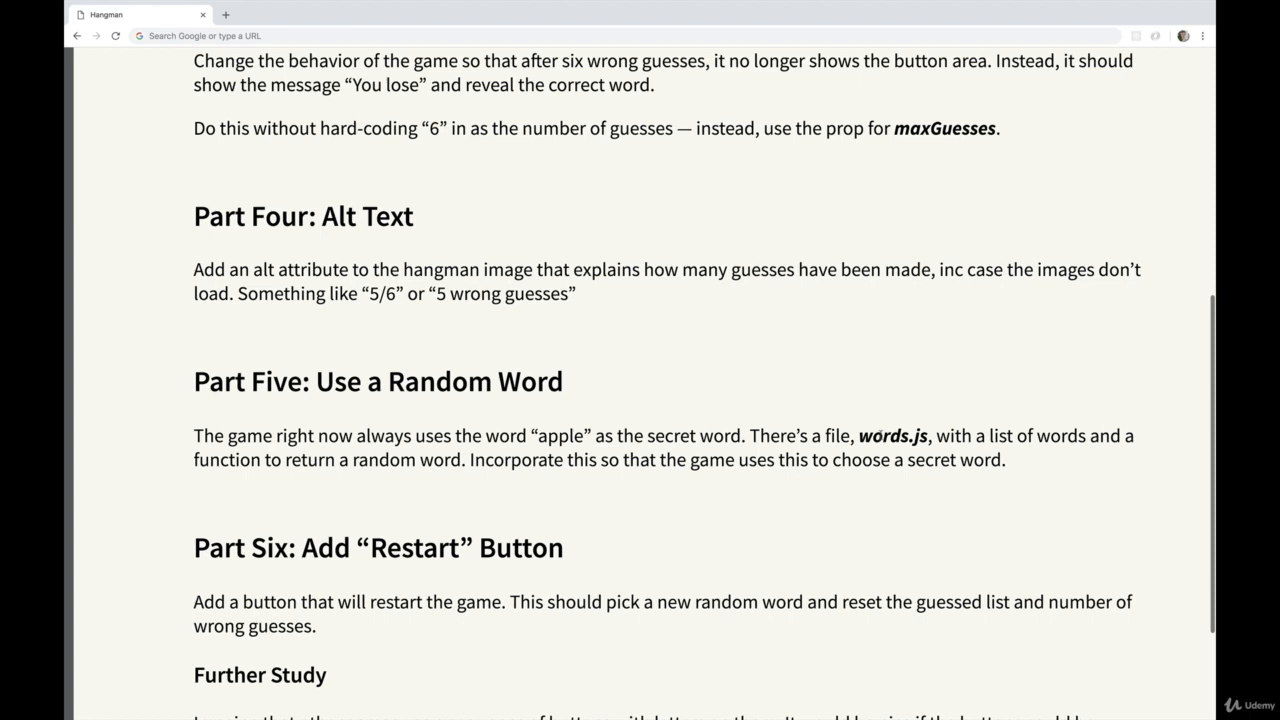
scroll(up, 3)
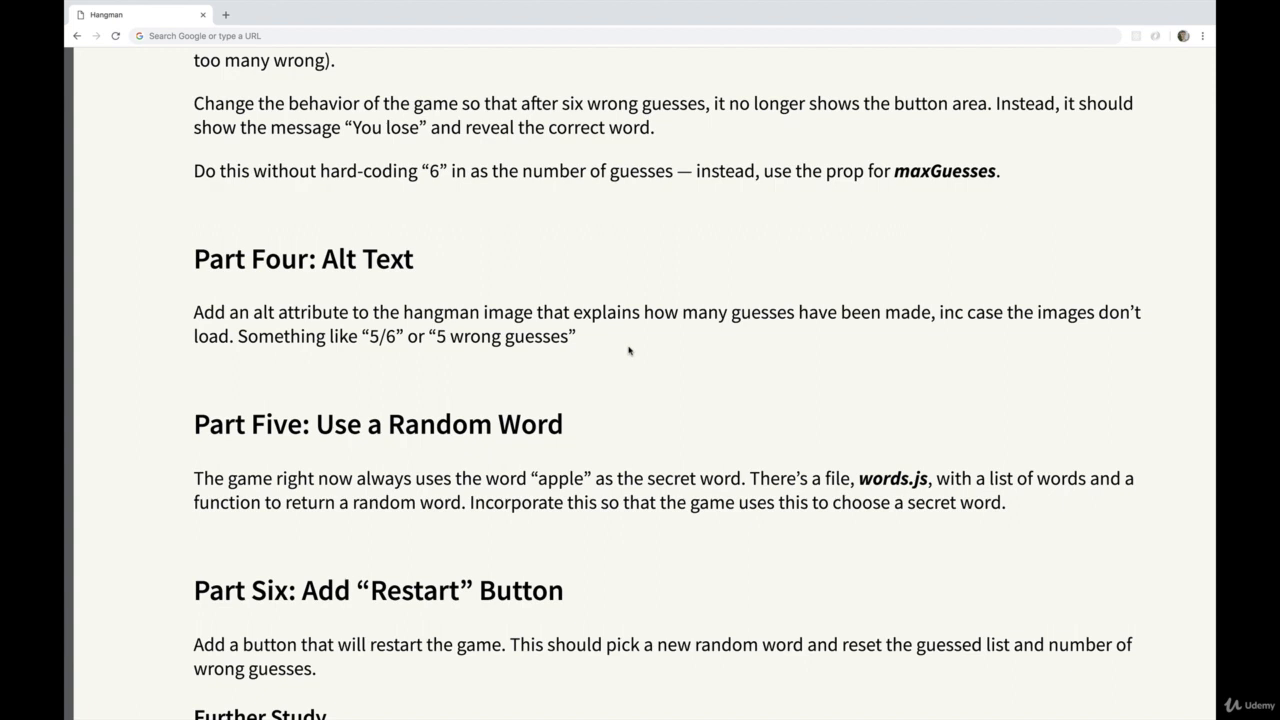
mouse_move(608, 362)
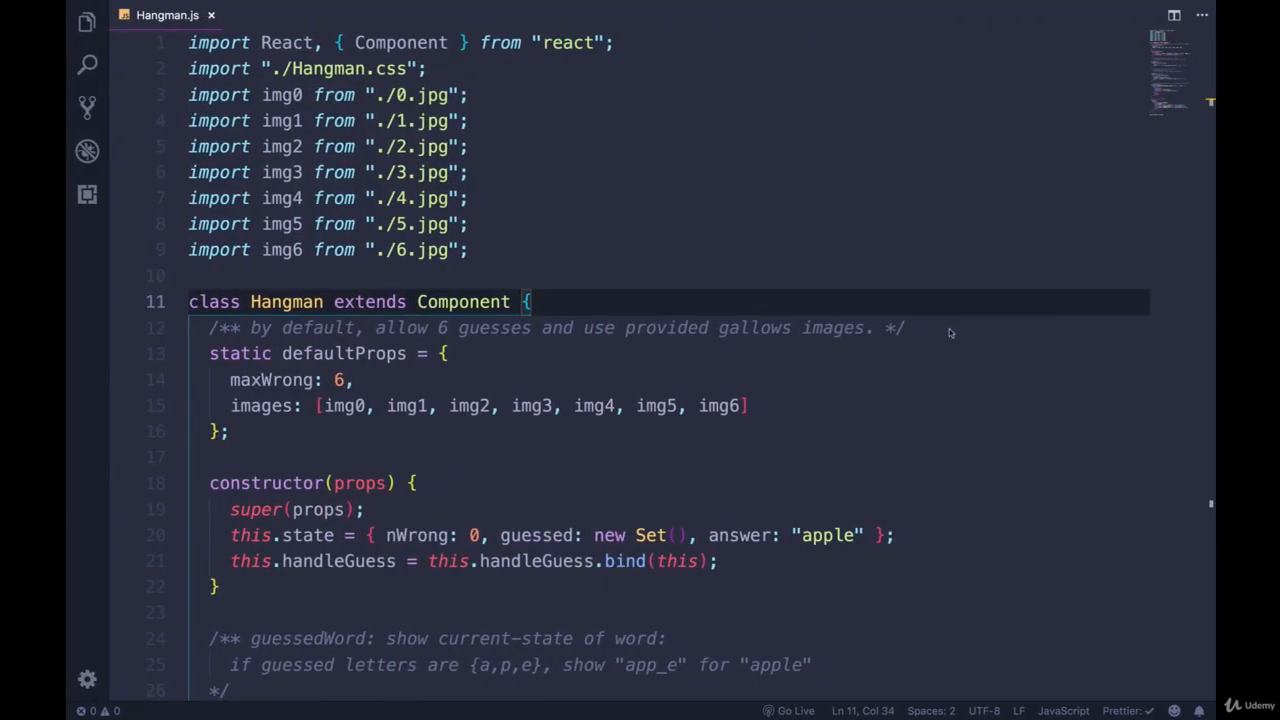
- Show Hangman.js in VS Code and open words.js with its English word list beside it
click(84, 22)
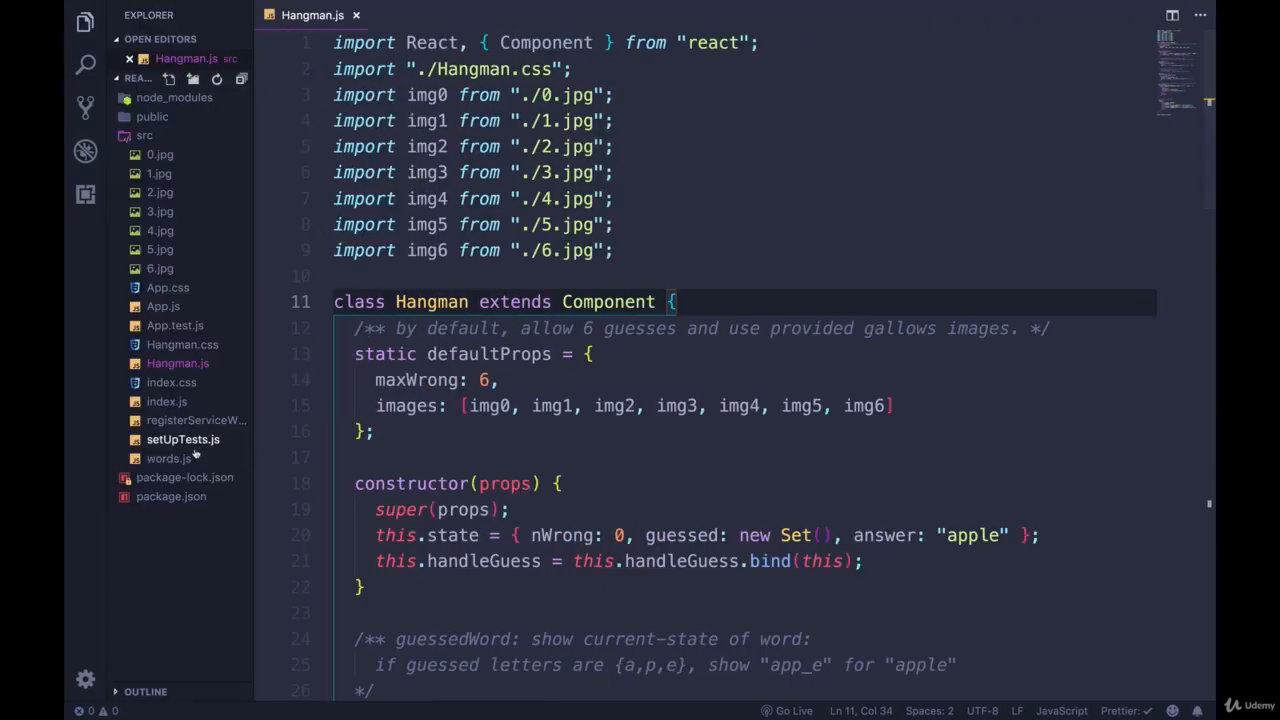
click(168, 458)
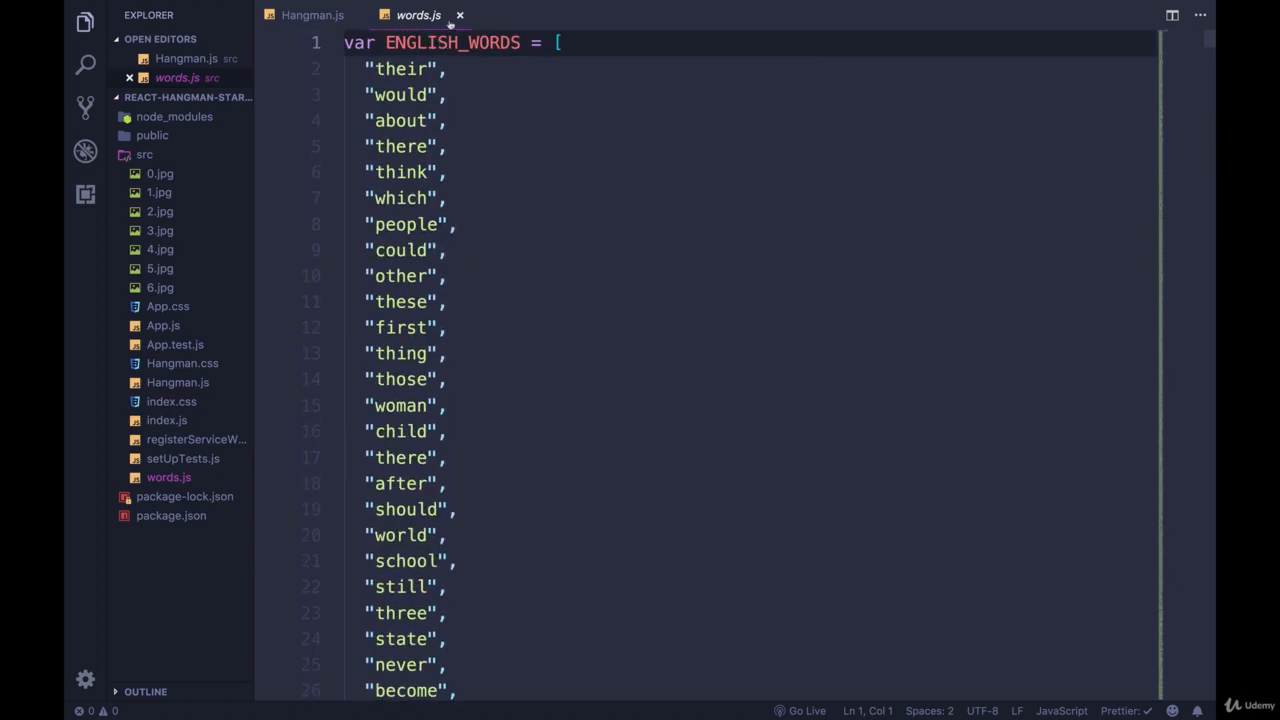
click(312, 16)
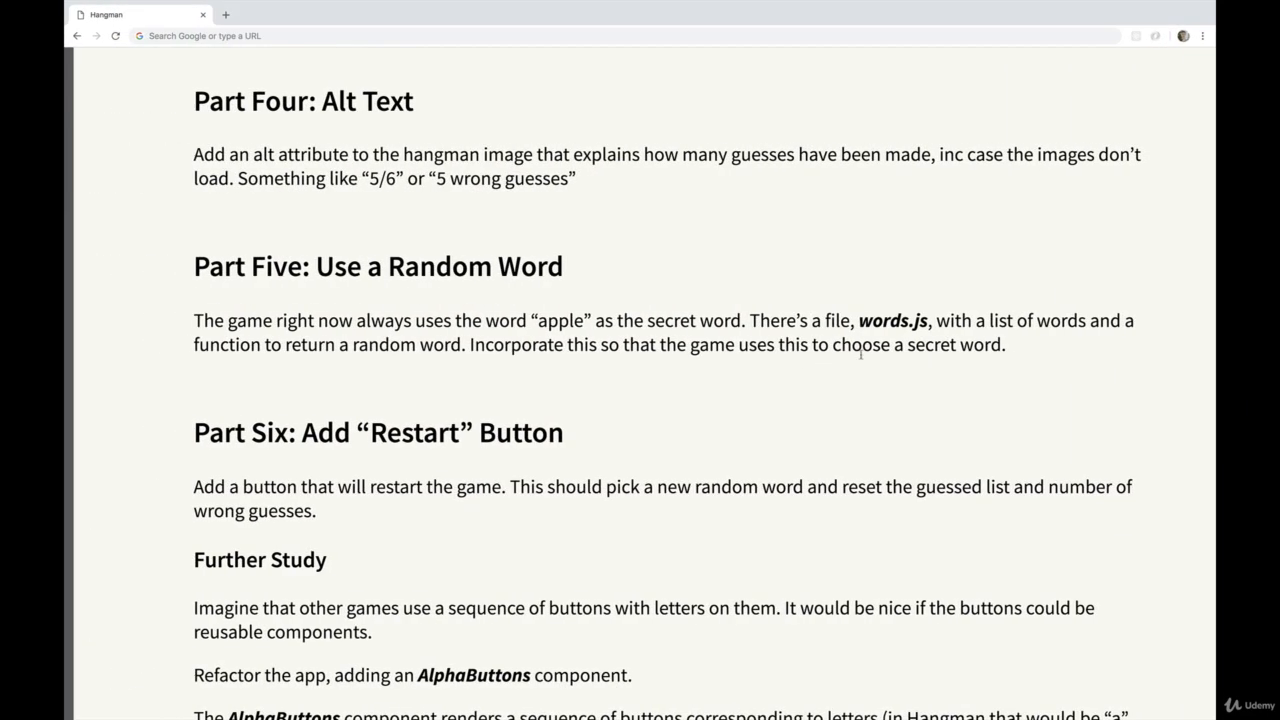
- Scroll the instructions down to Part Six's Restart button task and the further study ideas
scroll(down, 3)
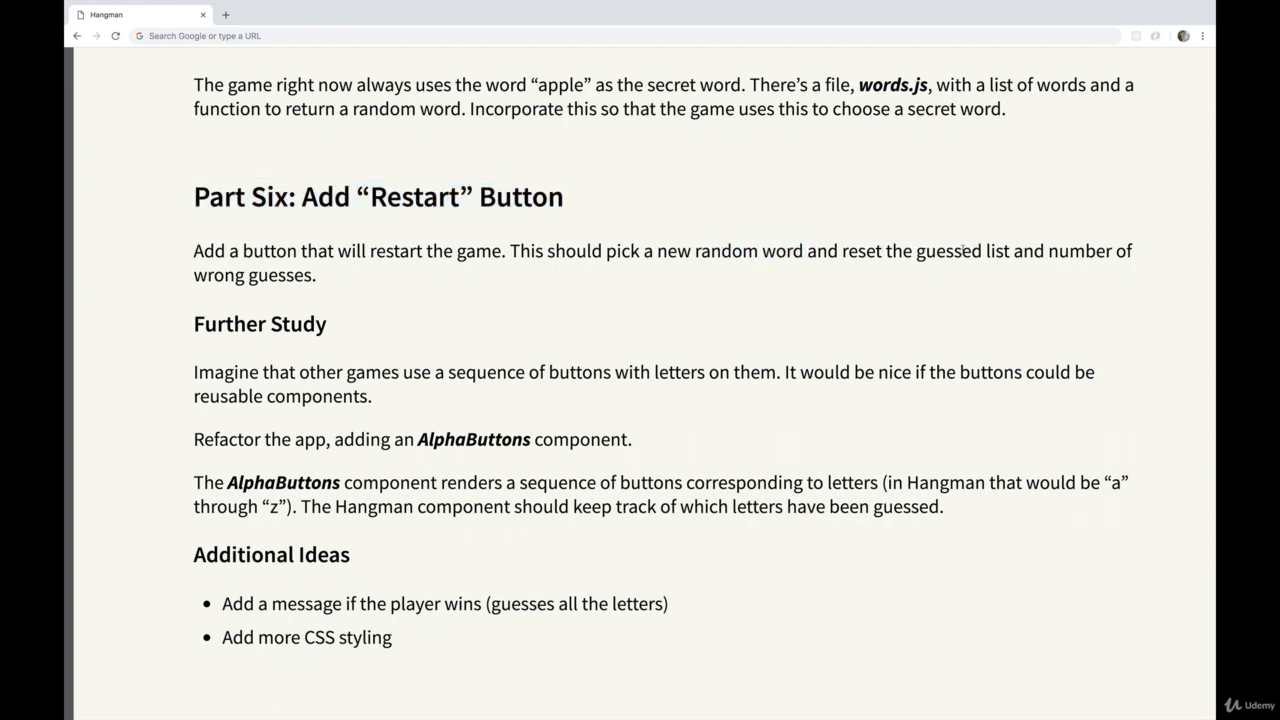
mouse_move(728, 296)
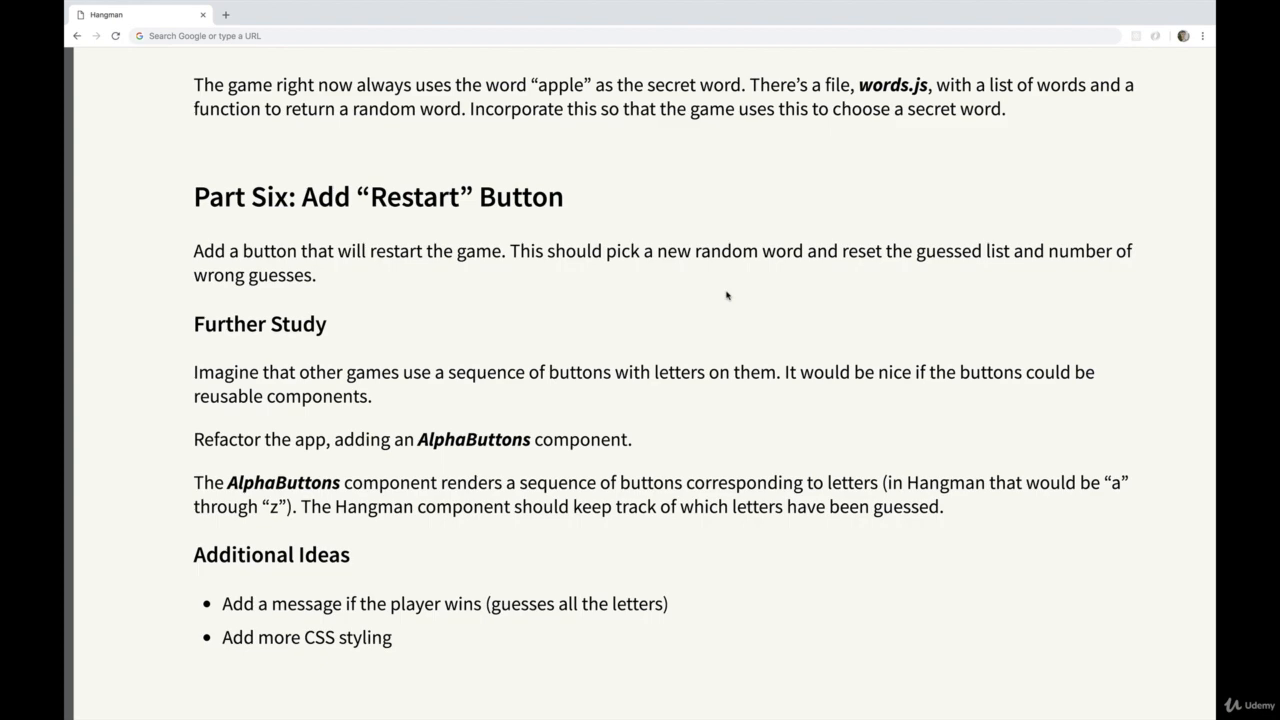
mouse_move(736, 288)
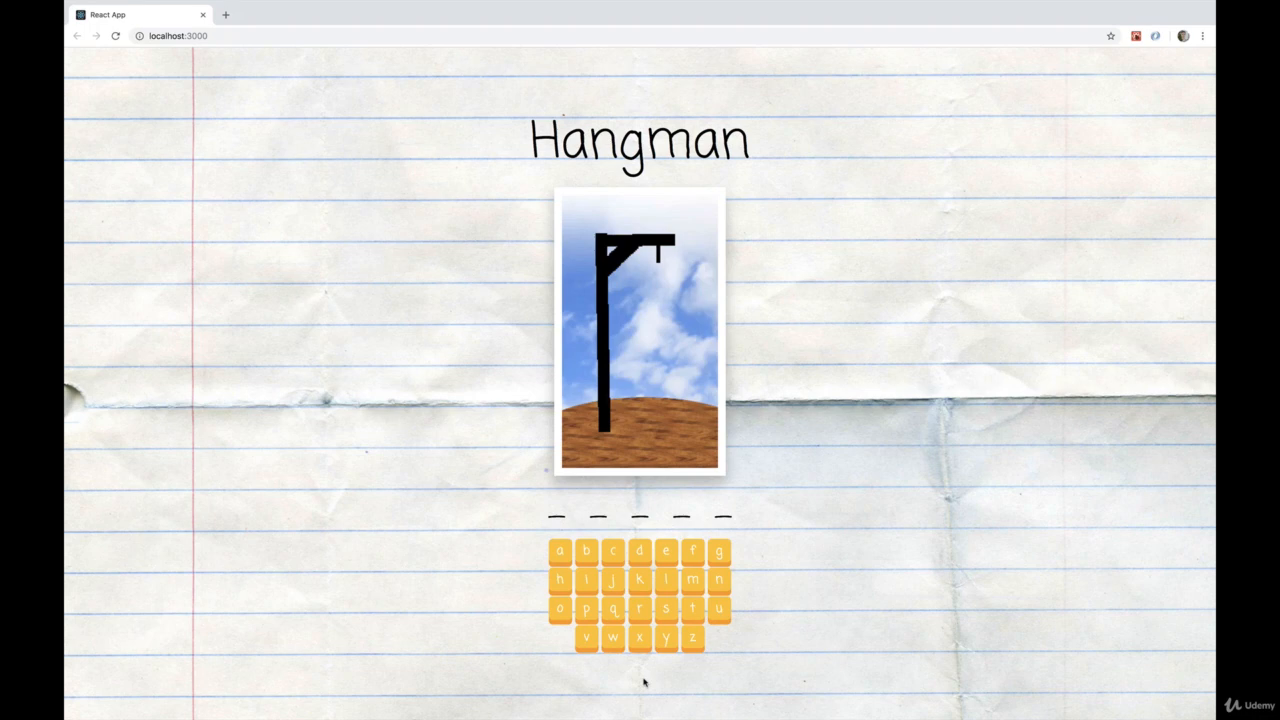
mouse_move(640, 676)
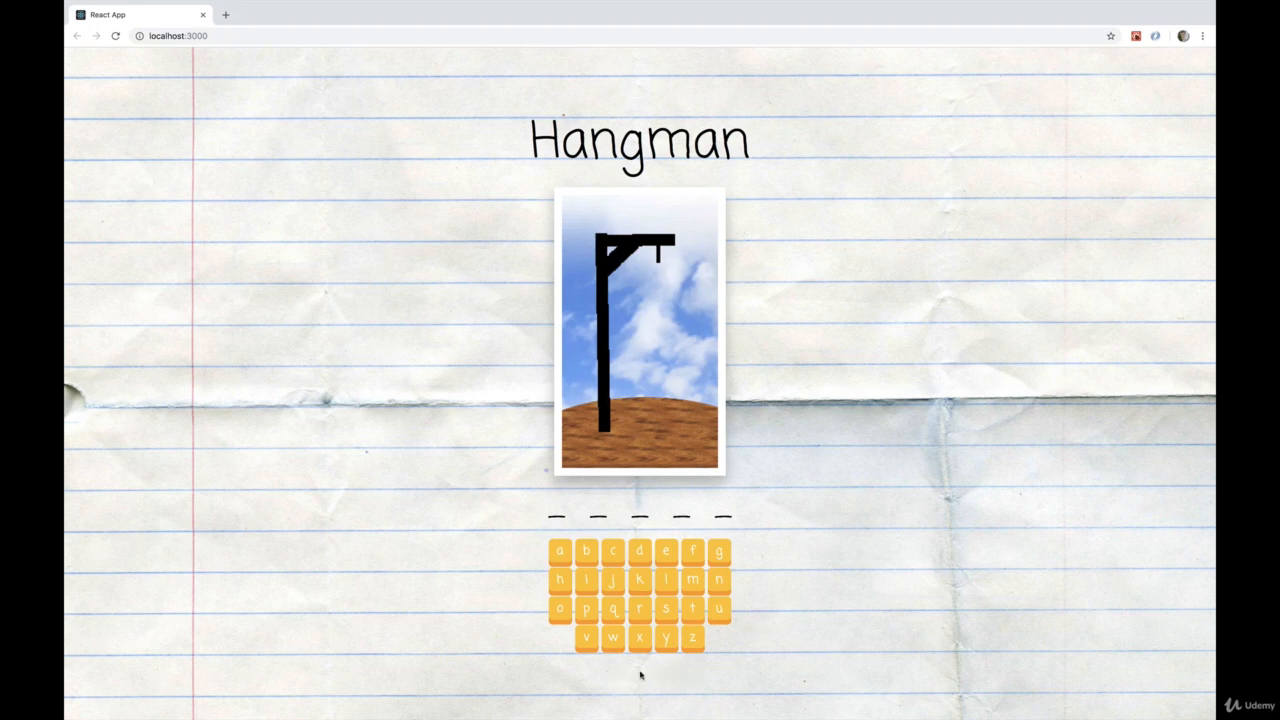
mouse_move(724, 456)
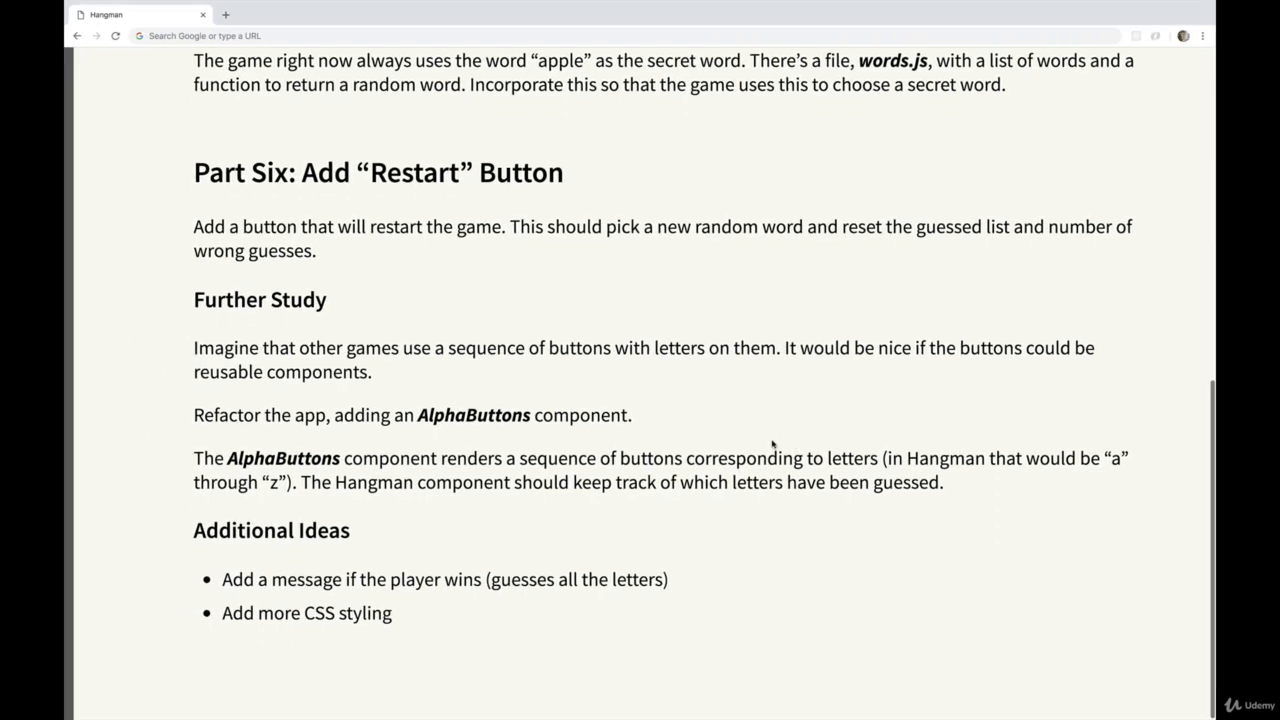
- Highlight the Additional Ideas bullets, then switch to the running Hangman game at localhost:3000
double_click(372, 580)
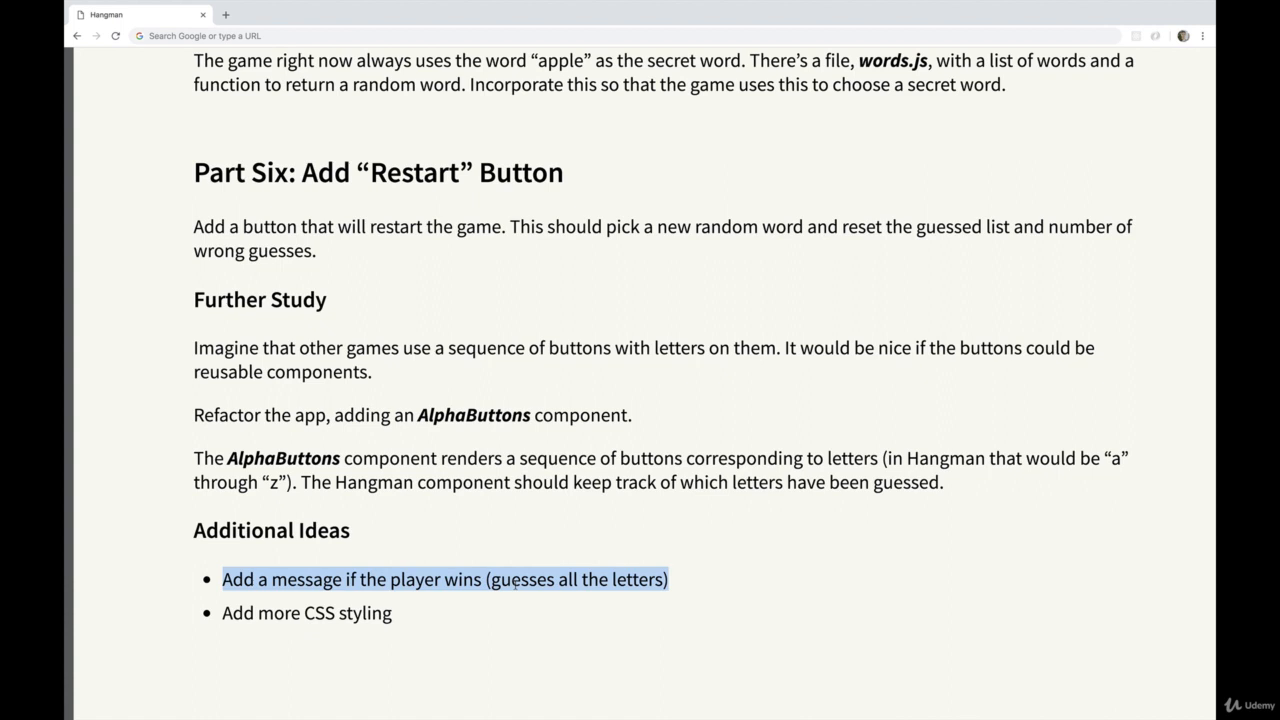
mouse_move(392, 628)
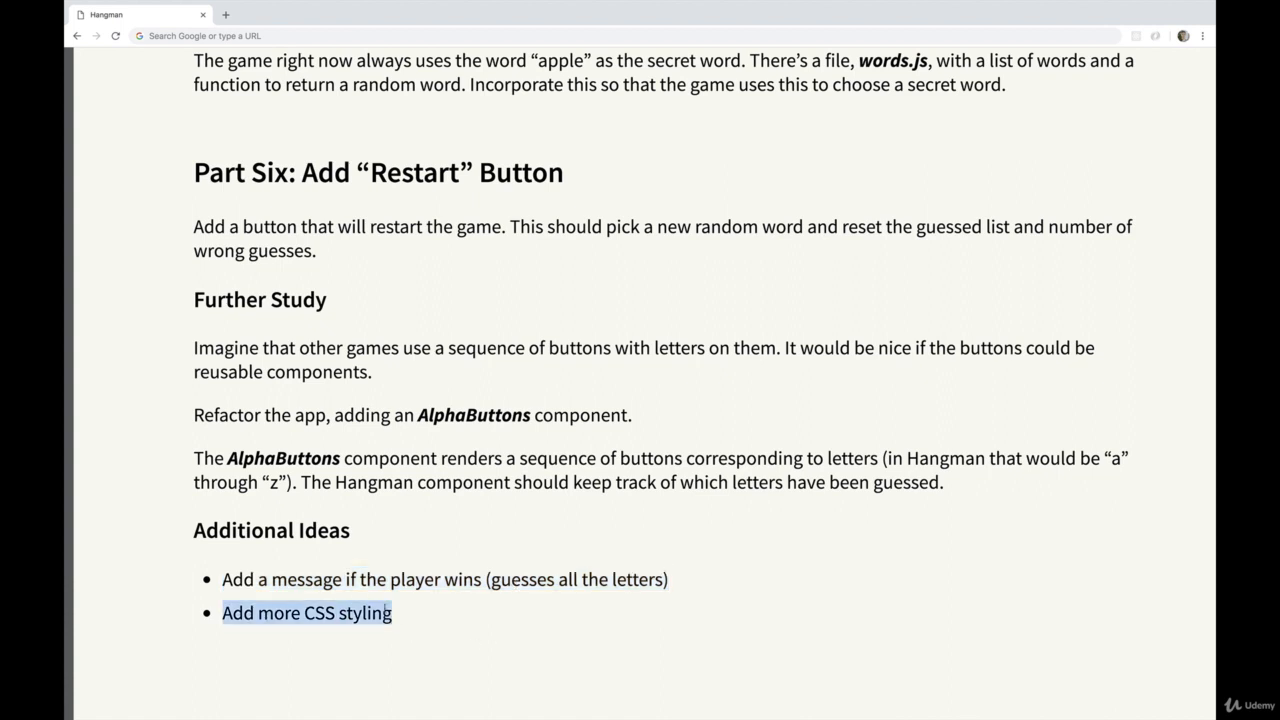
click(108, 14)
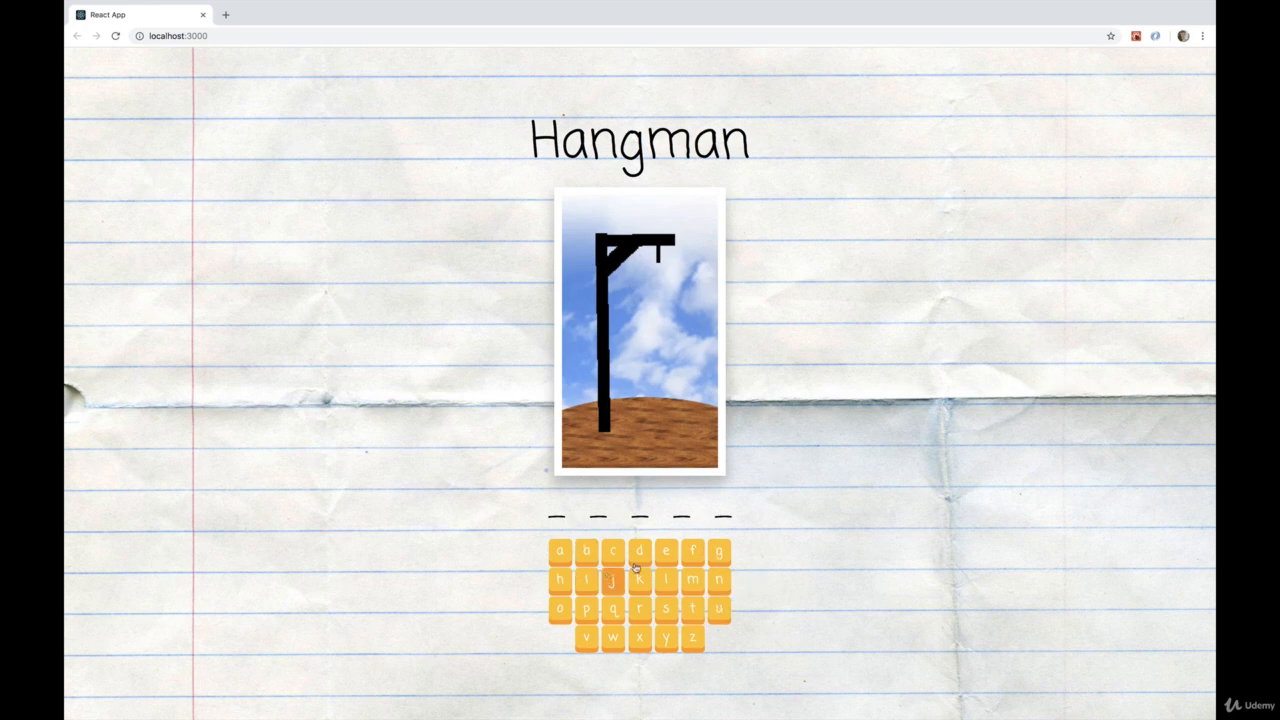
- Switch from the Hangman game back to the instructions window
click(612, 580)
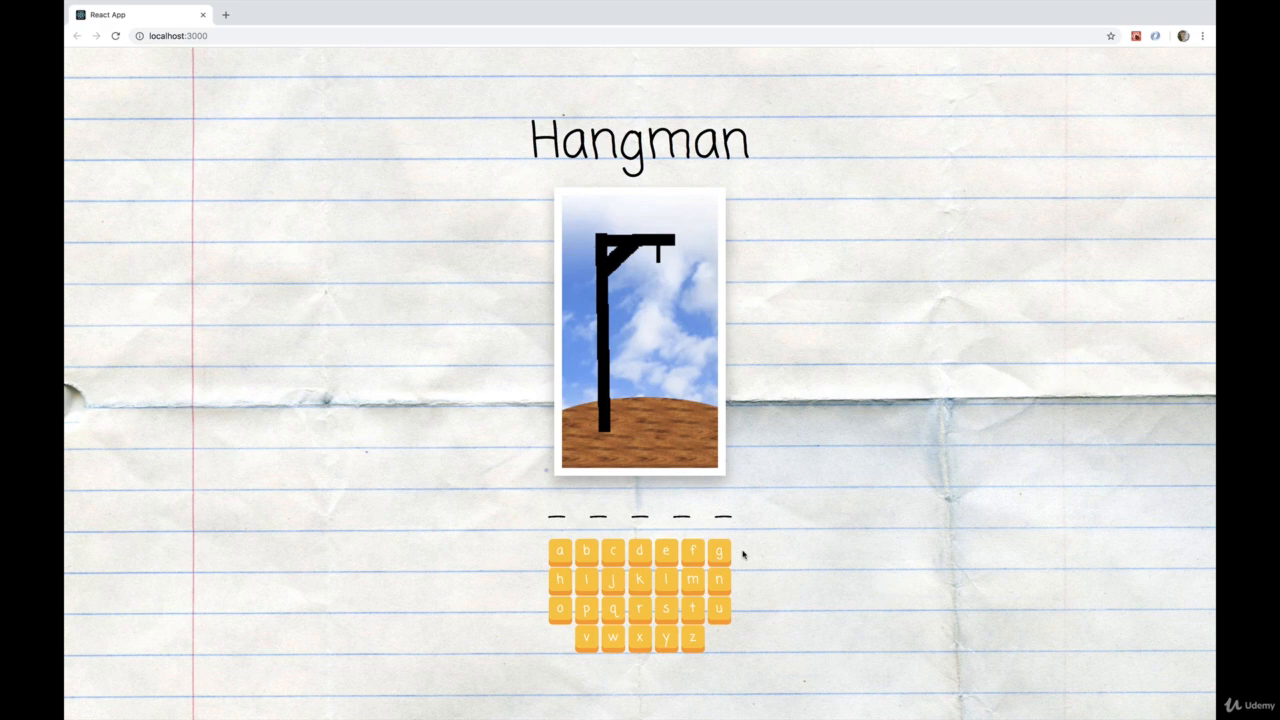
mouse_move(870, 388)
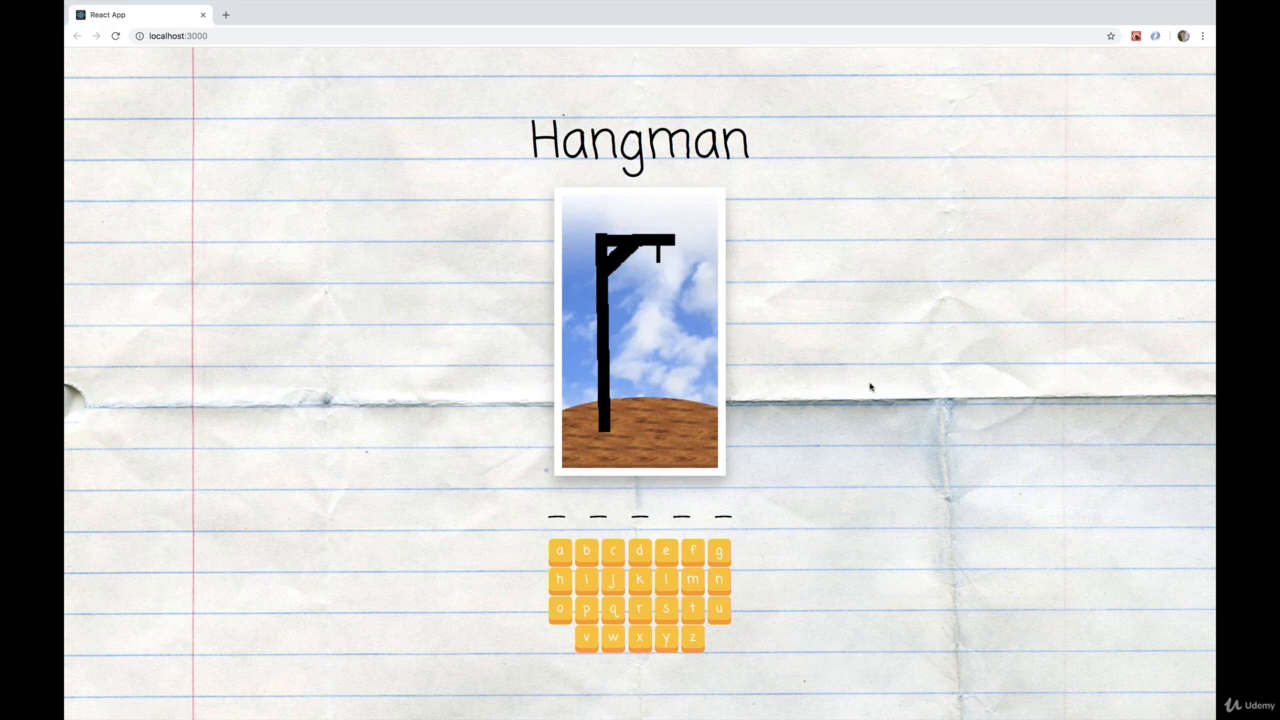
mouse_move(1108, 418)
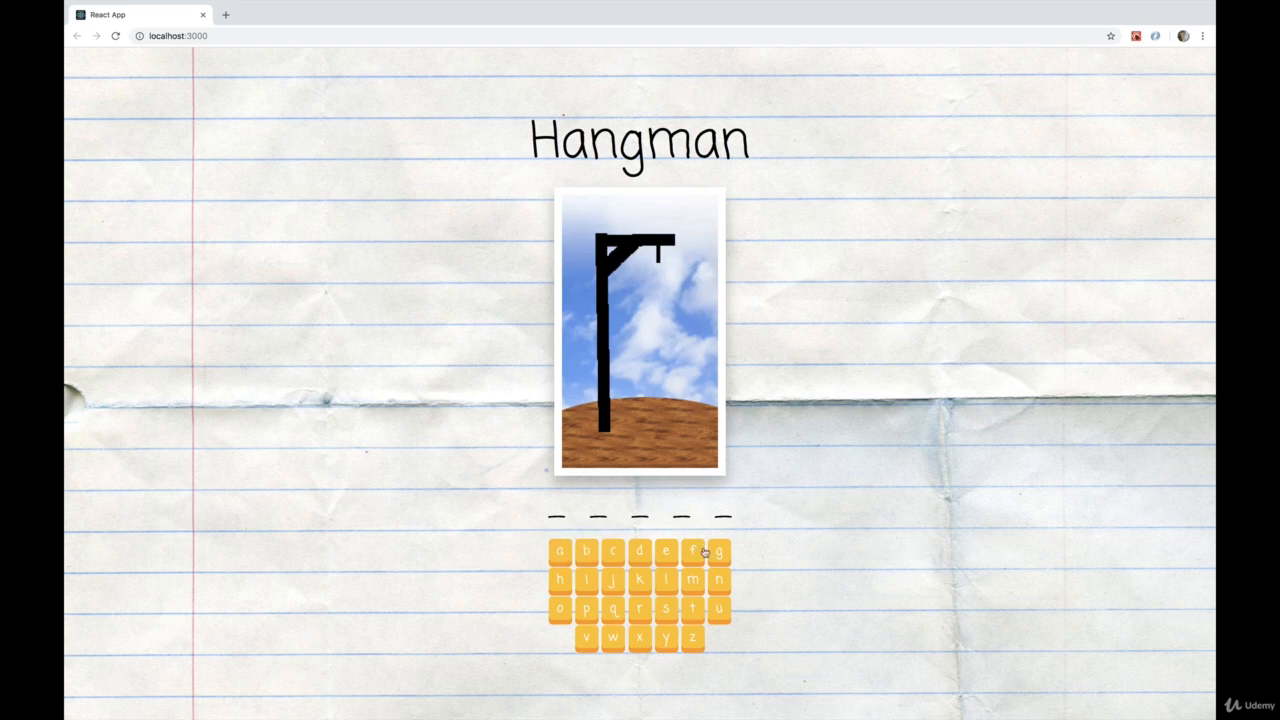
mouse_move(864, 560)
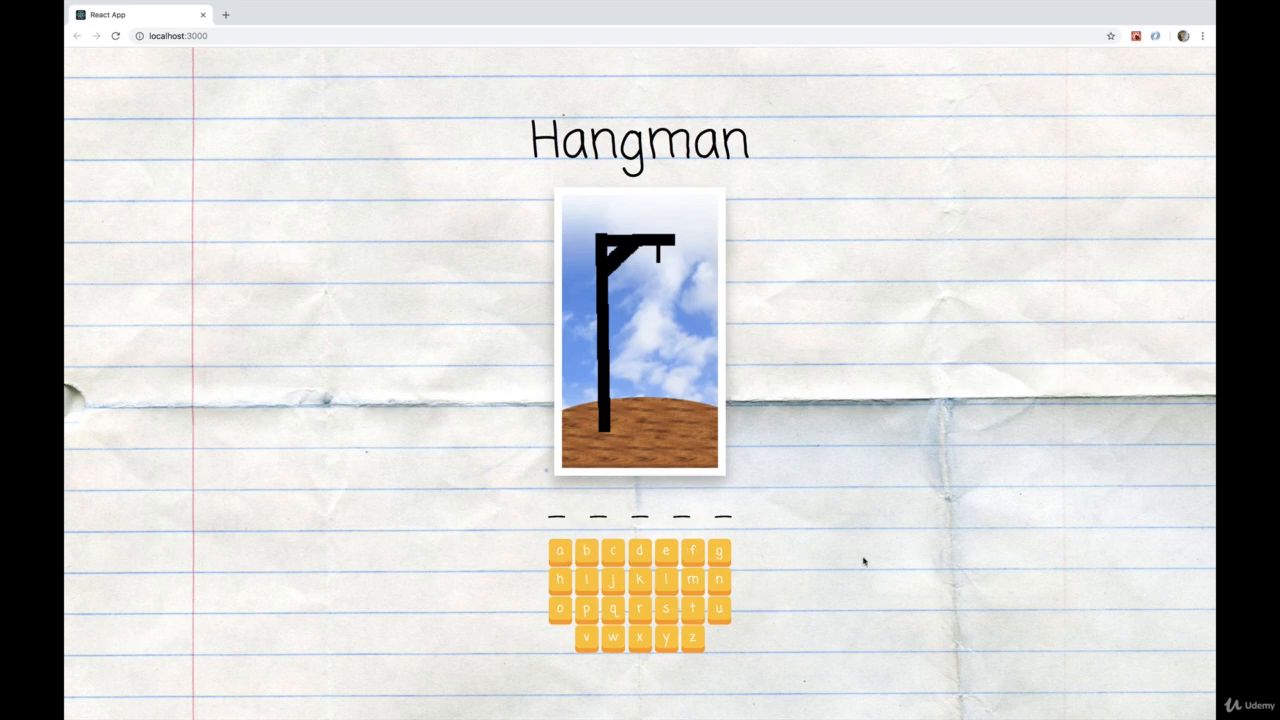
mouse_move(824, 540)
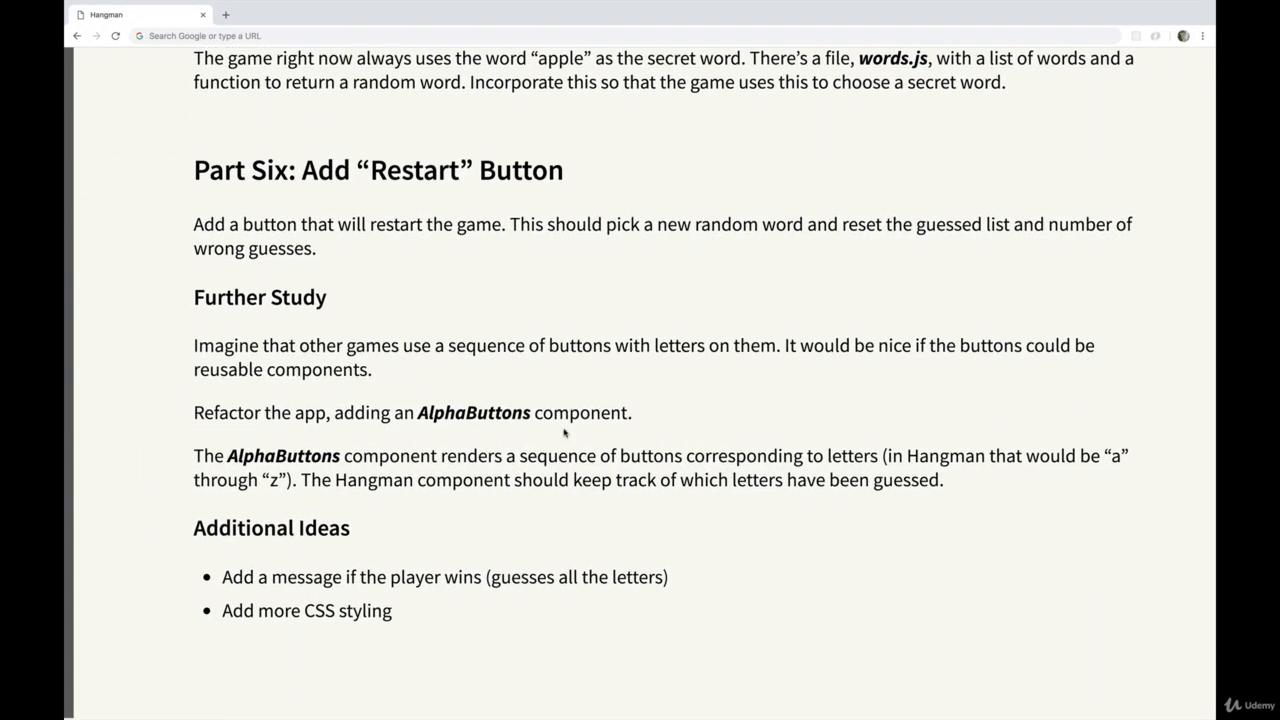
- Highlight the Further Study paragraphs describing the reusable AlphaButtons component while reading them
drag(194, 348, 372, 370)
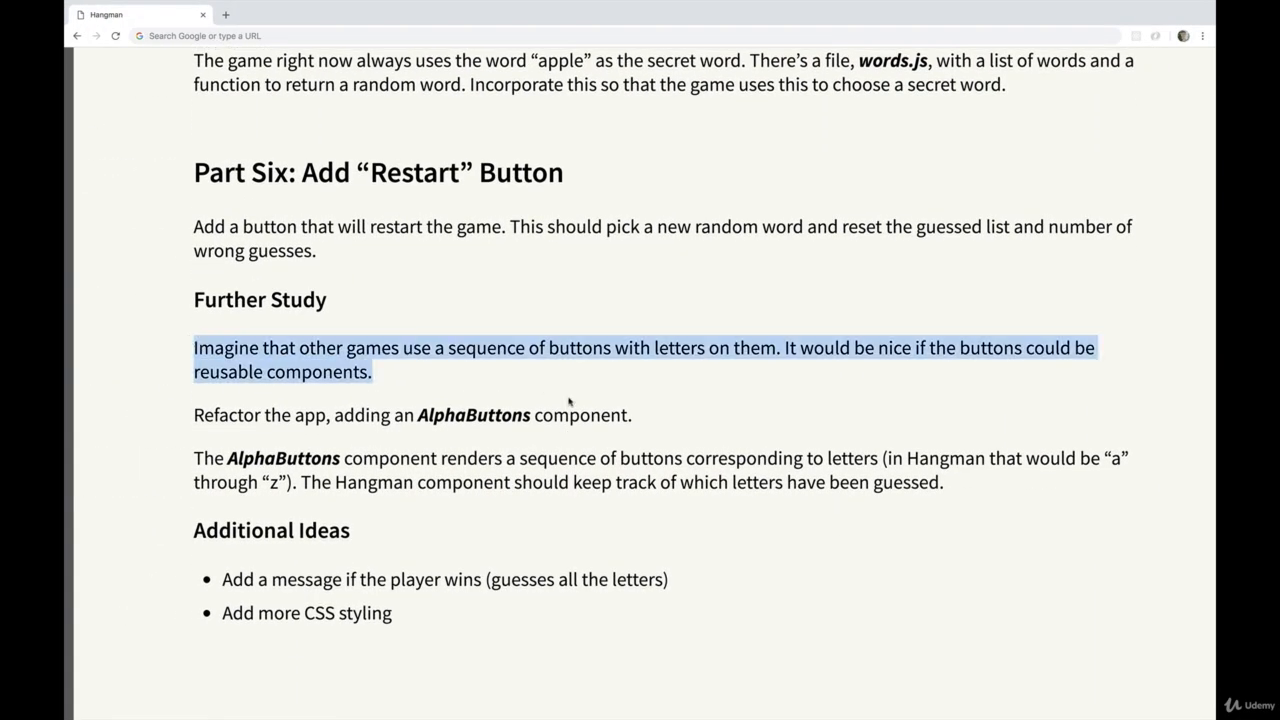
click(978, 490)
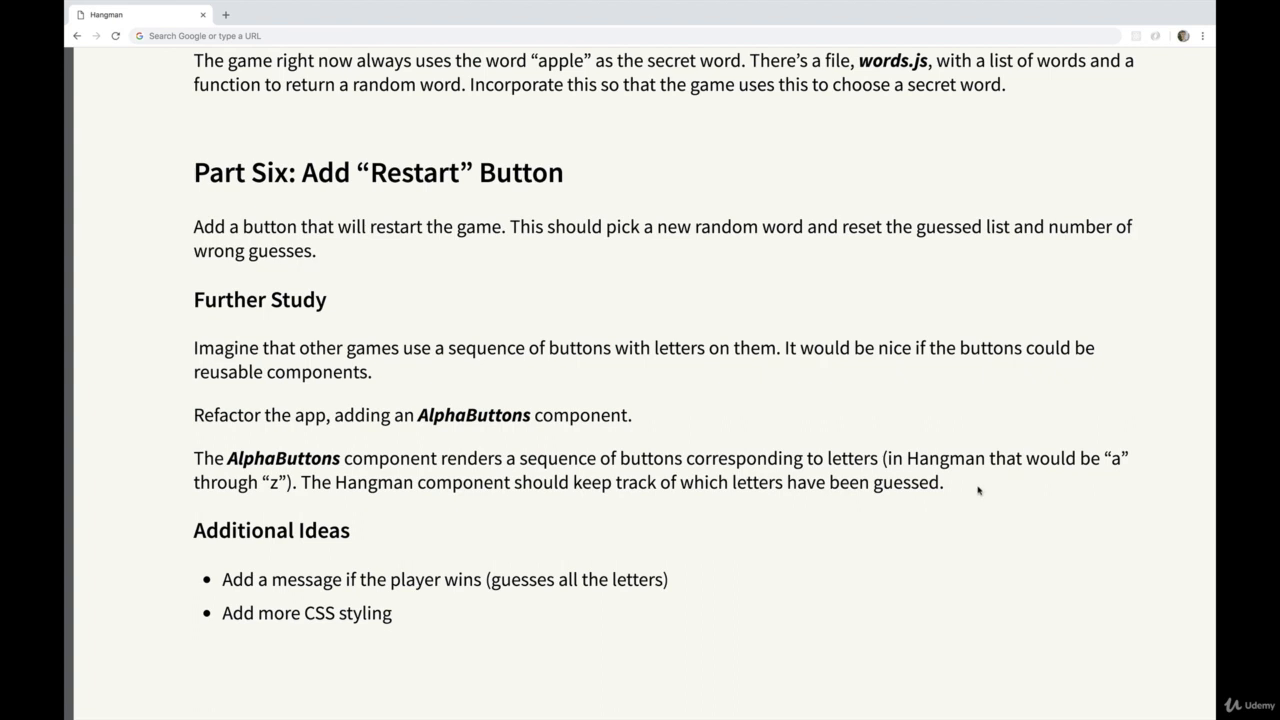
mouse_move(700, 388)
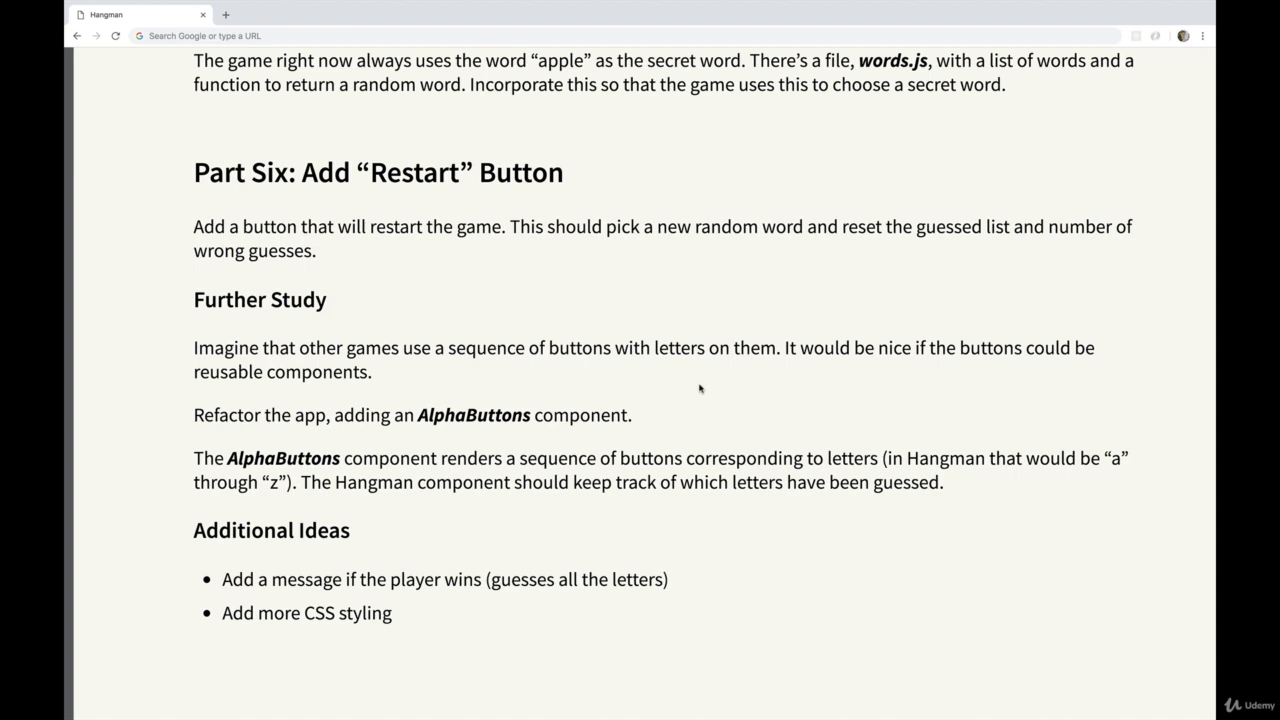
mouse_move(322, 432)
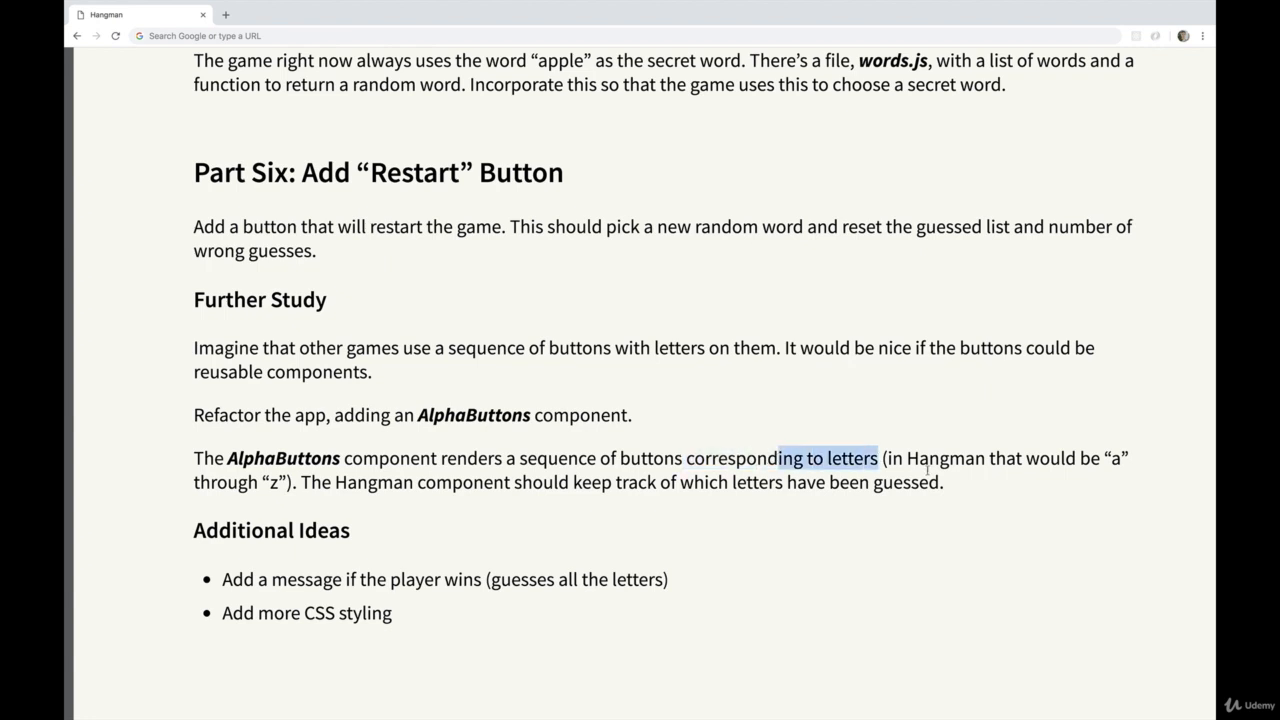
drag(876, 458, 192, 458)
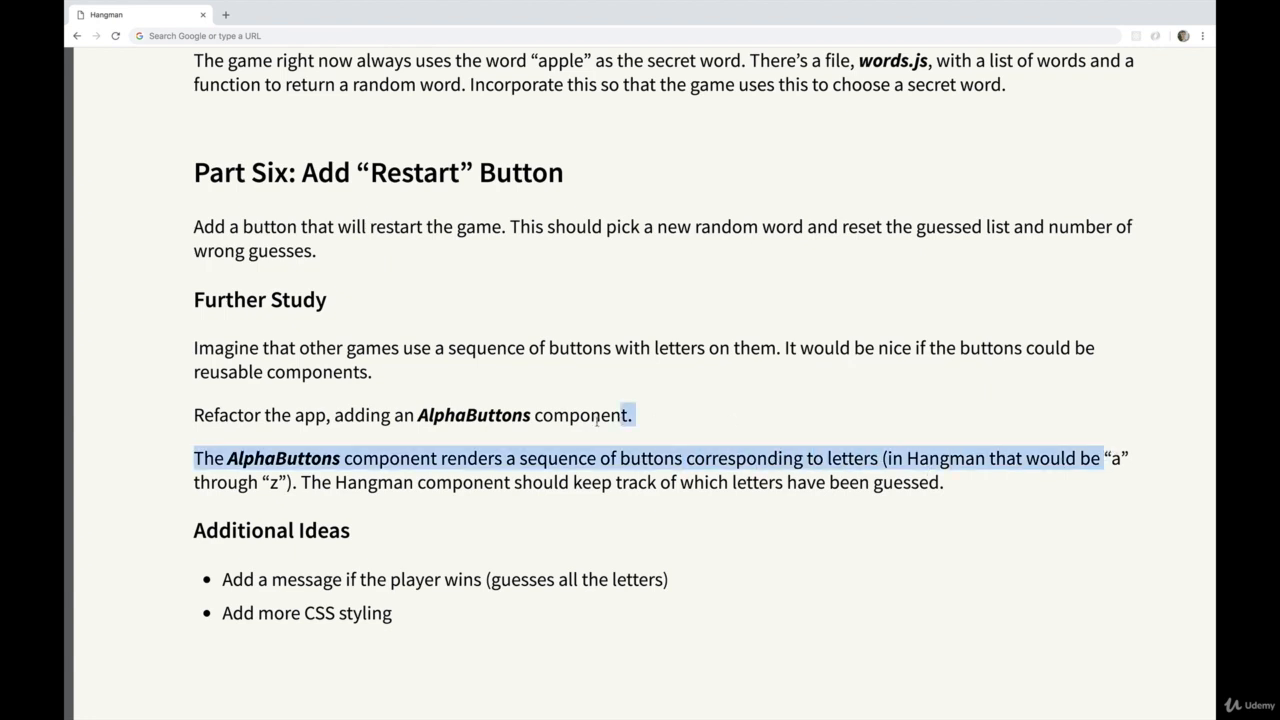
drag(194, 458, 288, 482)
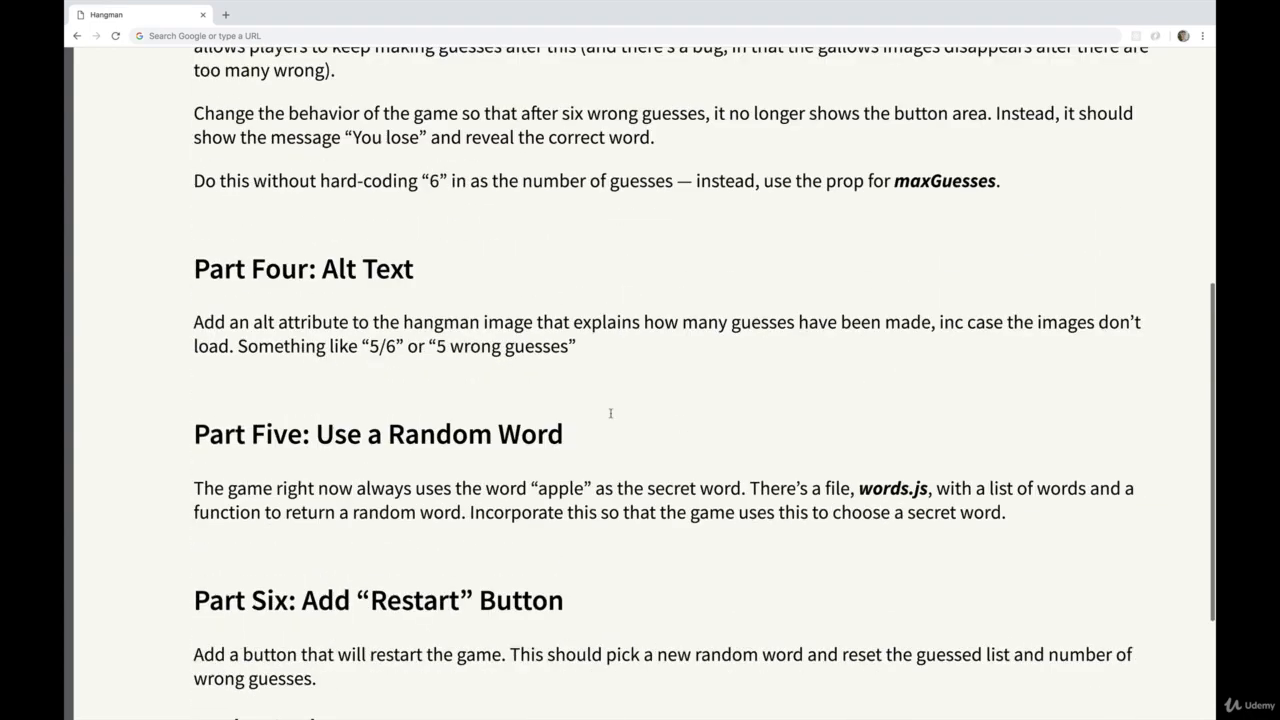
- Scroll the instructions to Part Zero's setup, startup and read-code steps
scroll(down, 3)
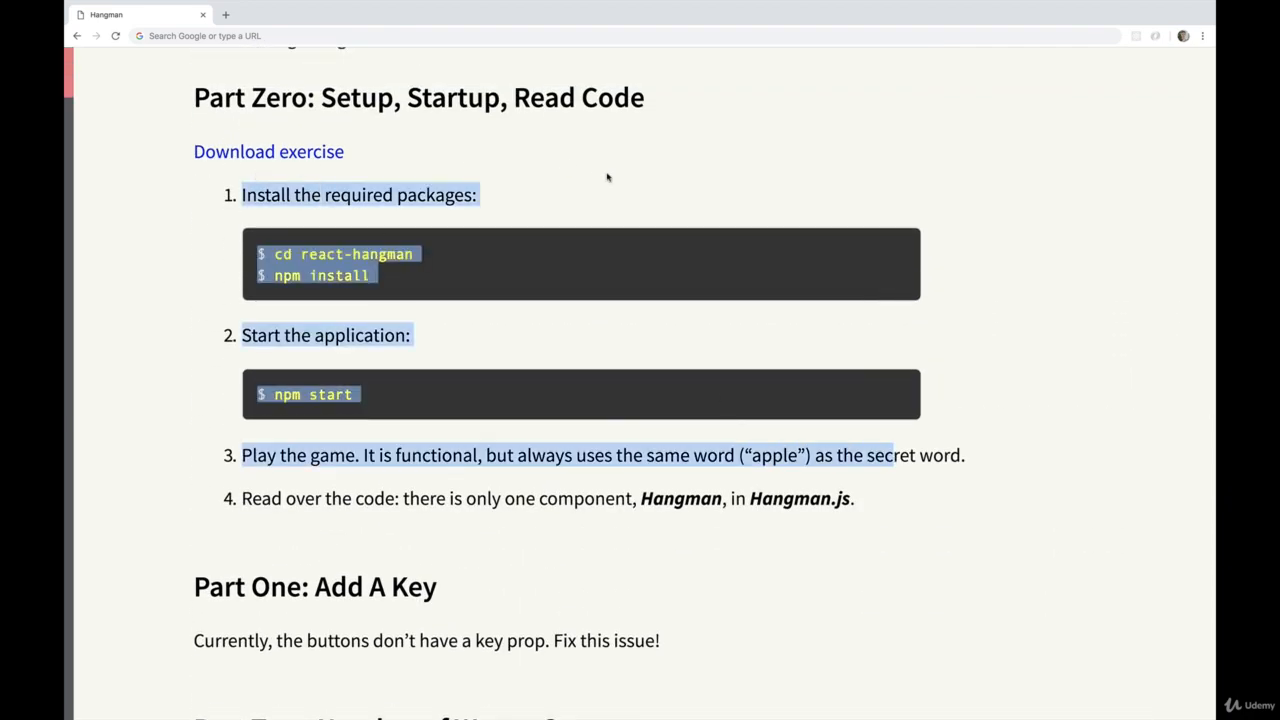
scroll(down, 3)
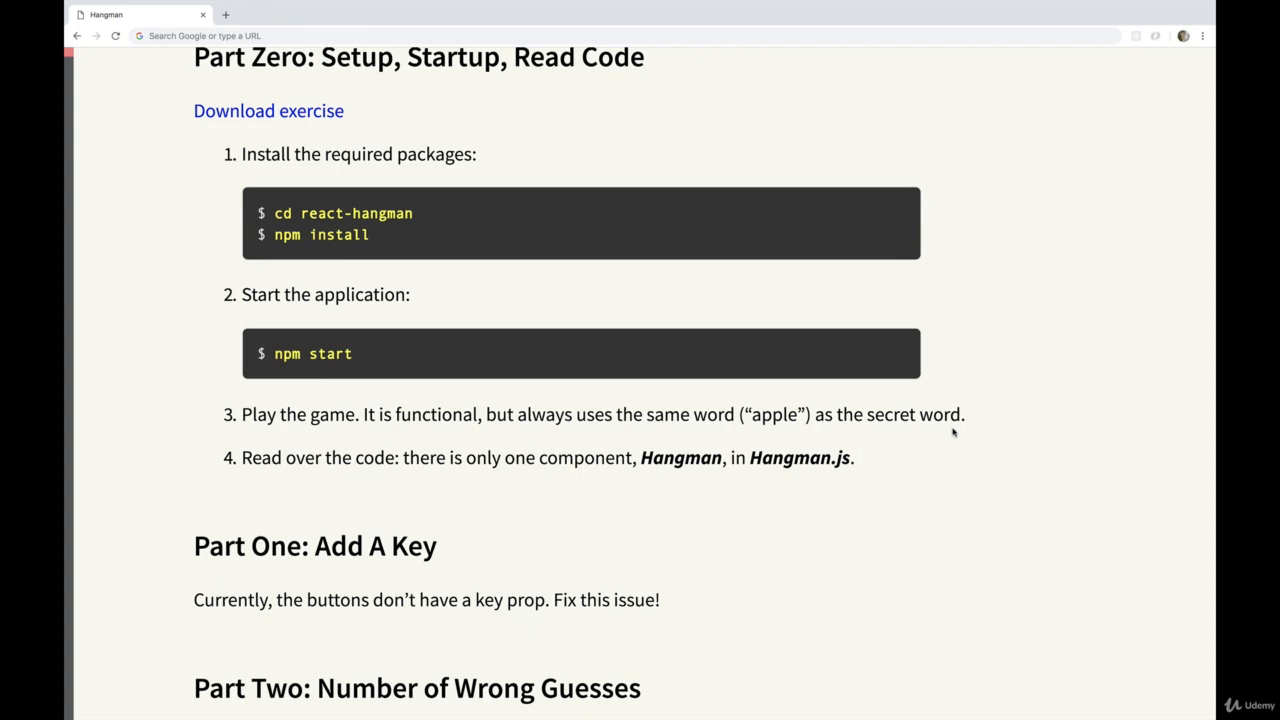
mouse_move(640, 528)
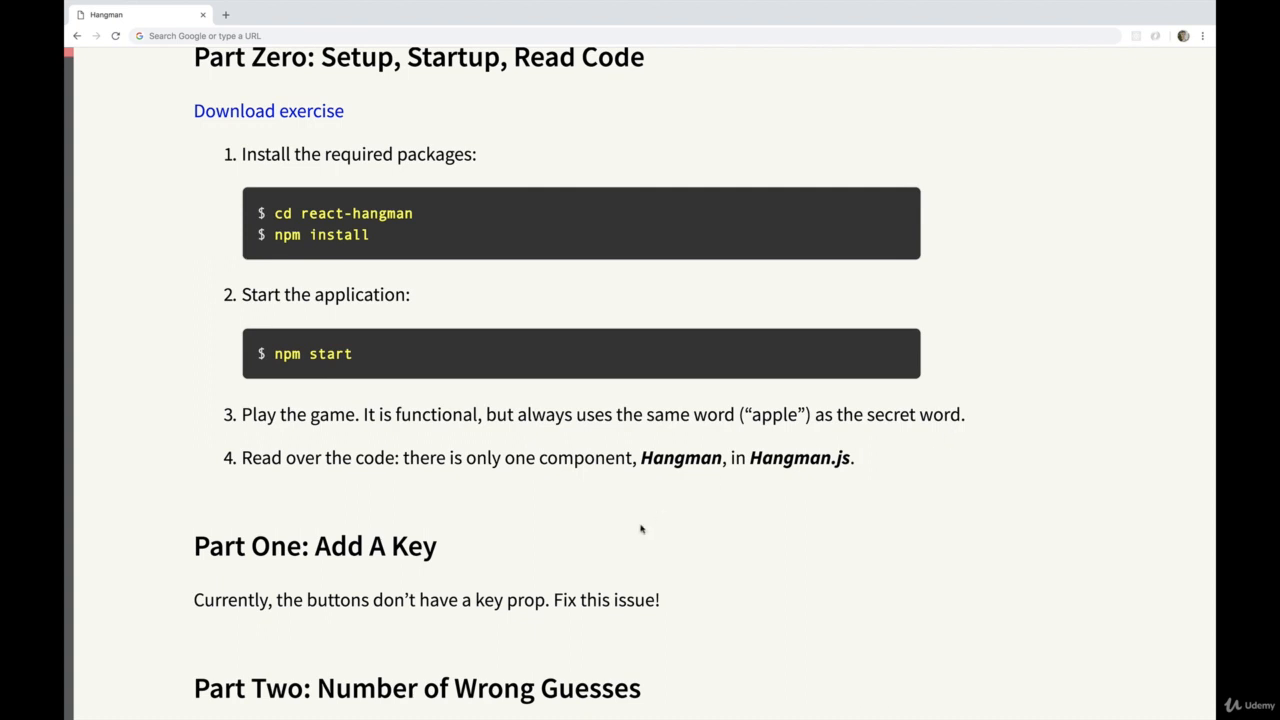
mouse_move(732, 510)
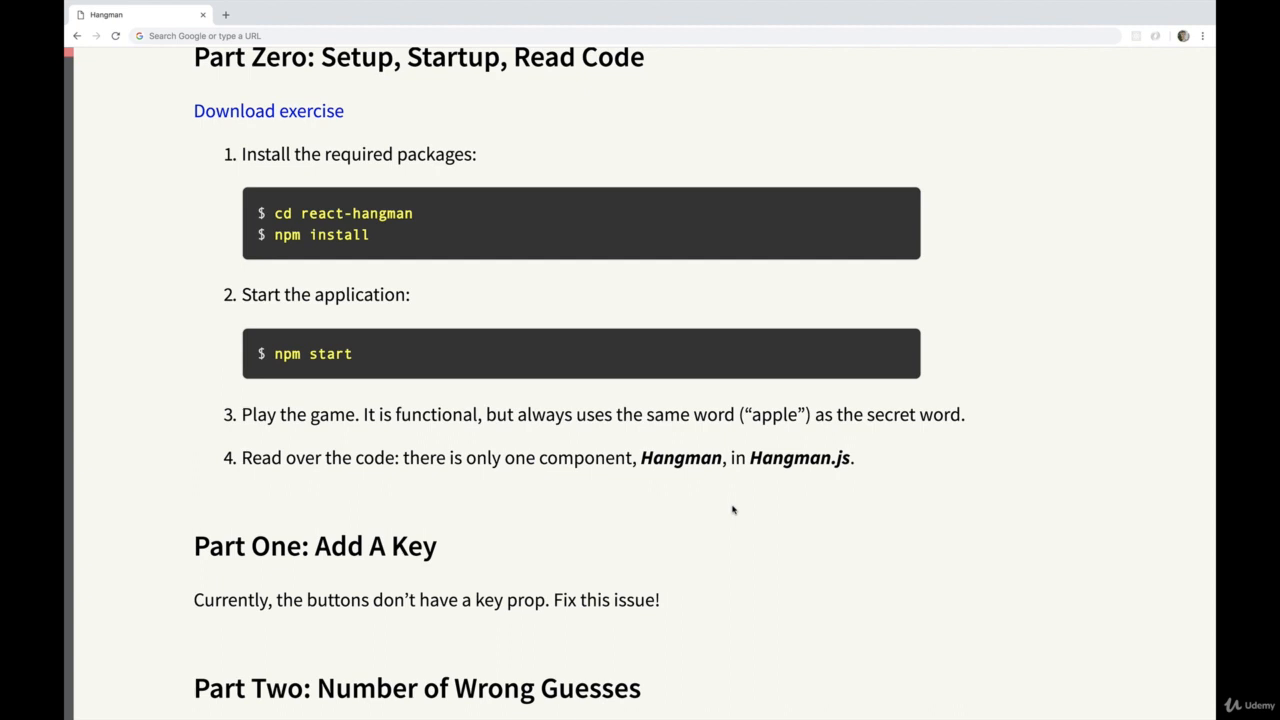